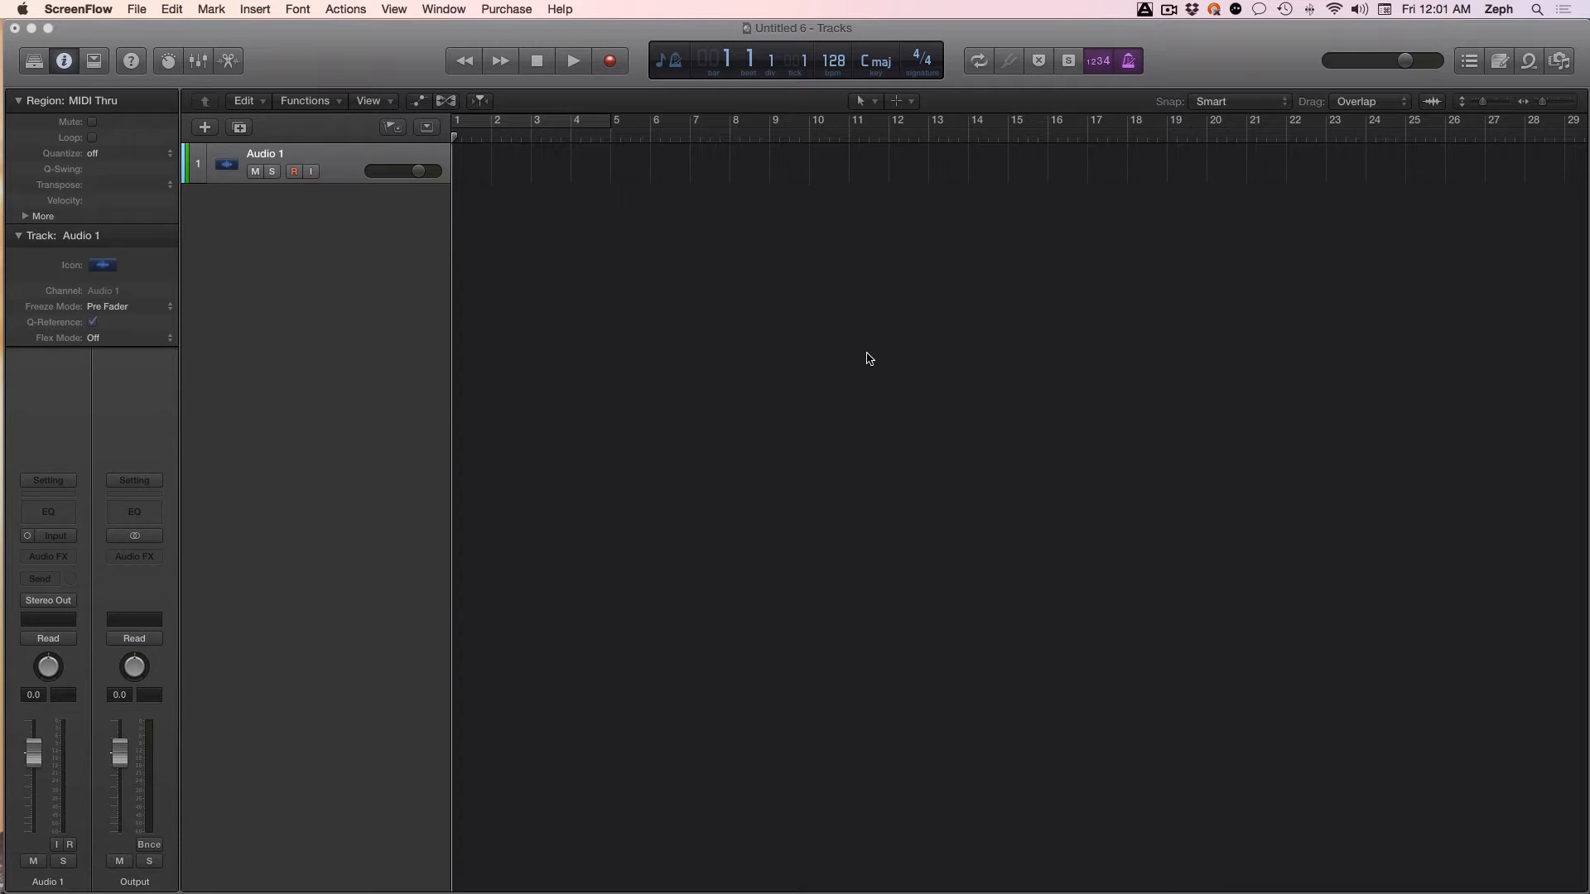
mouse_move(952, 818)
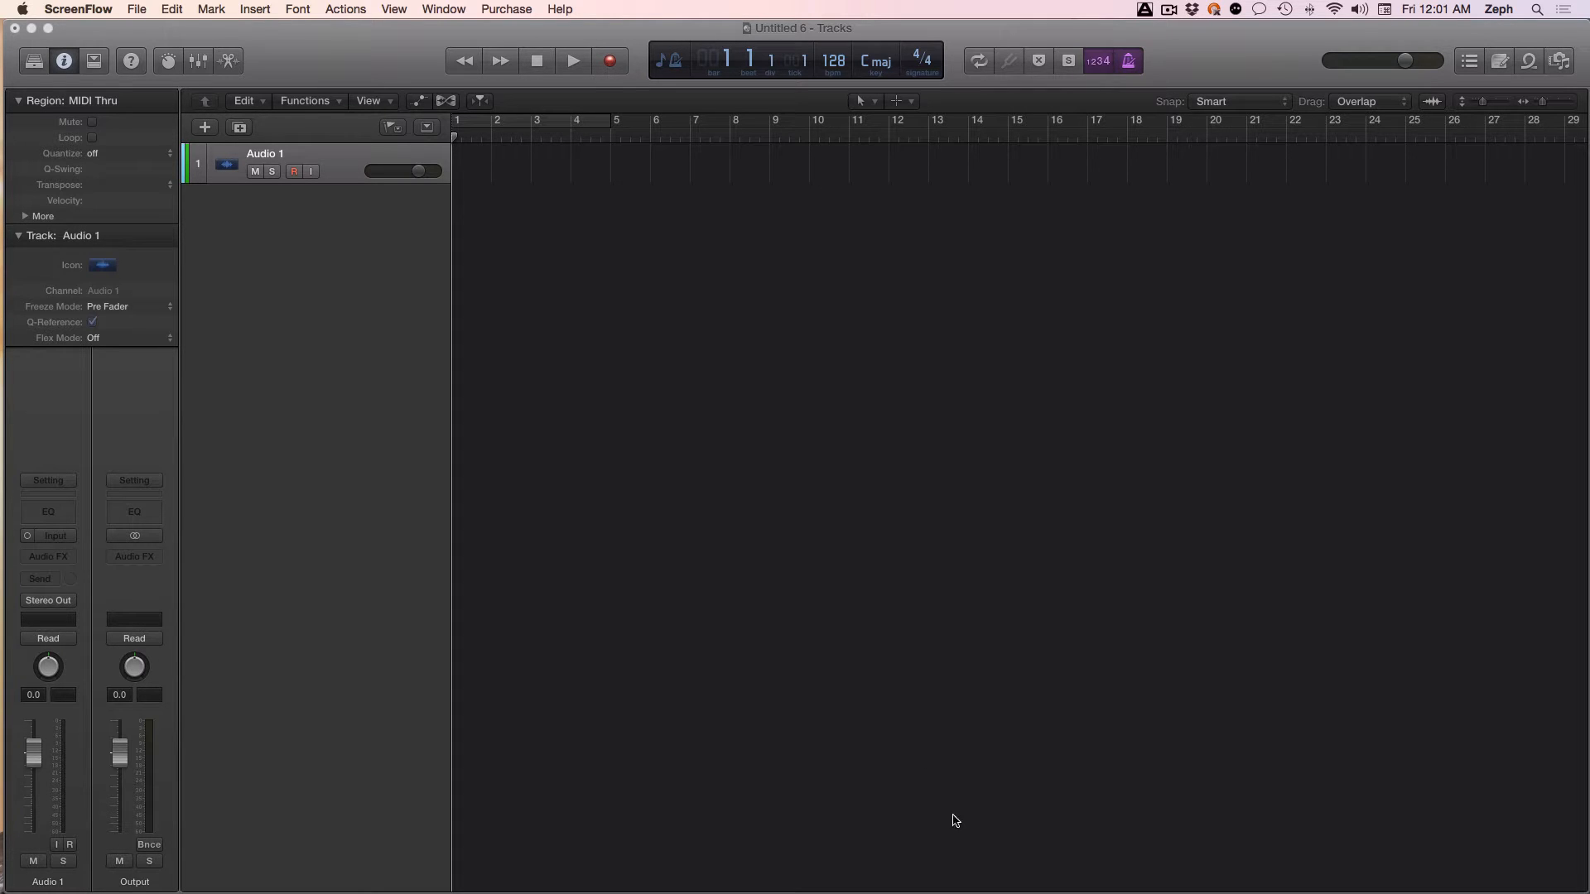
Search Spotlight for 'midi' and launch Audio MIDI Setup.
type("m")
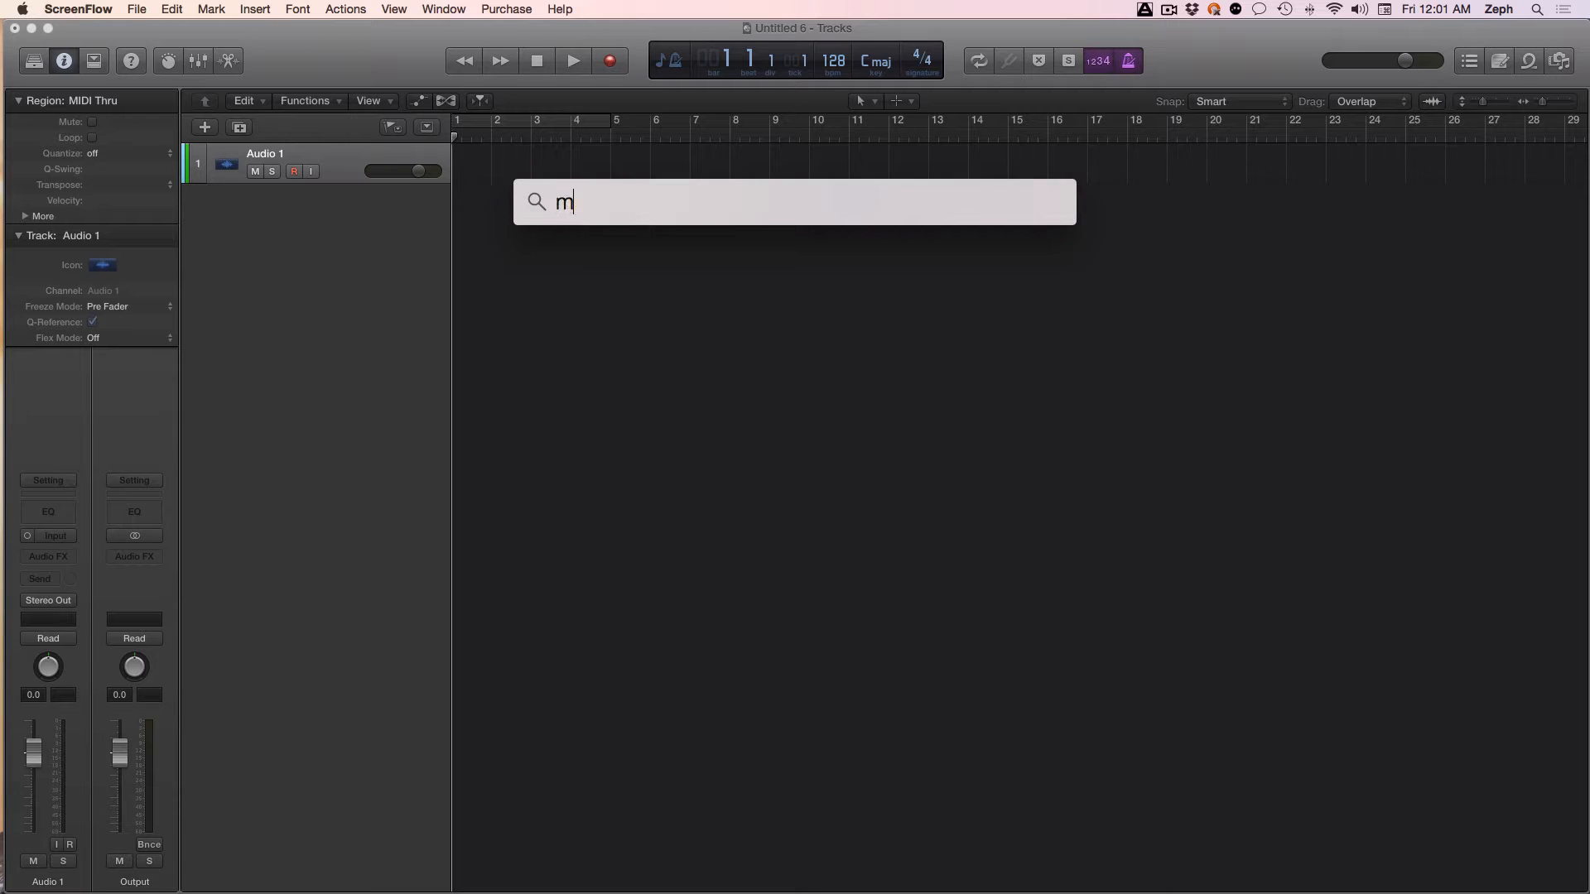
type("idi")
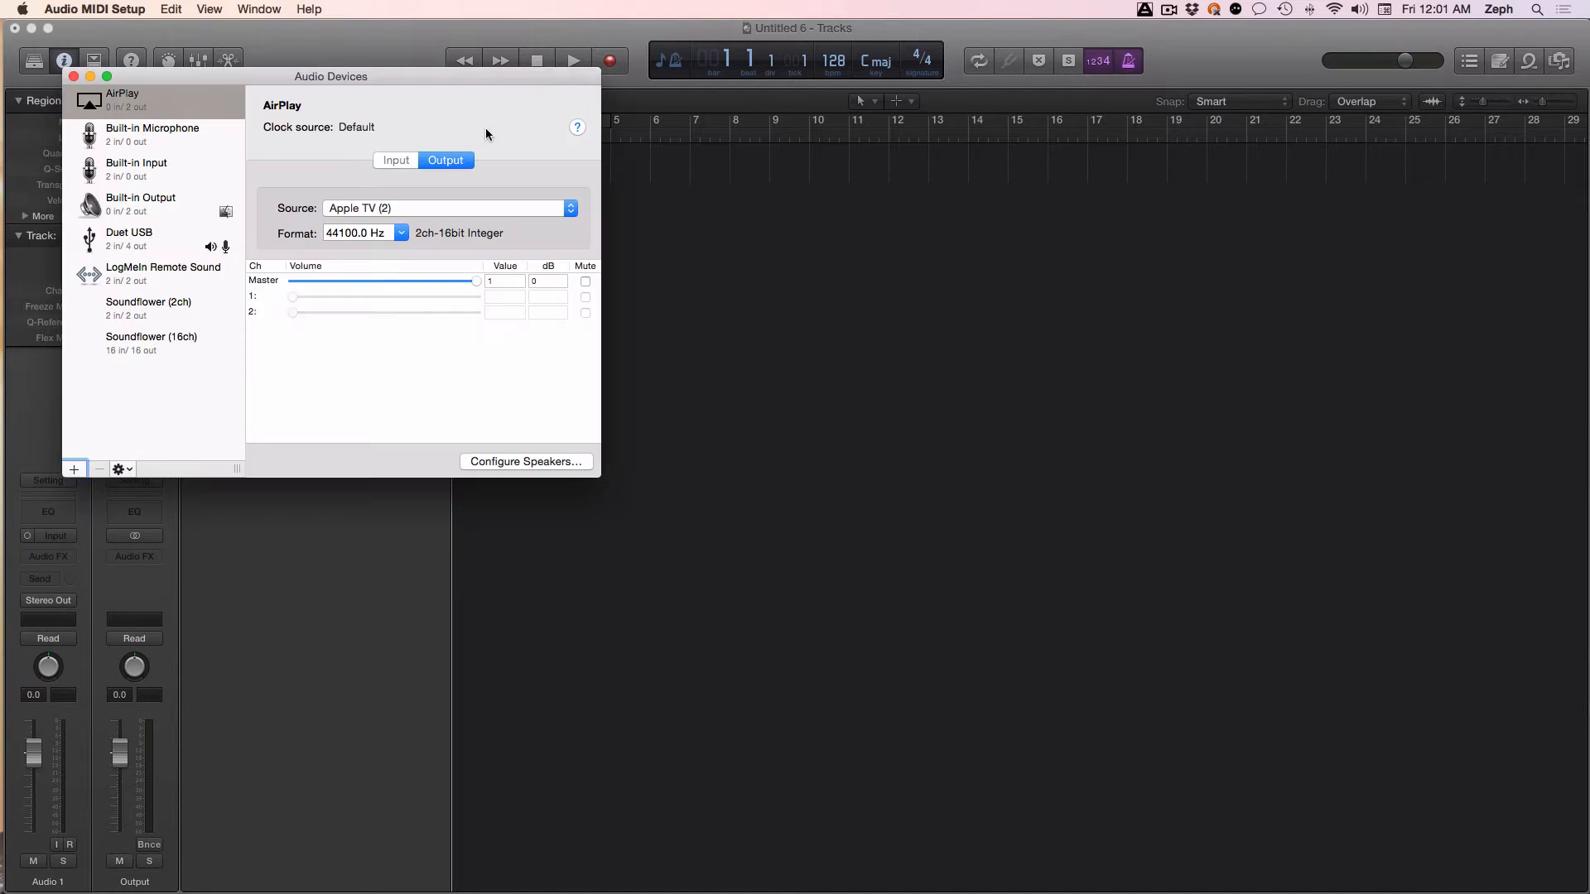
Centre the Audio Devices window and inspect Built-in Microphone, Built-in Output and Duet USB.
left_click_drag(331, 76, 640, 202)
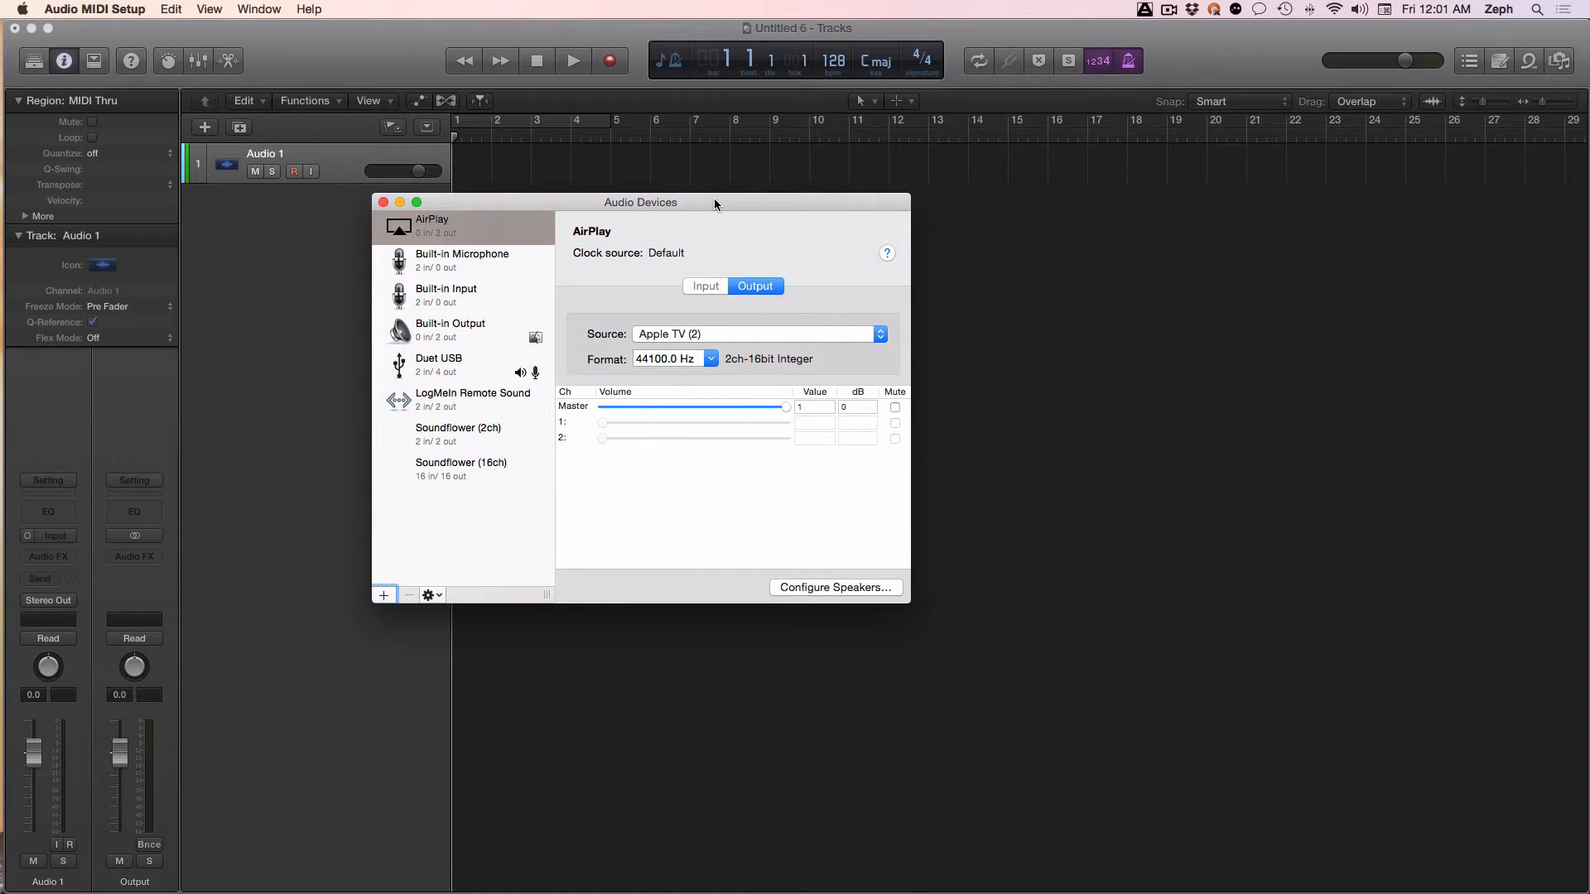
mouse_move(660, 222)
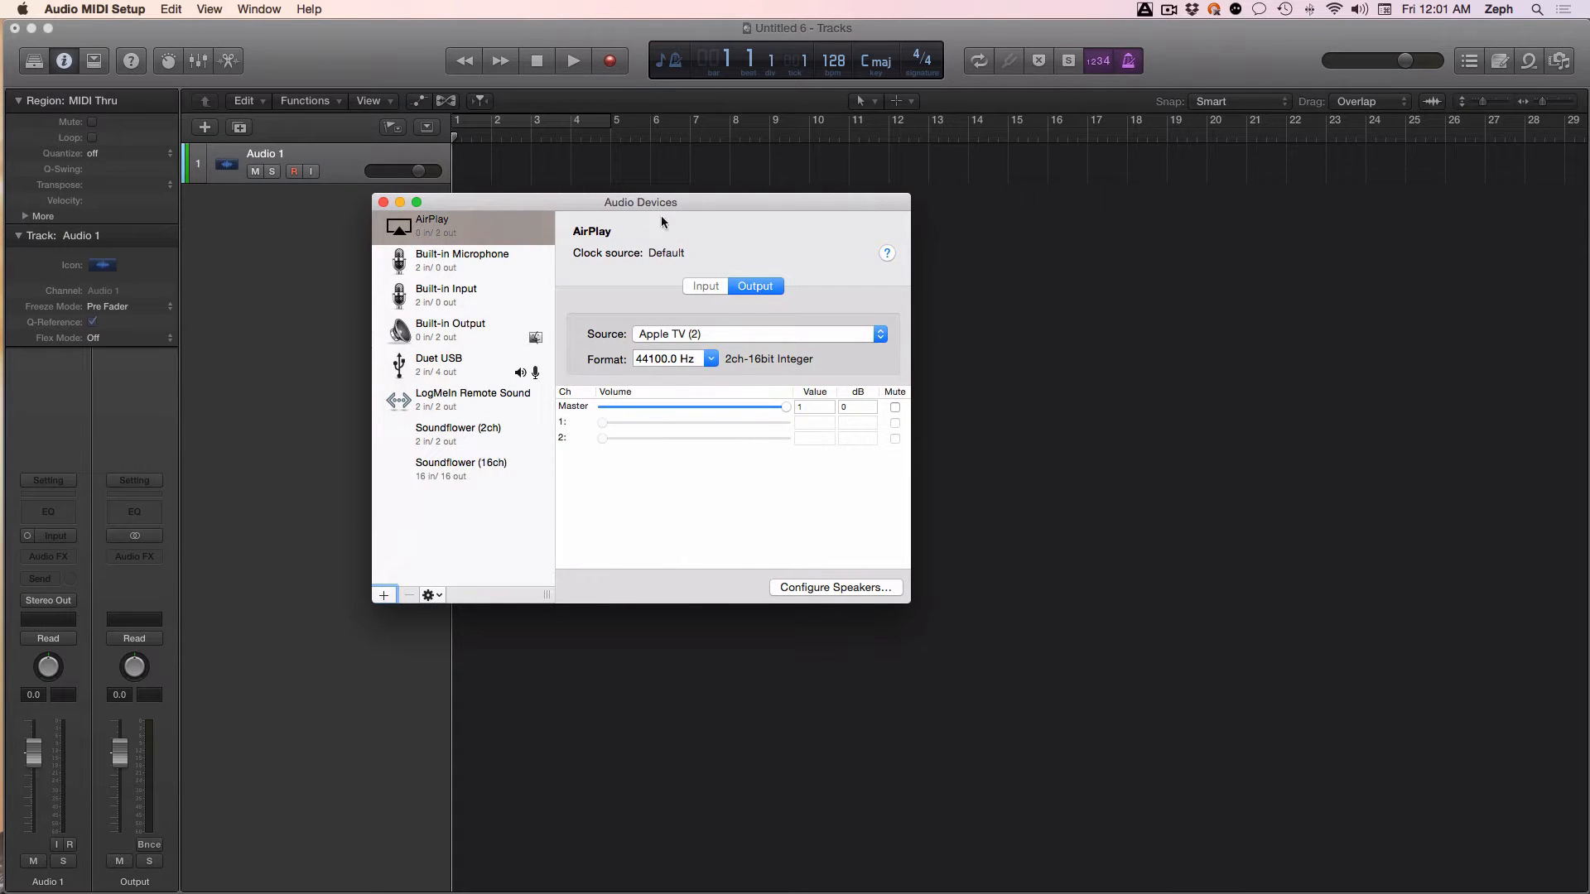
left_click(258, 9)
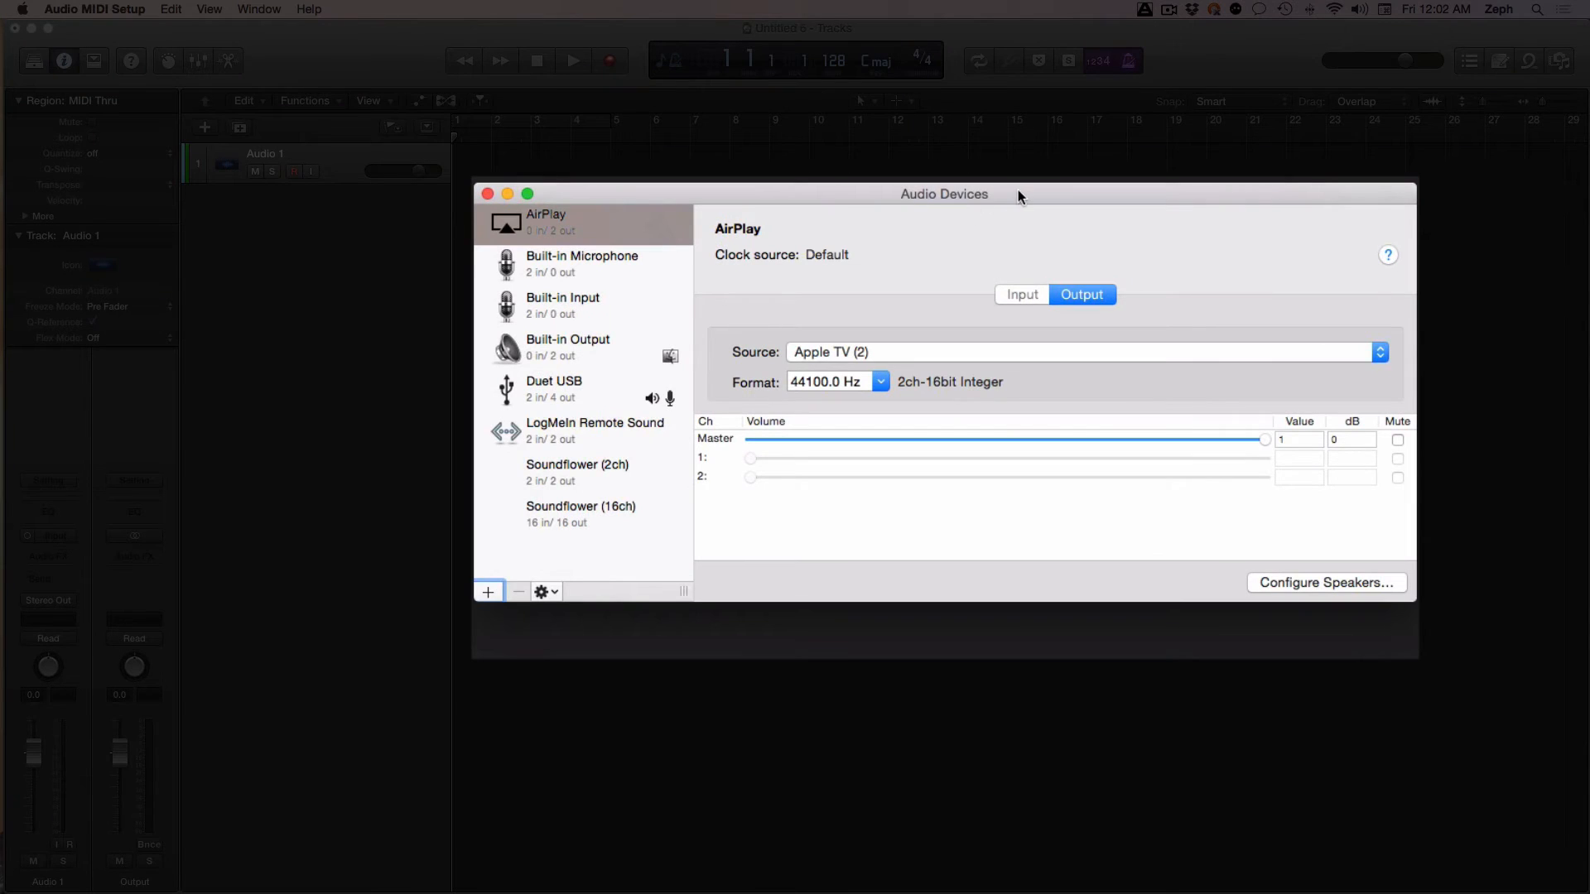
mouse_move(627, 288)
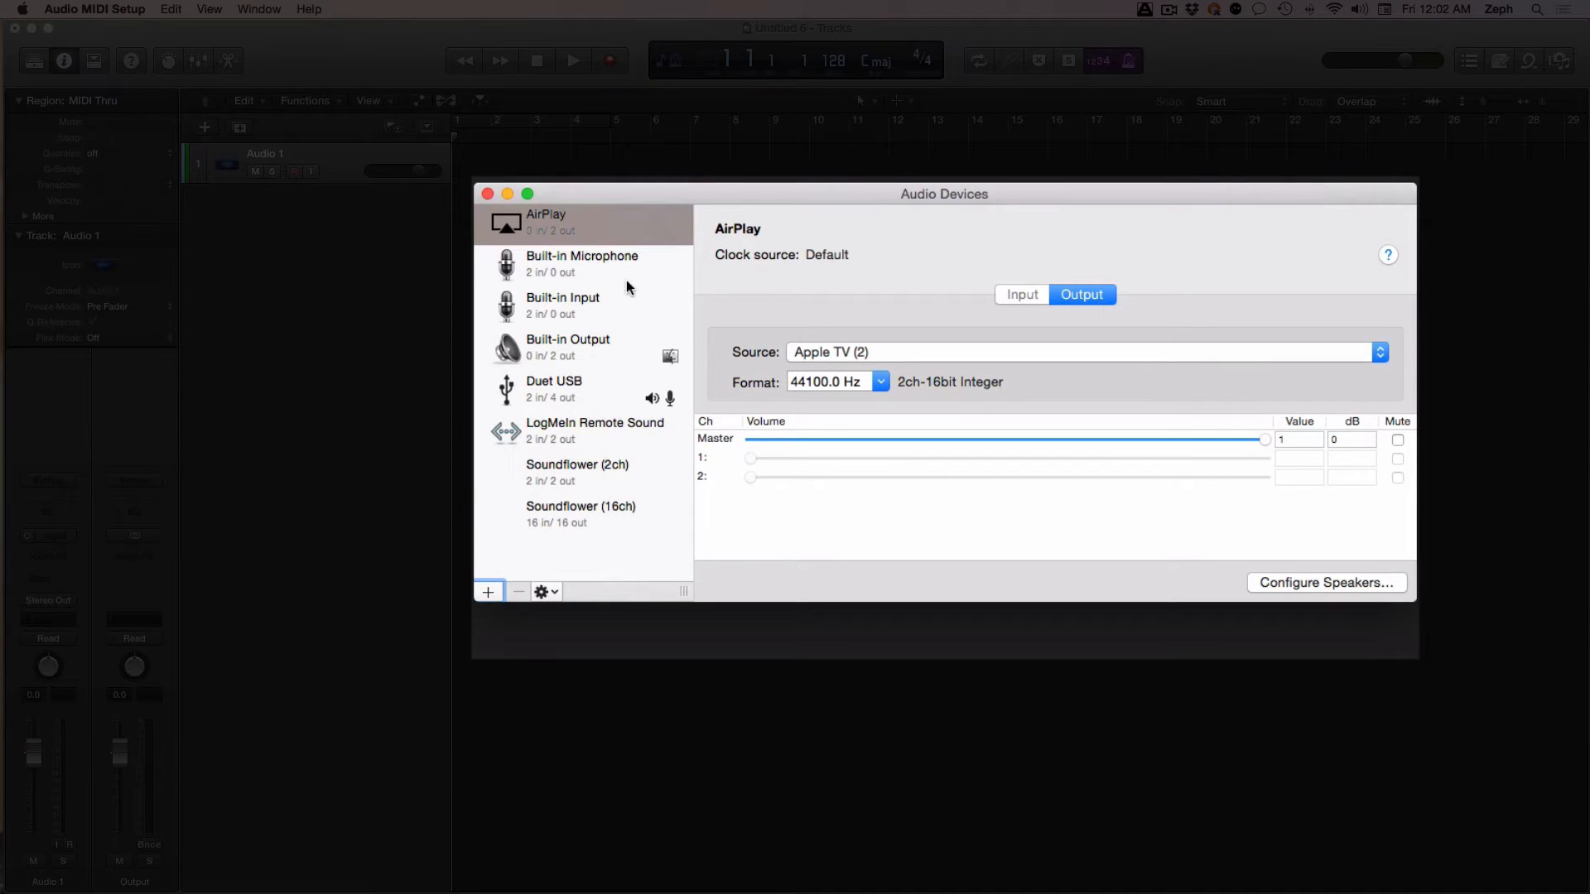
left_click(583, 263)
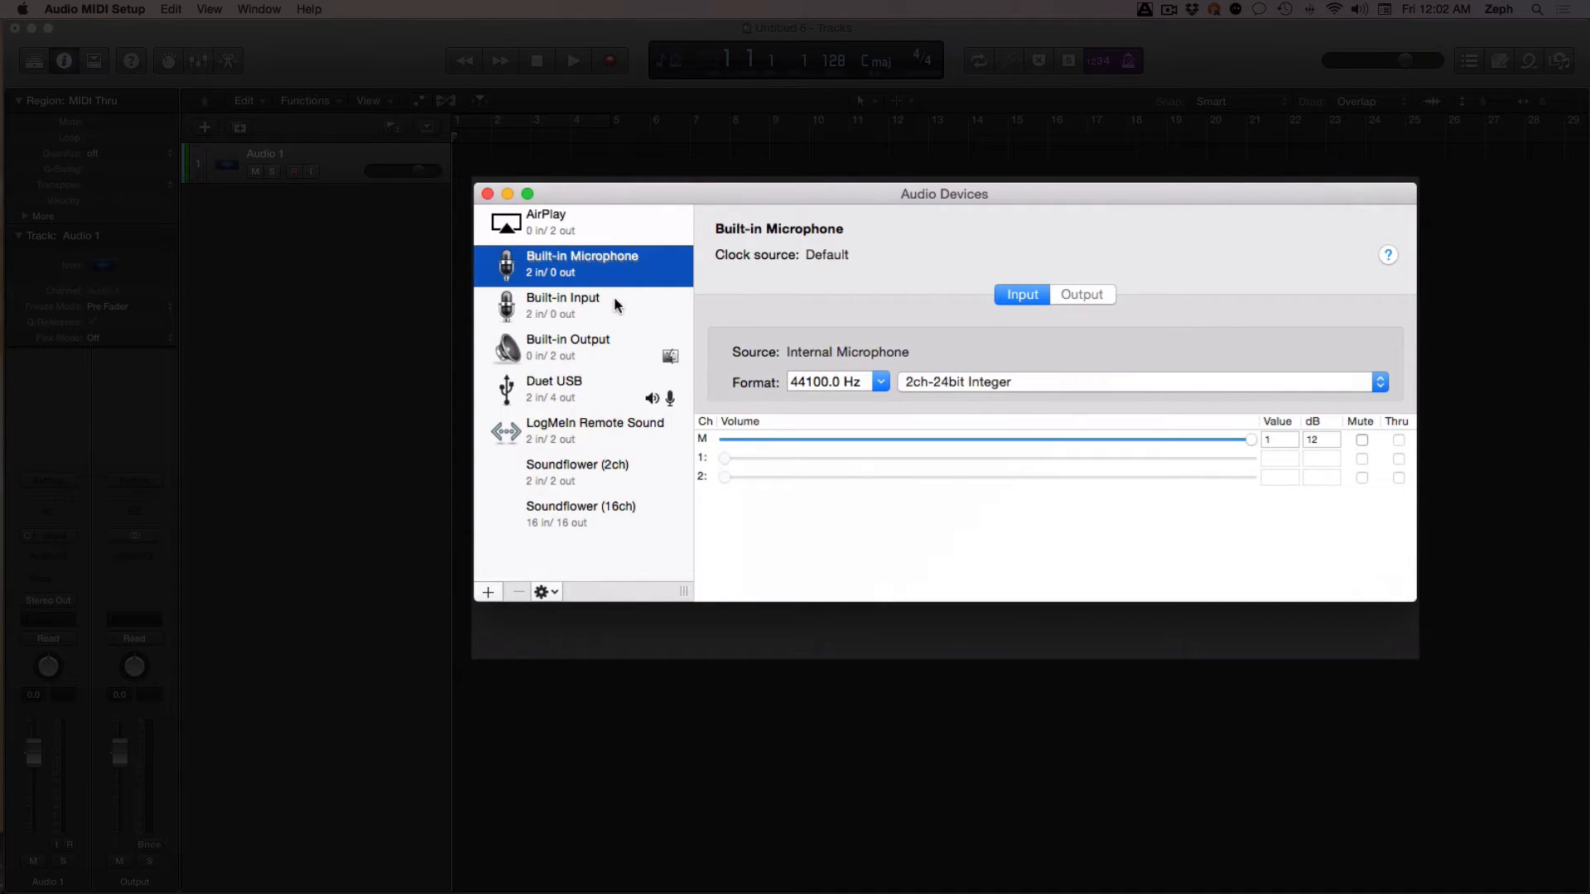
left_click(568, 347)
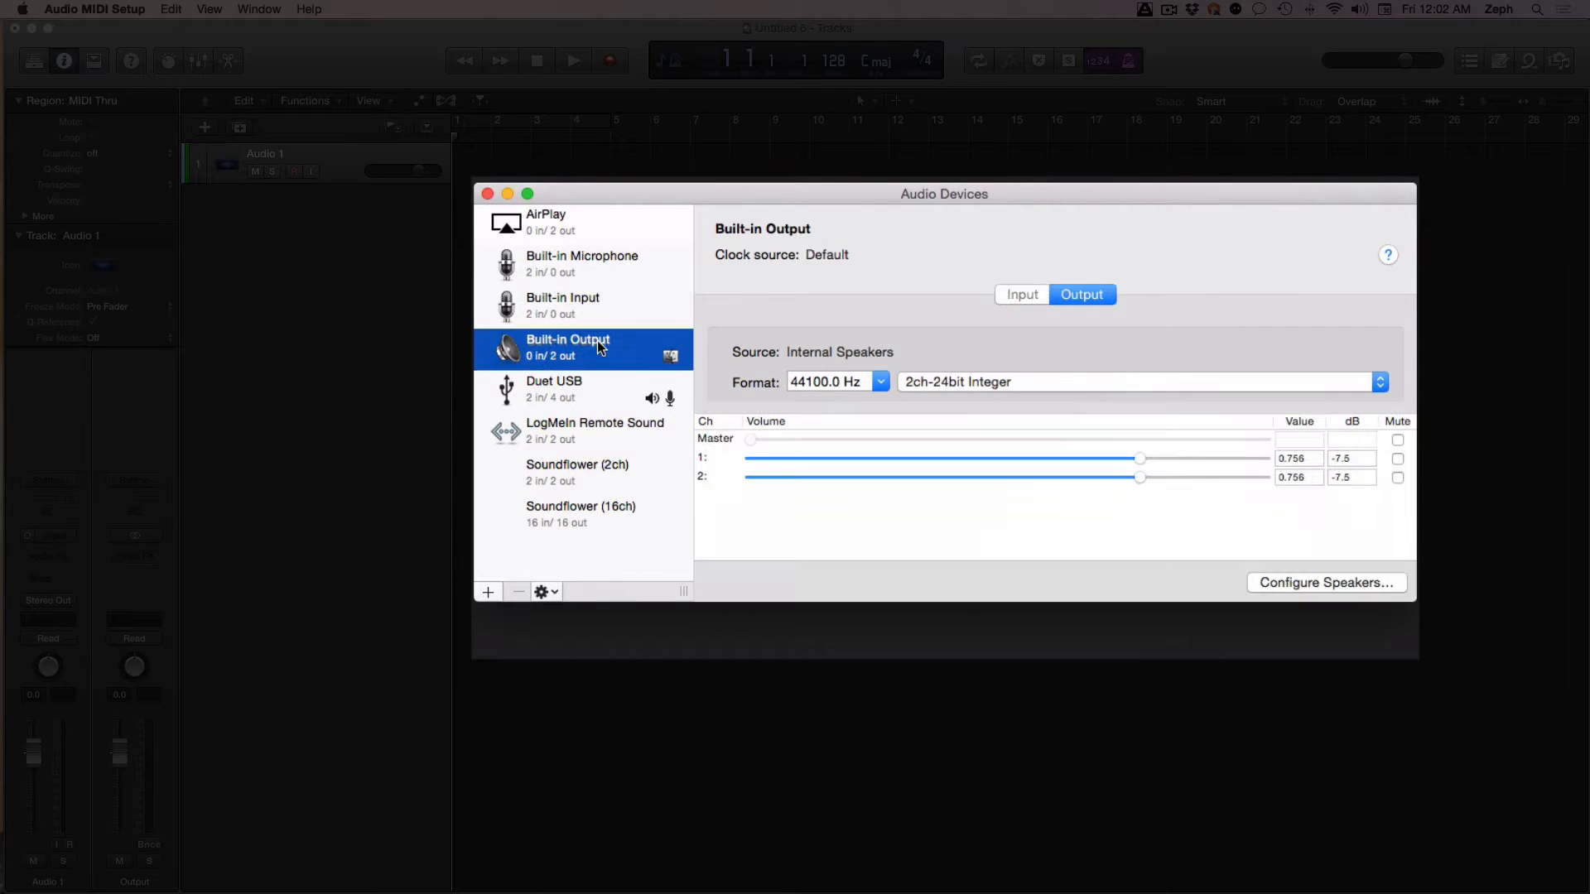
left_click(555, 388)
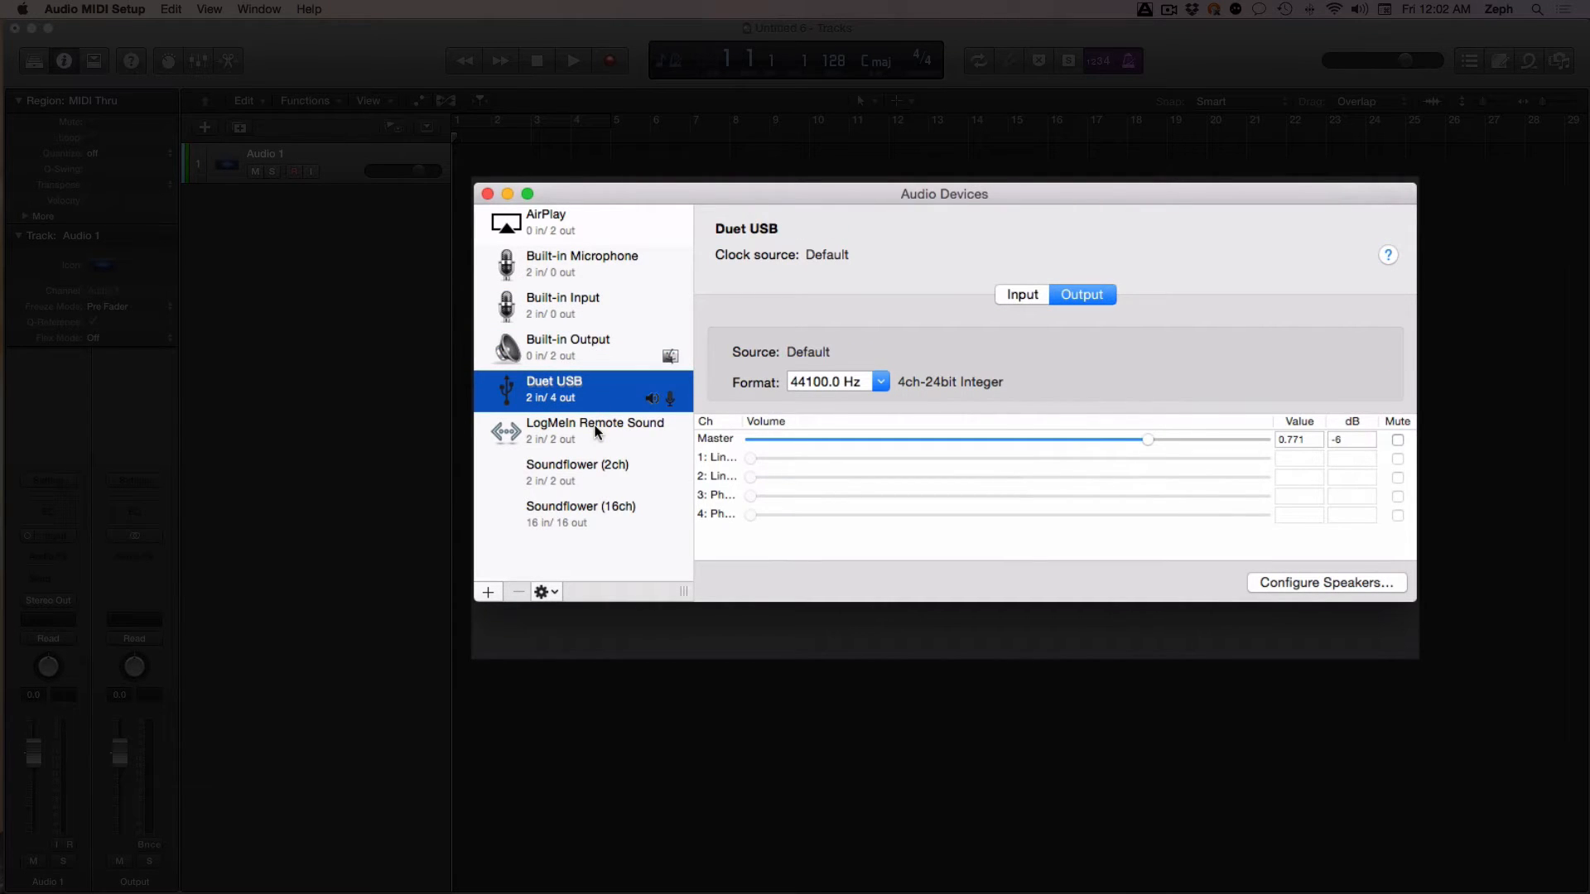
left_click(568, 347)
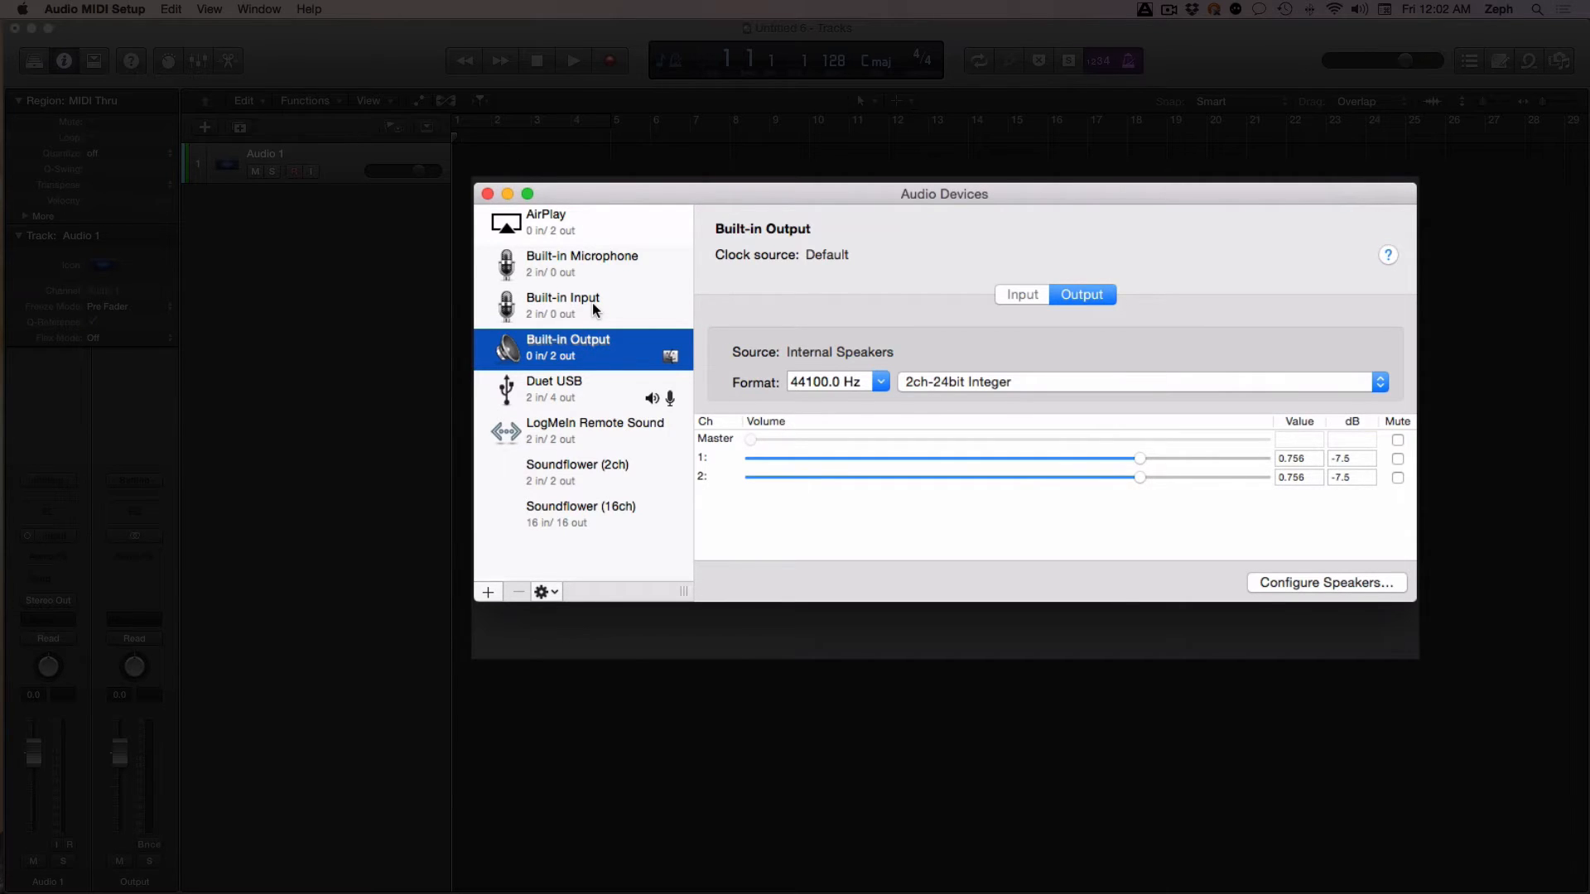
Add a new aggregate device from the + menu, named Duet / Mic.
left_click(581, 513)
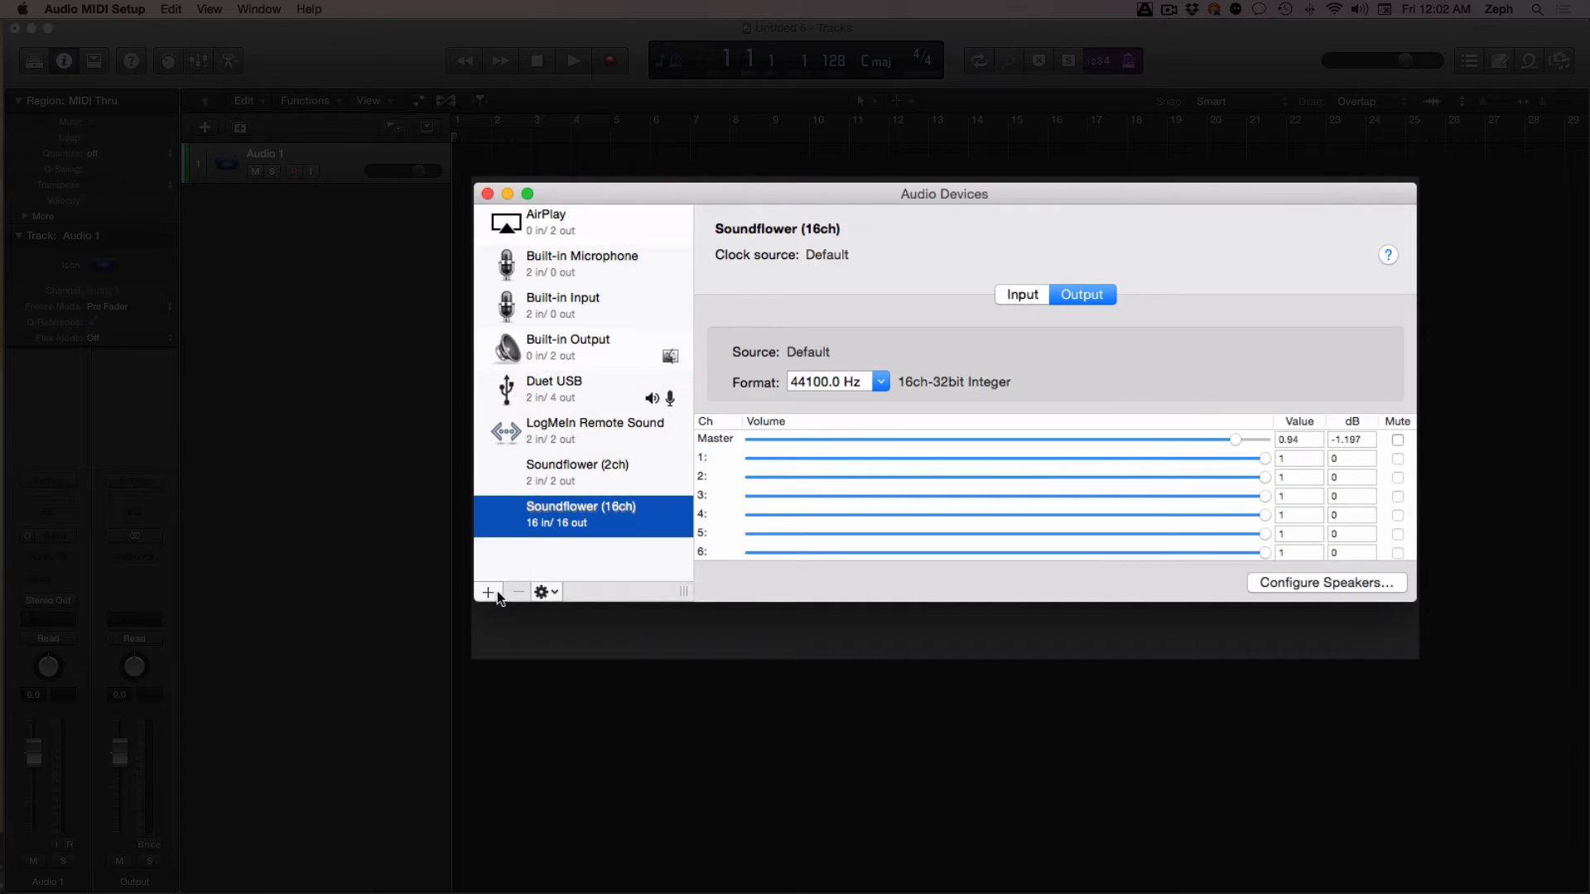
left_click(487, 592)
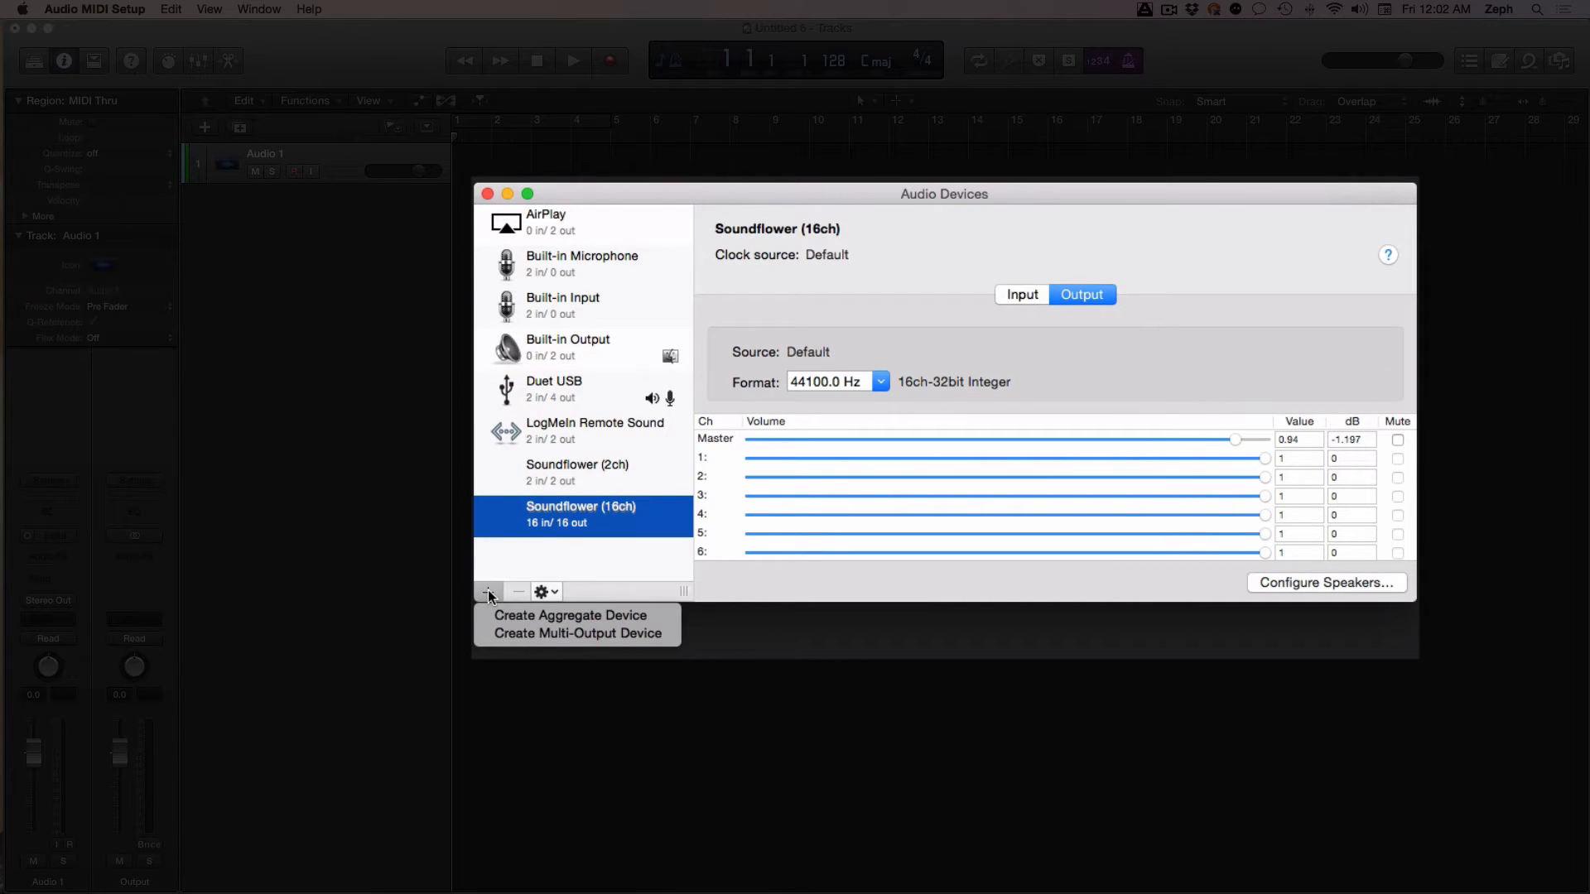
mouse_move(570, 615)
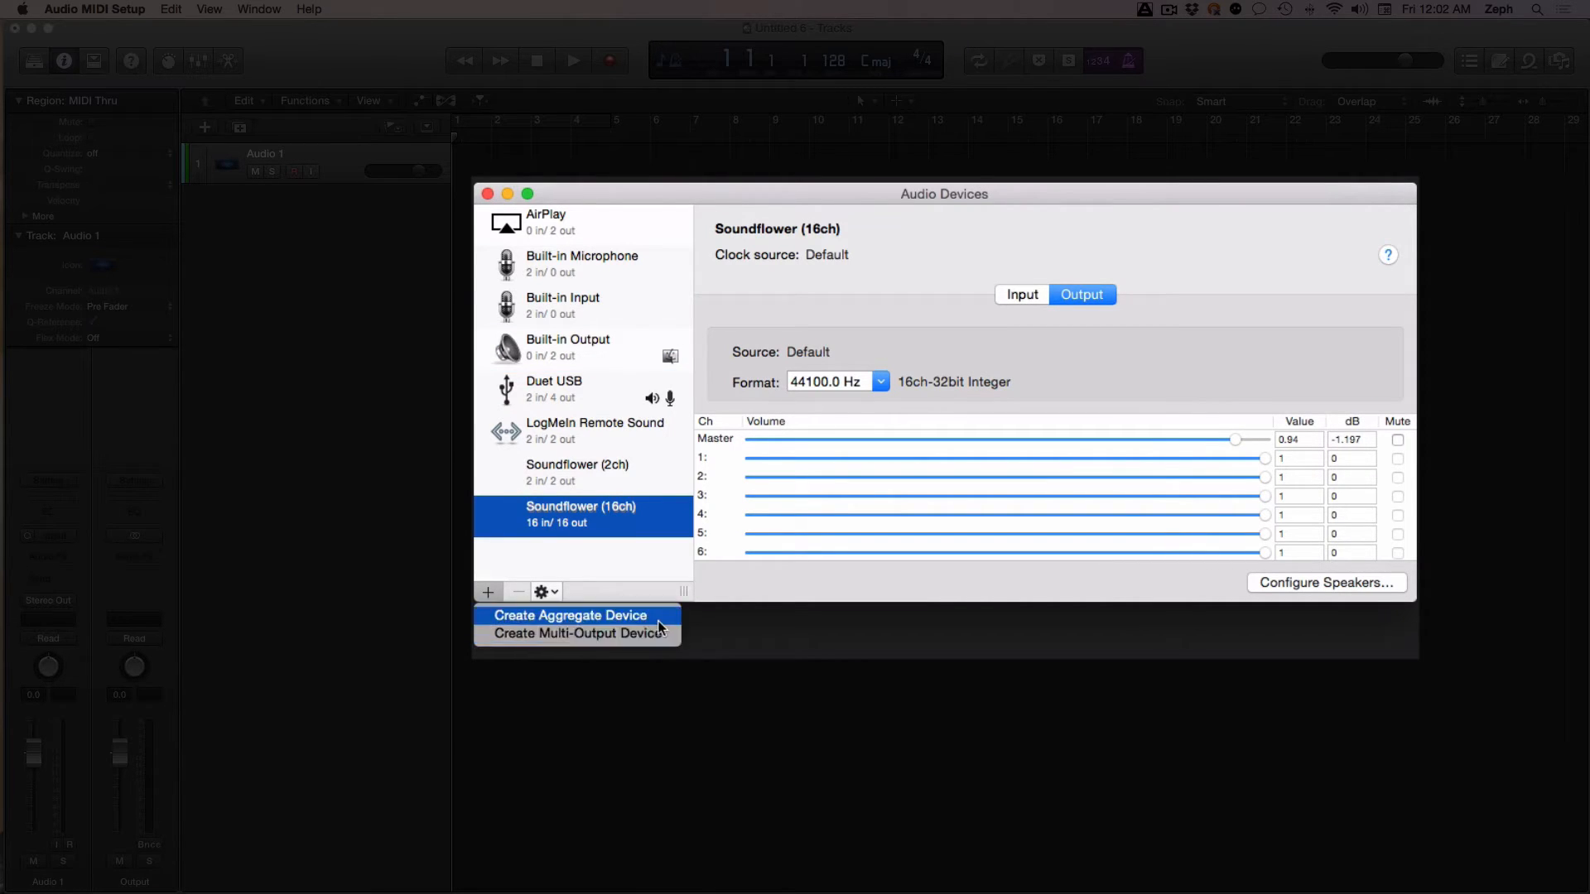
left_click(572, 615)
type("Duet / Mic")
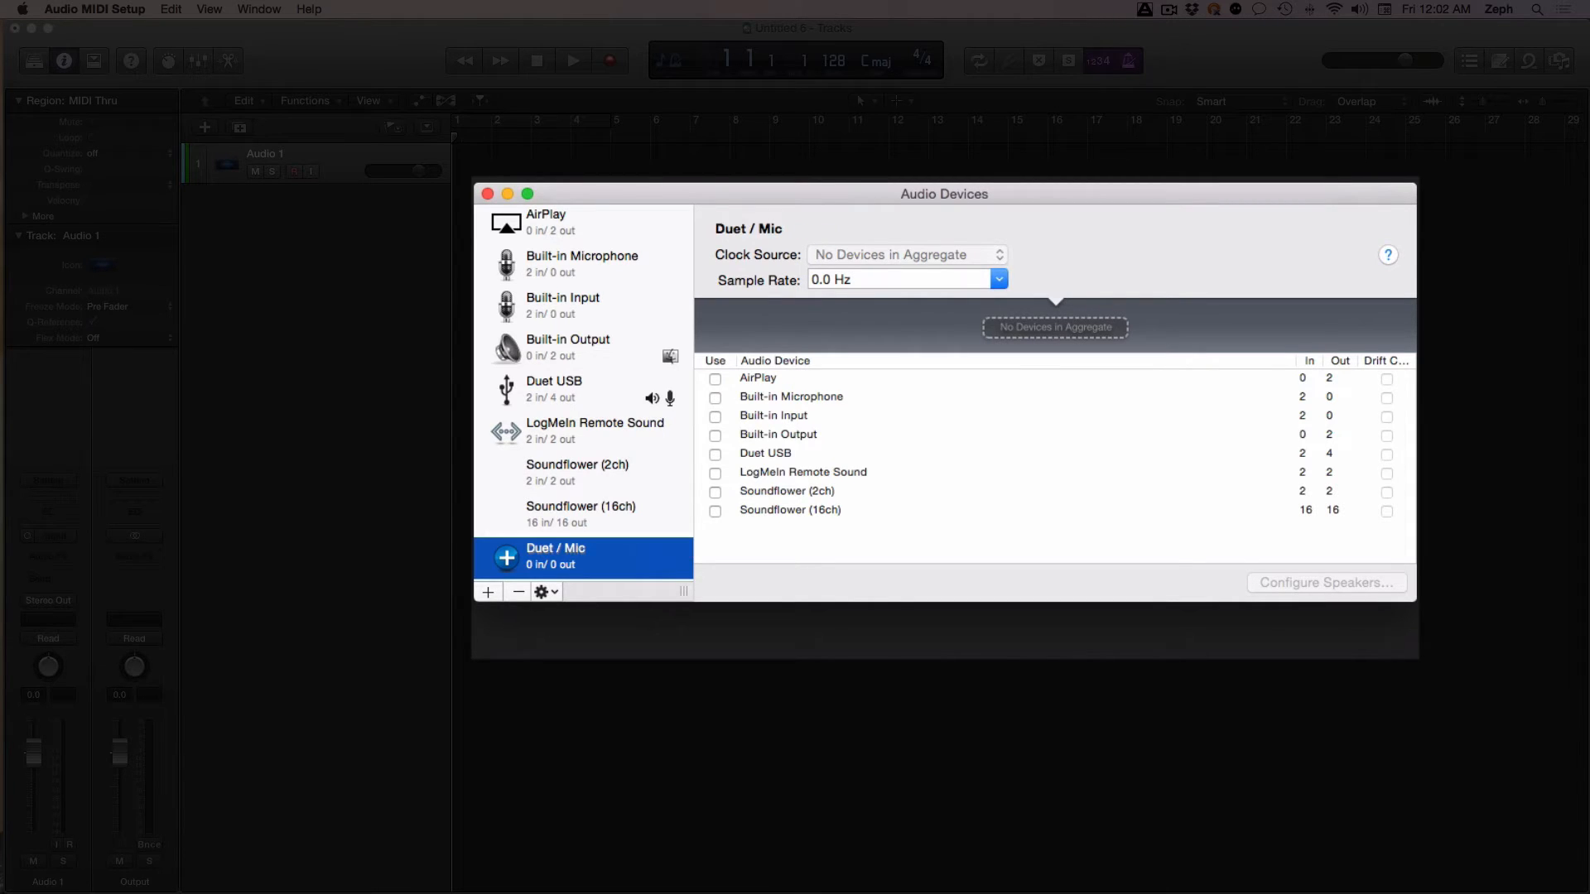
mouse_move(827, 400)
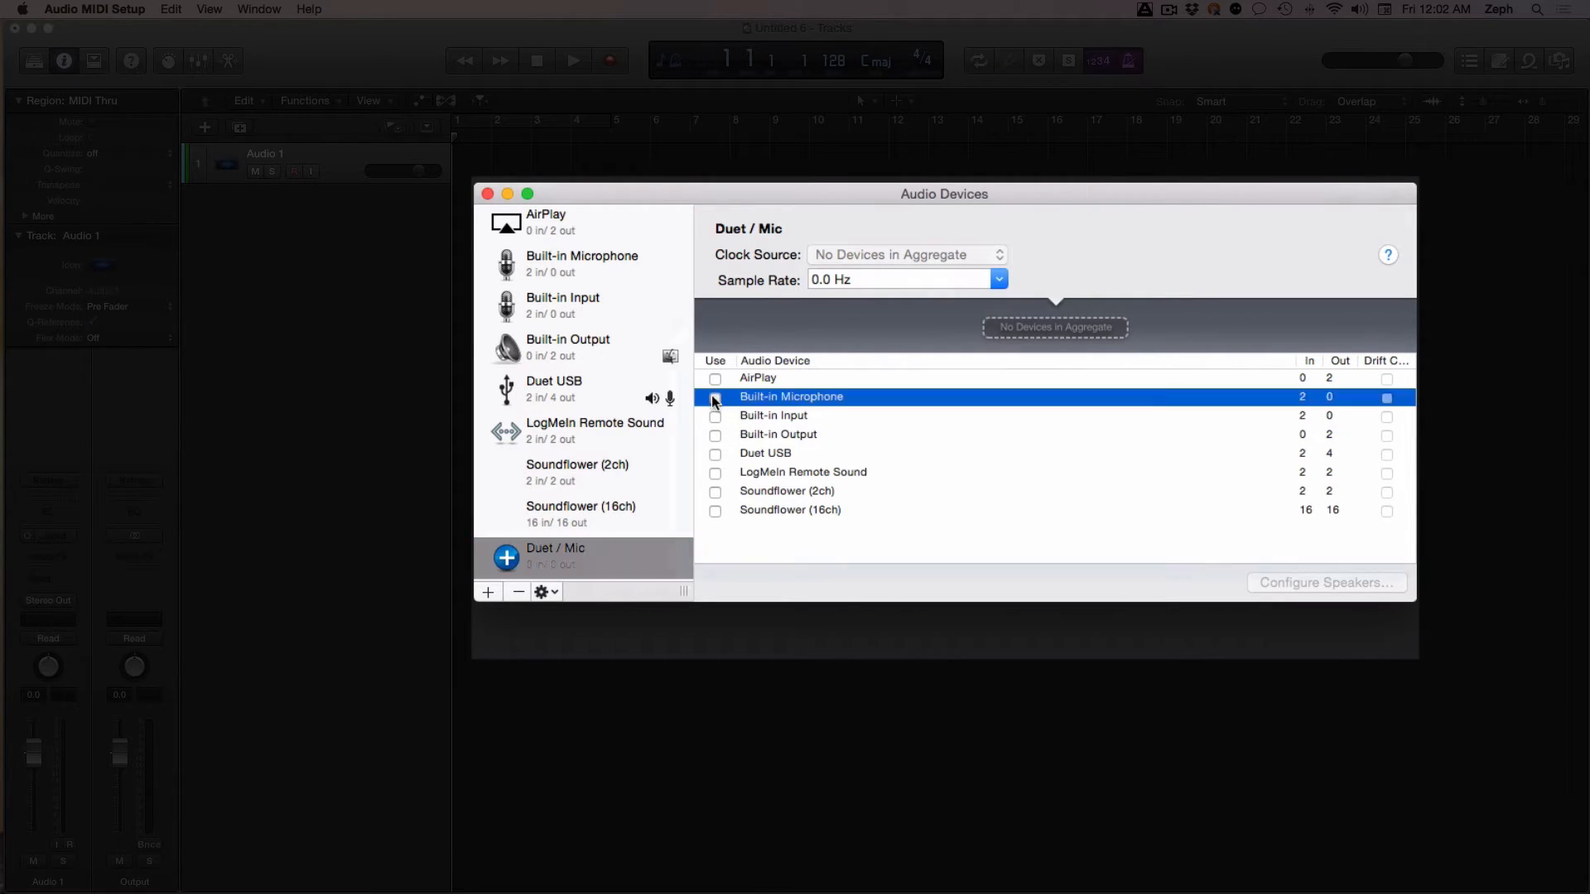
Include the Built-in Microphone in the Duet / Mic aggregate device.
left_click(714, 397)
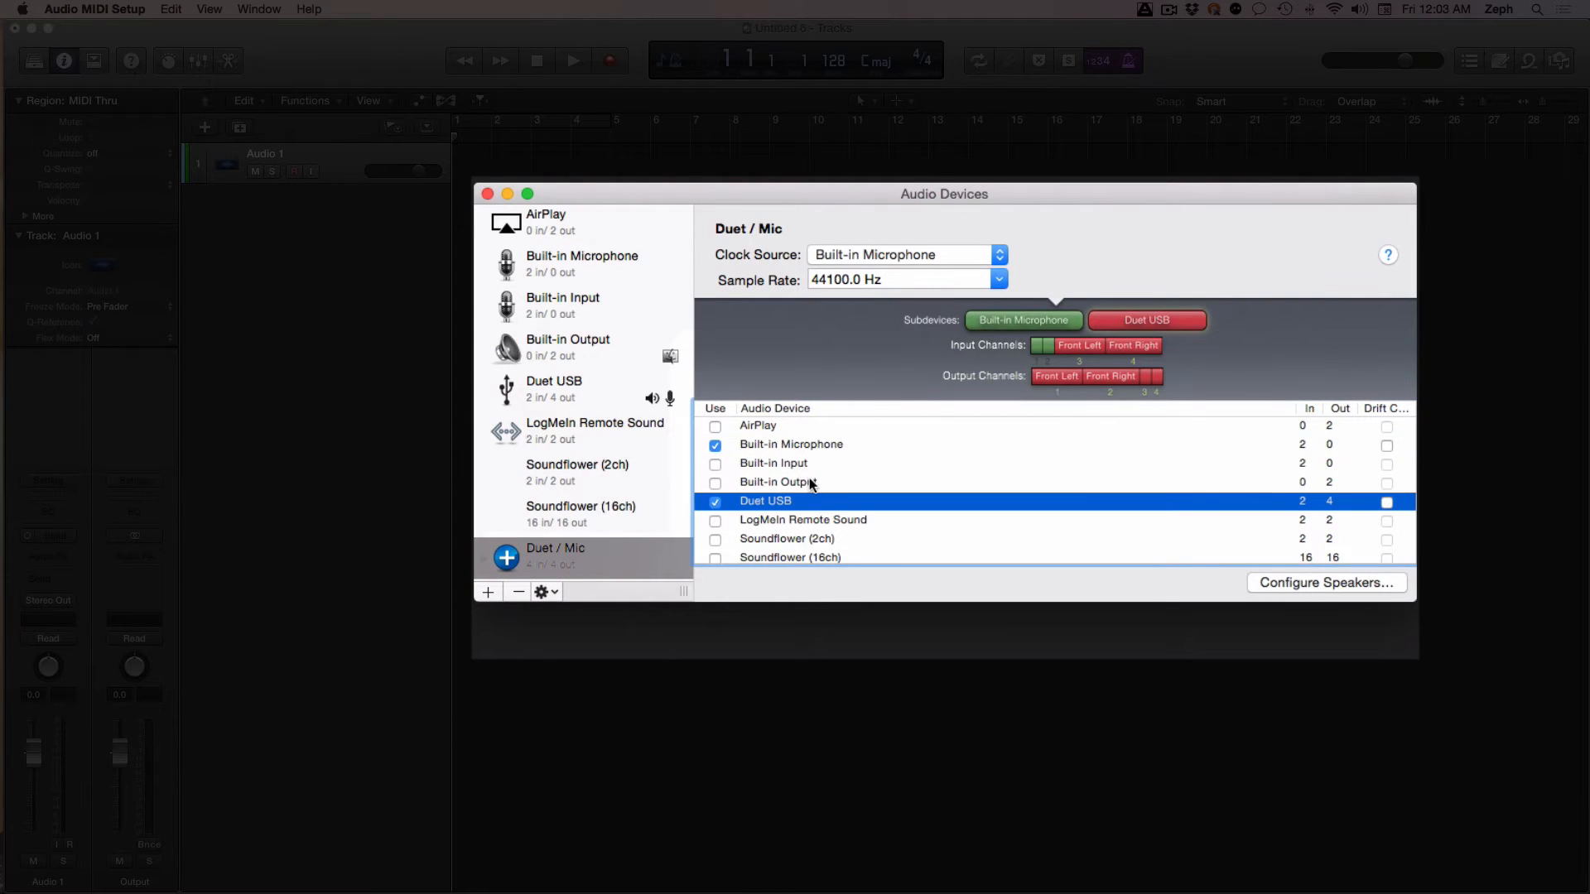
mouse_move(722, 481)
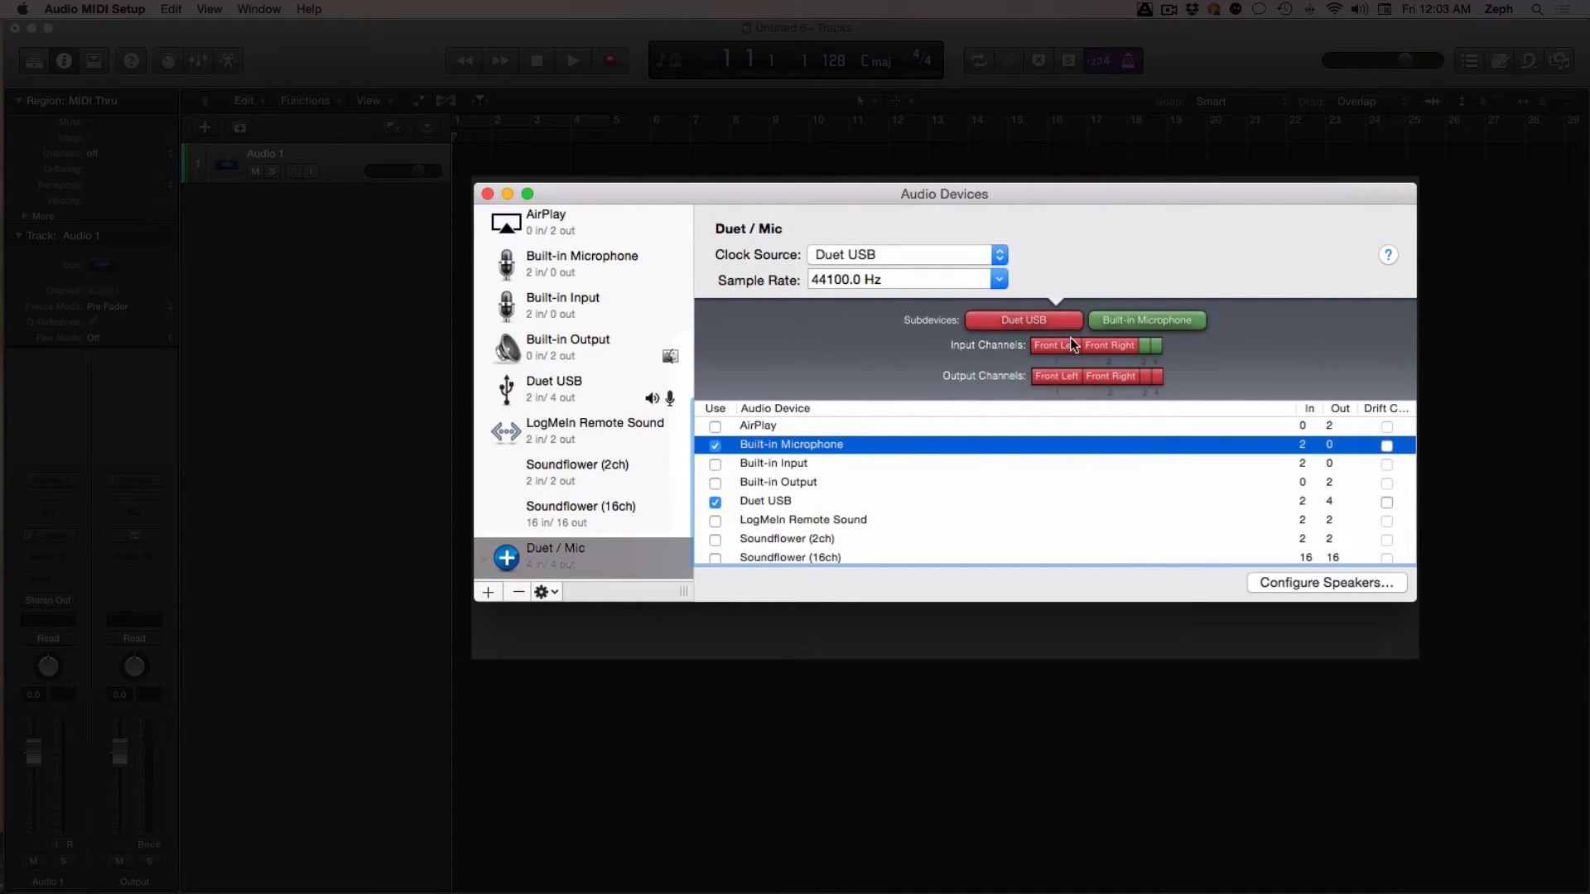
mouse_move(1067, 330)
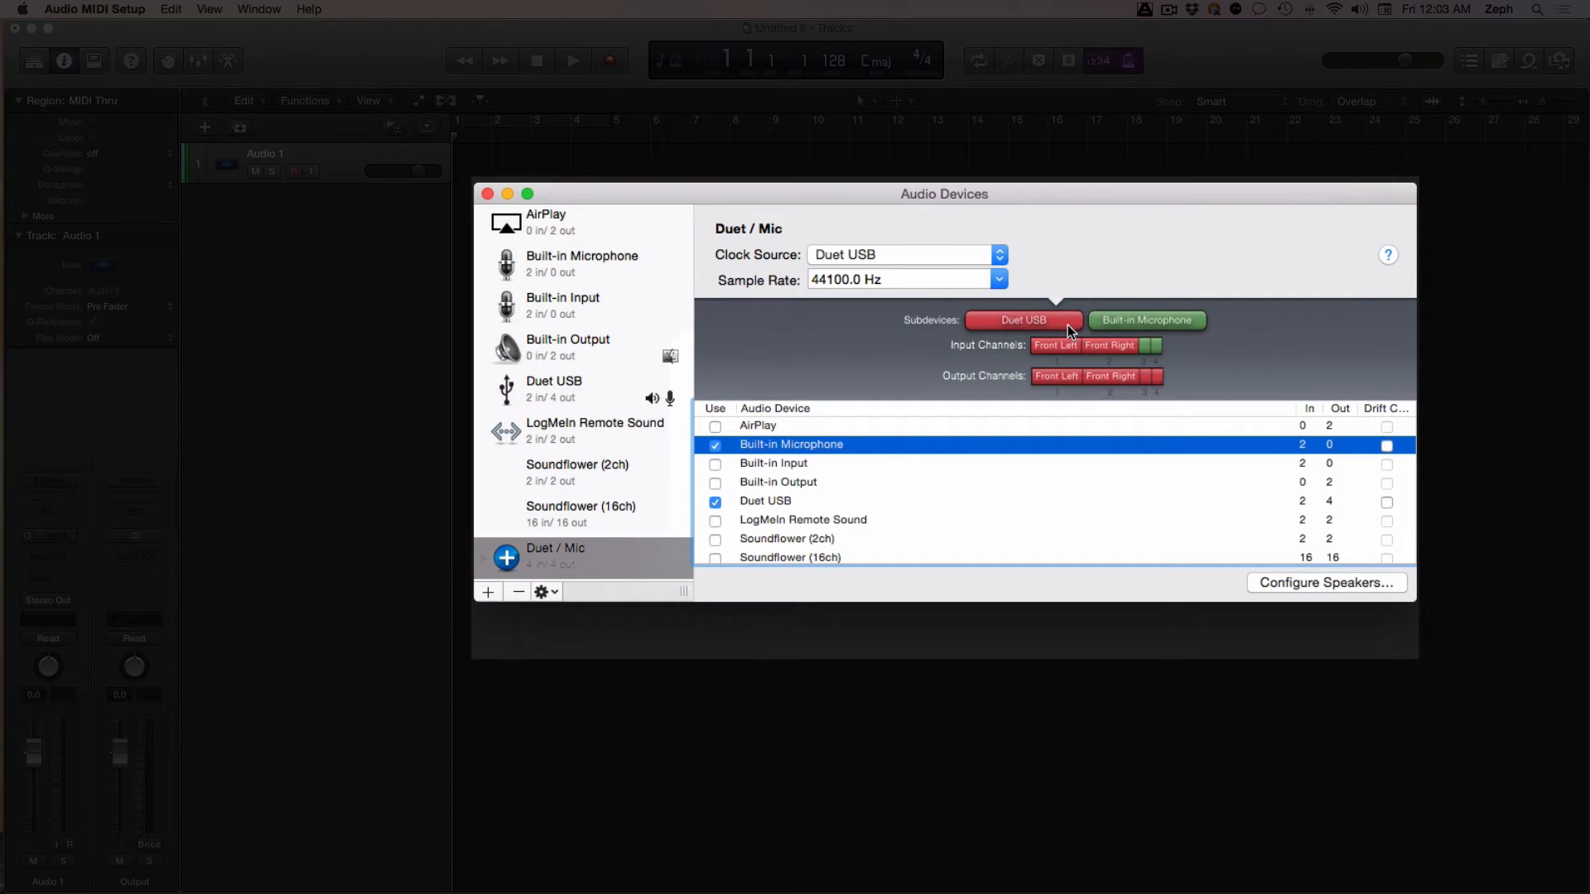
mouse_move(1165, 319)
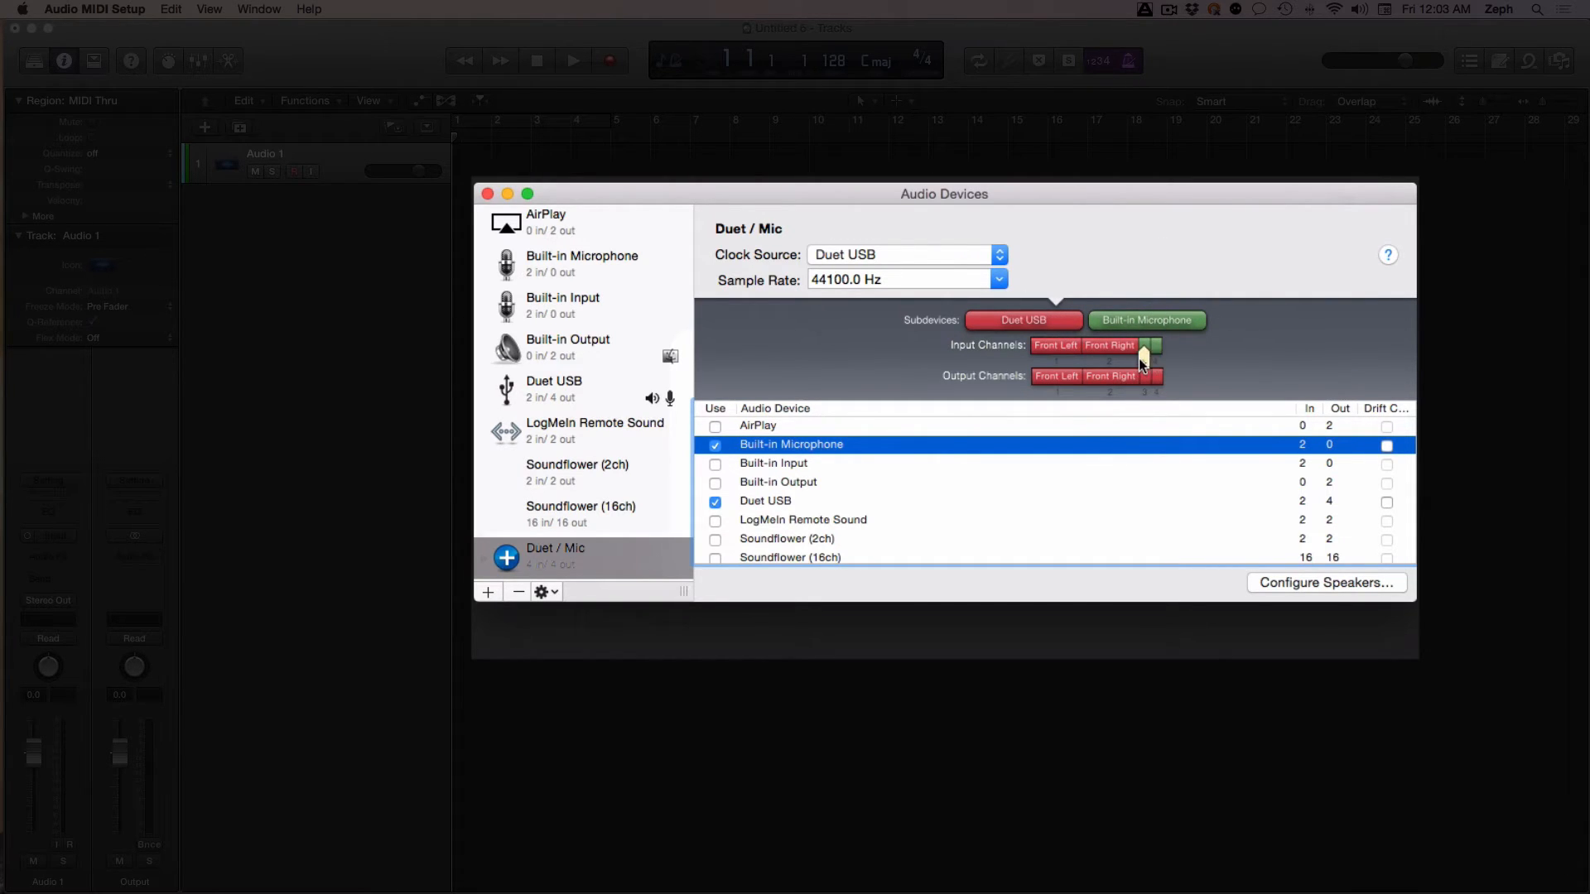
mouse_move(1143, 366)
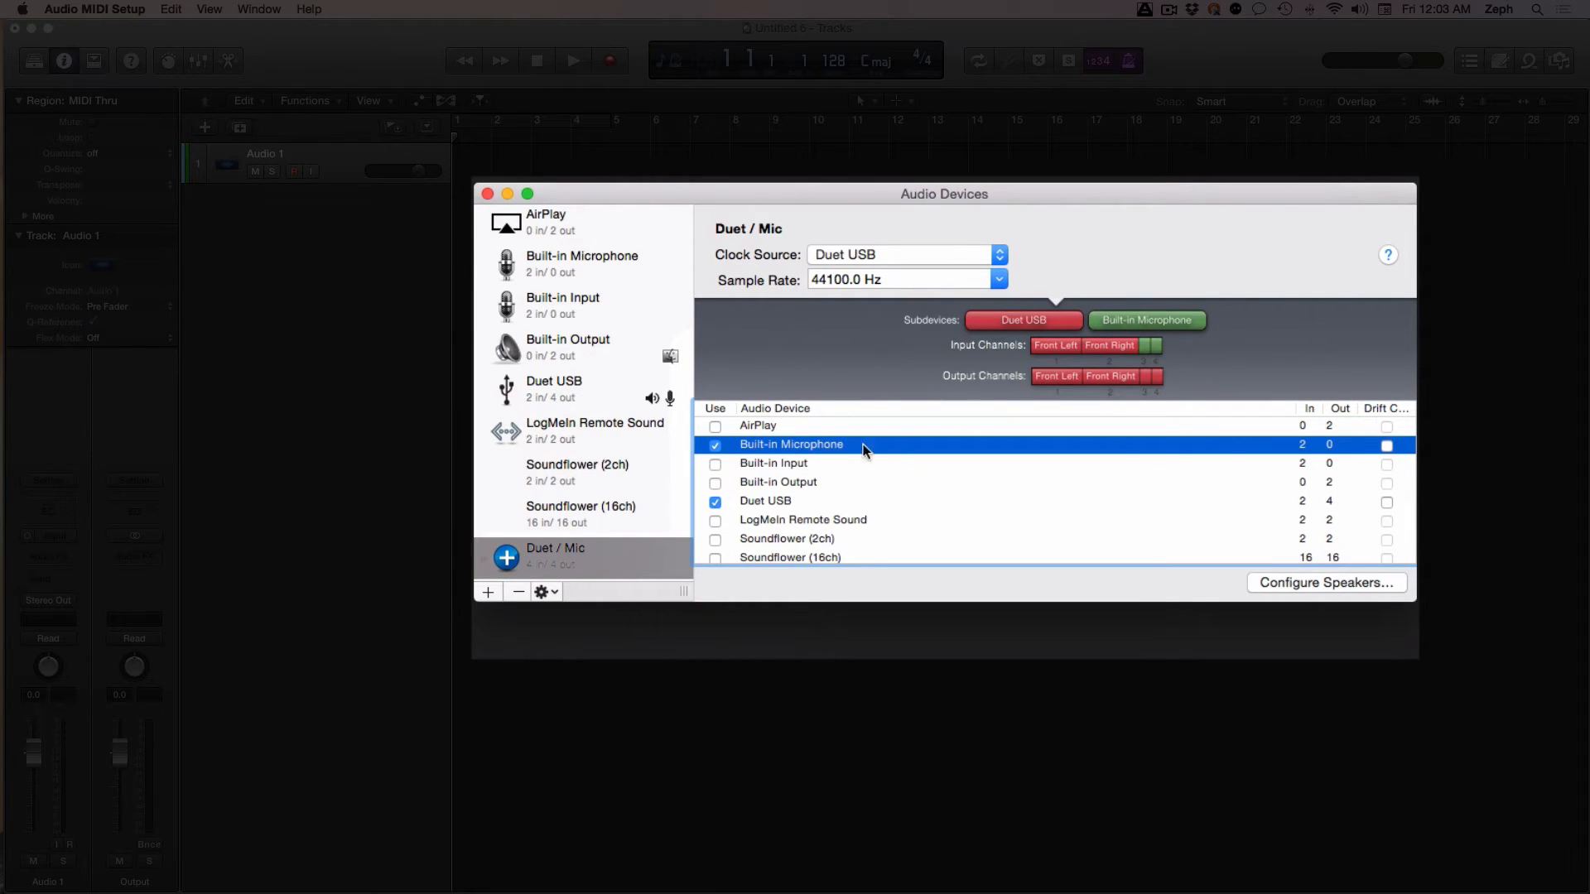
mouse_move(816, 506)
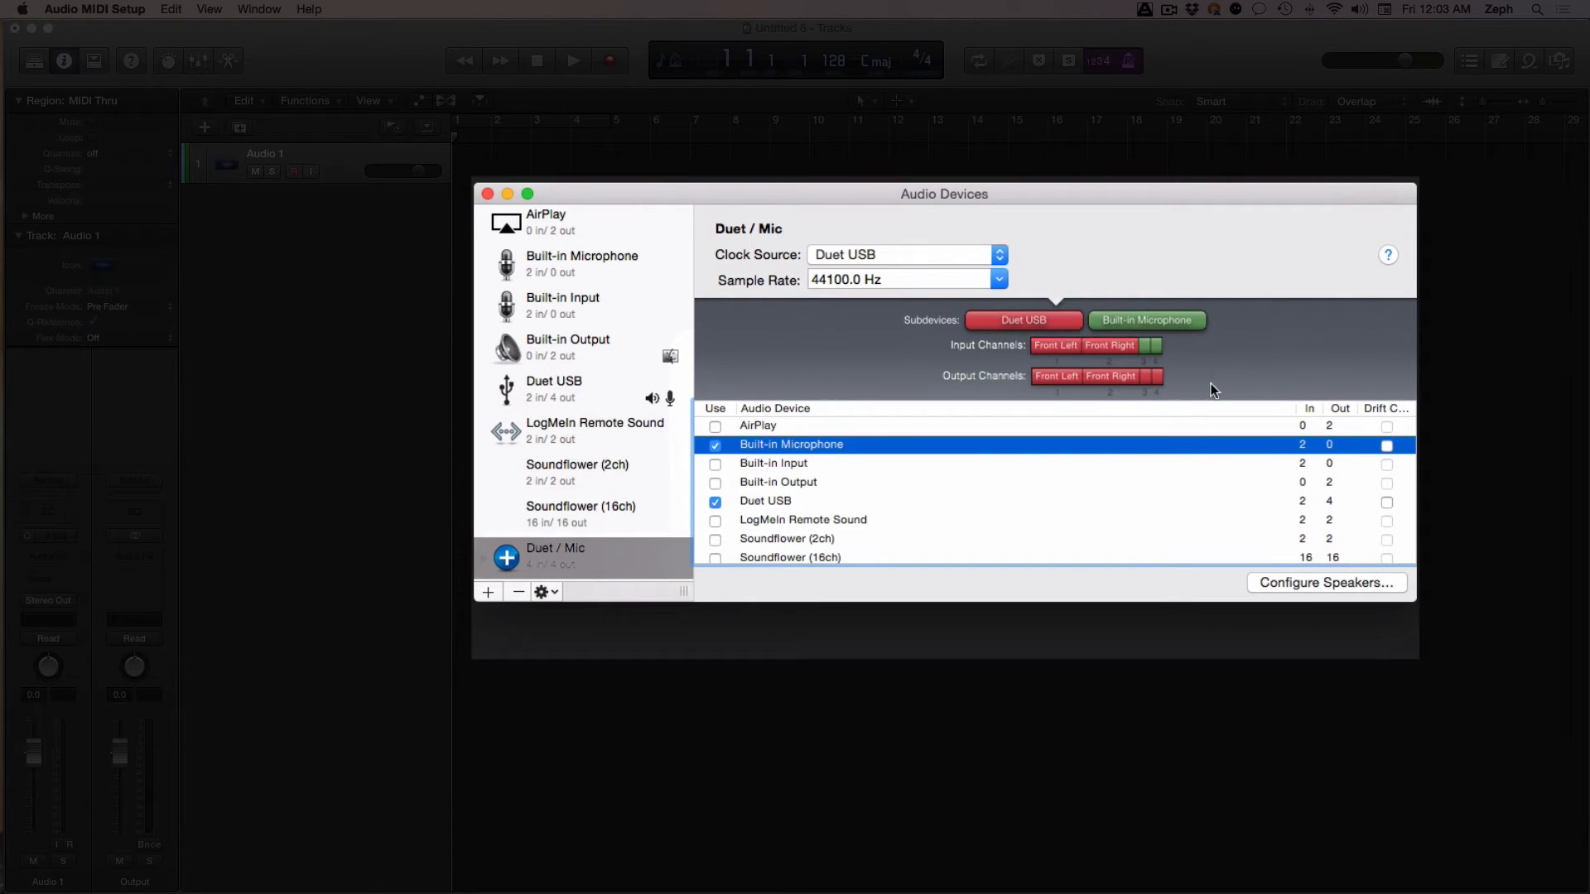
mouse_move(992, 354)
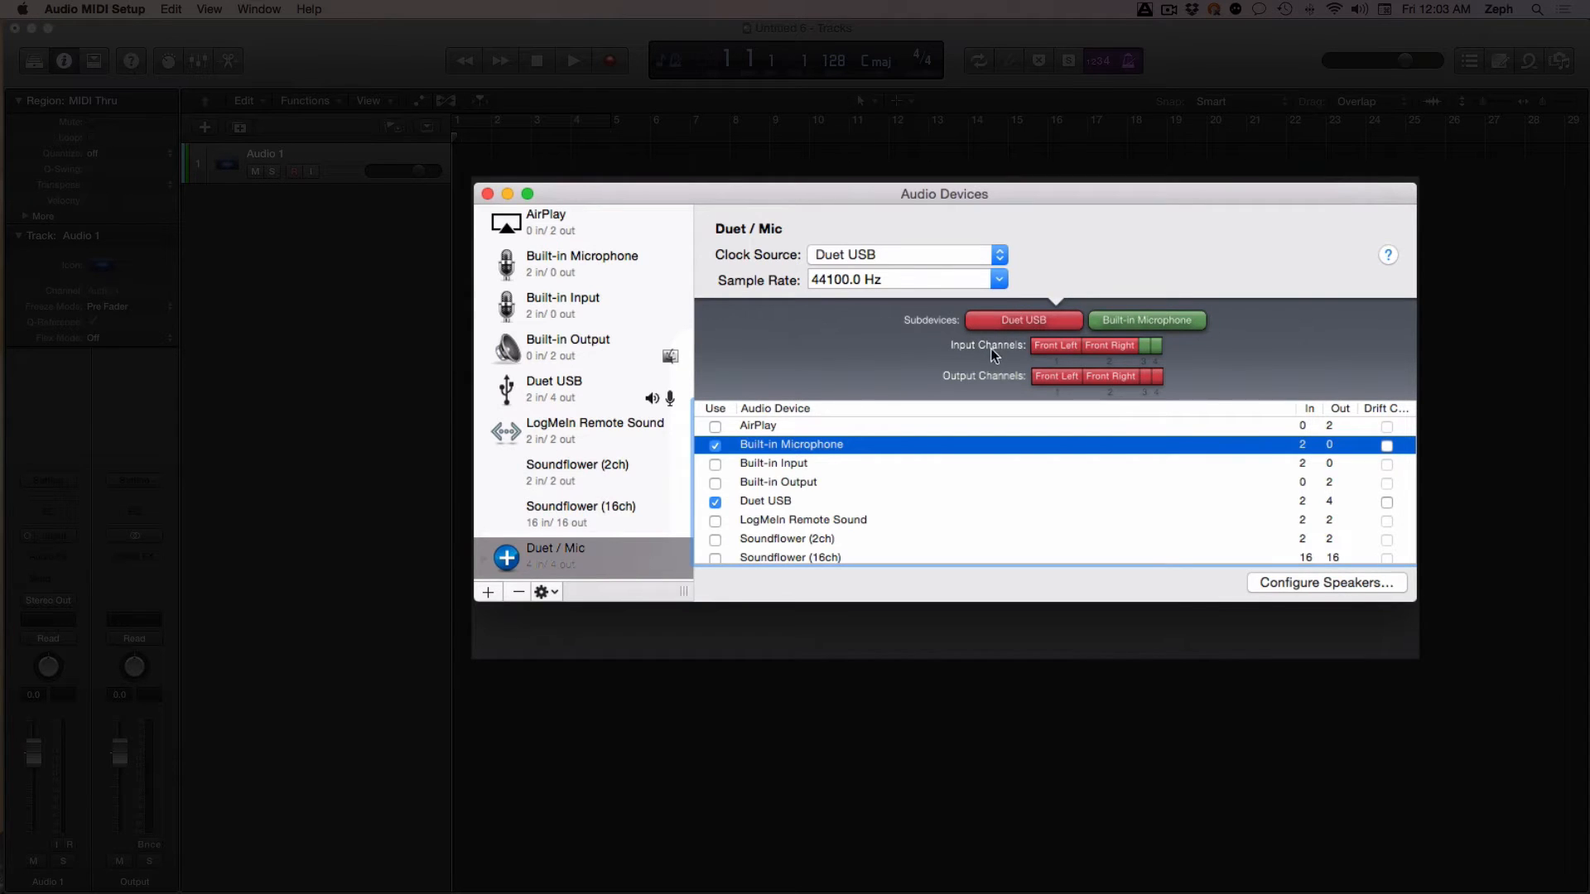
mouse_move(746, 512)
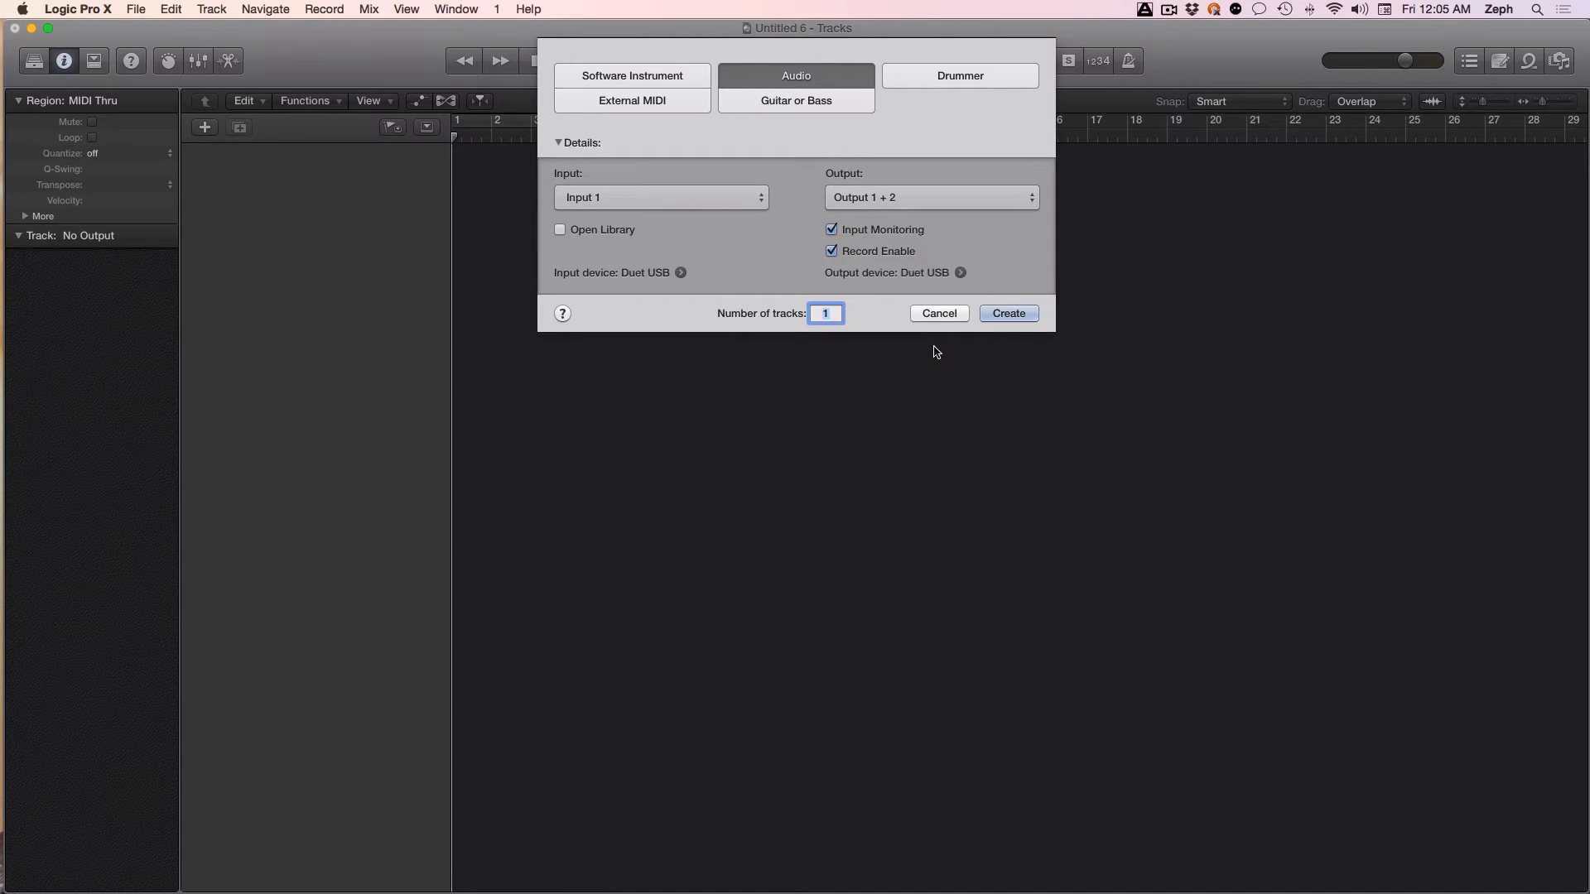
Create 2 audio tracks from the New Tracks dialog.
left_click(825, 313)
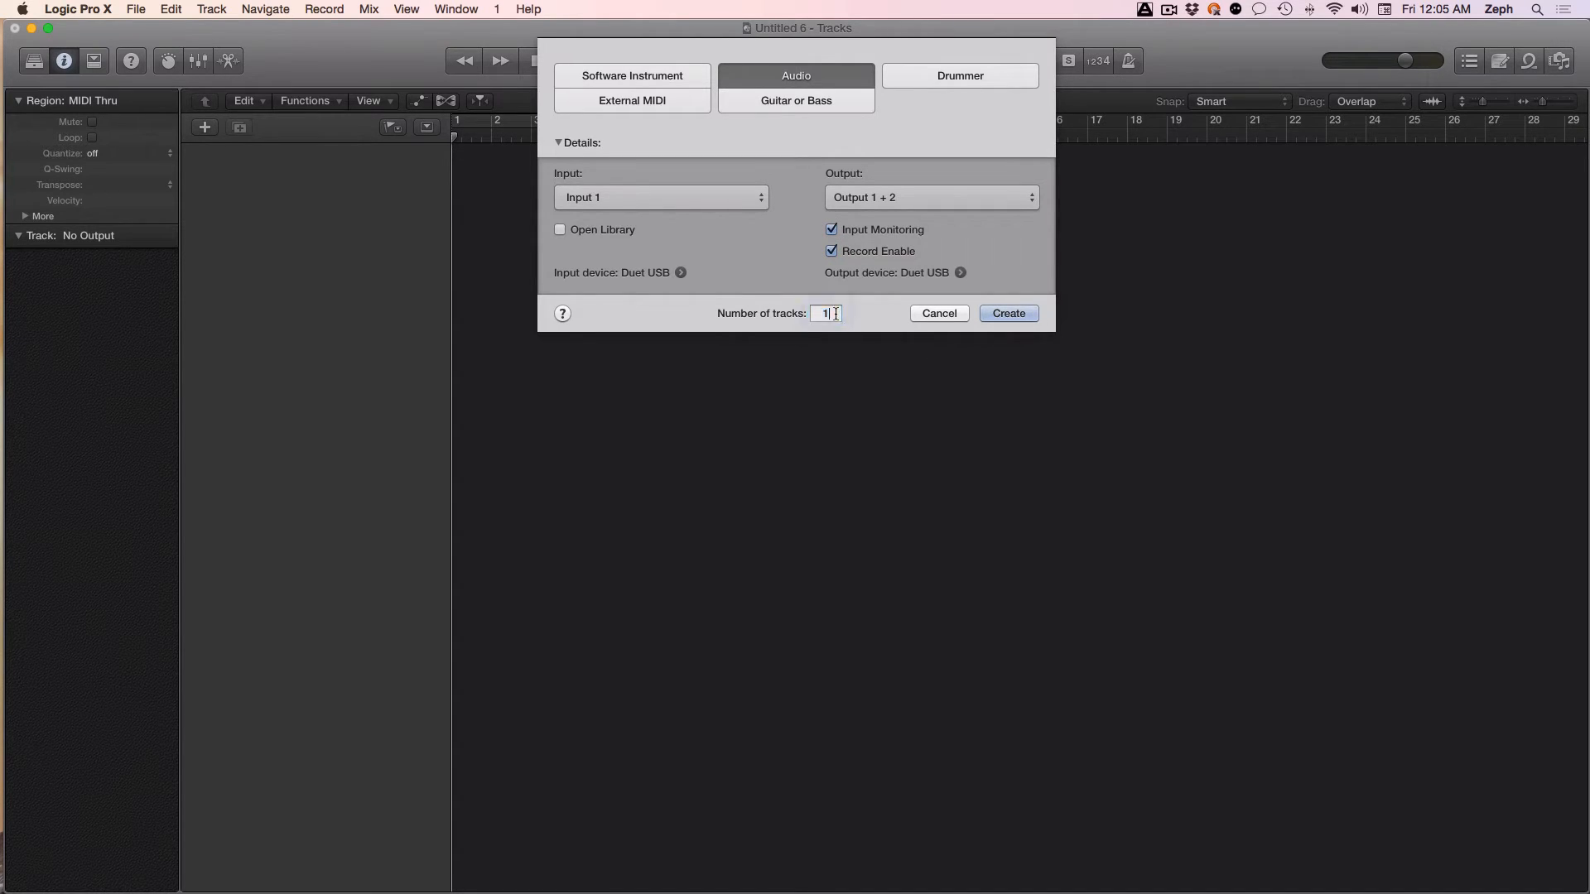
type("2")
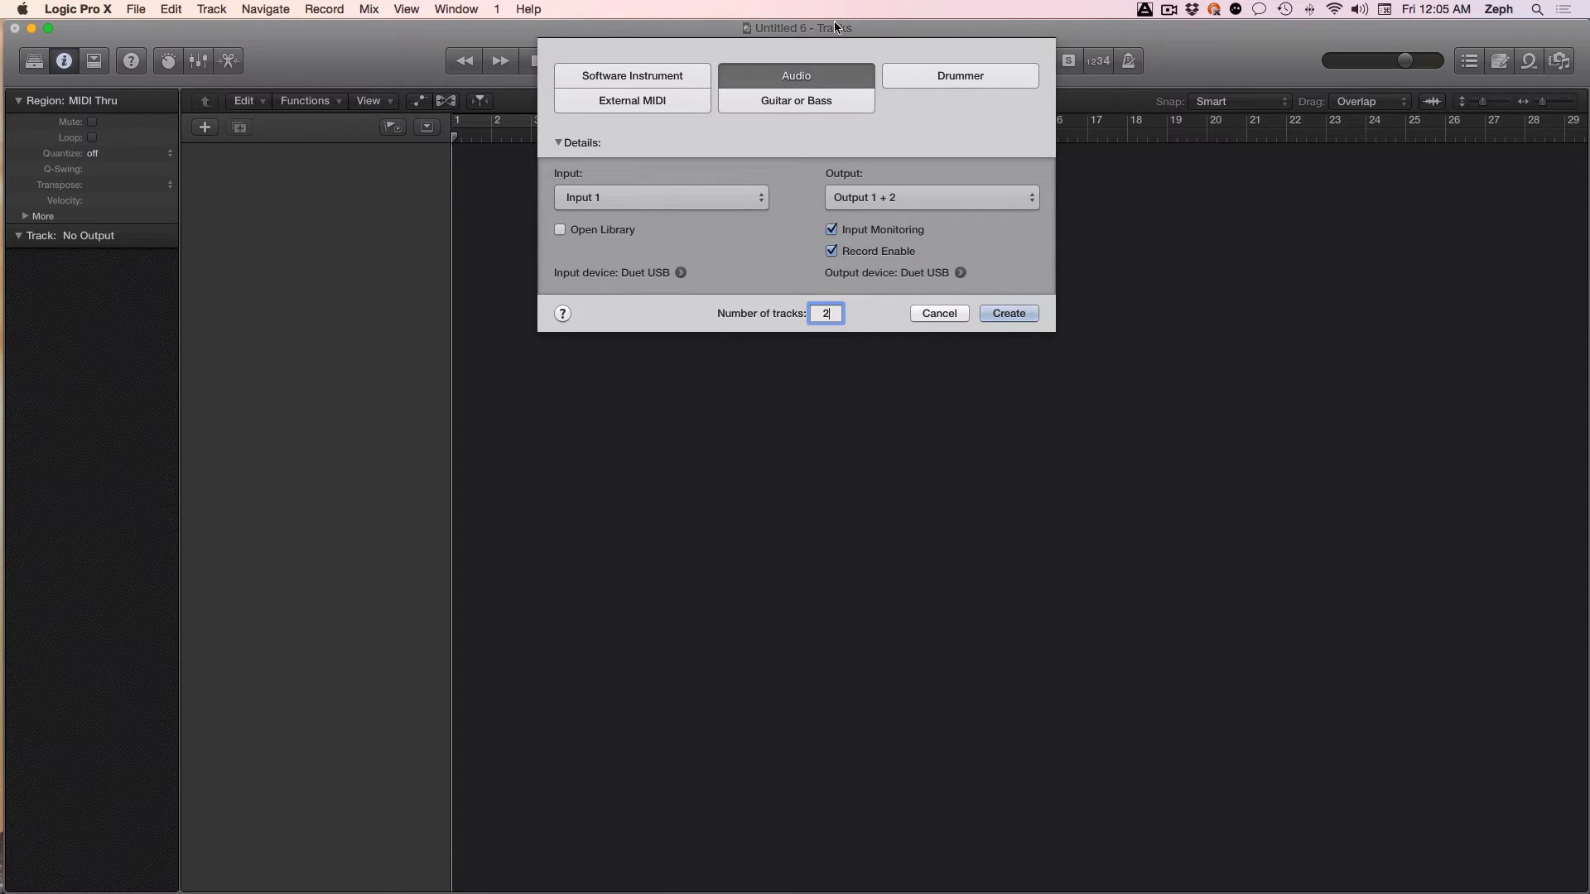
left_click(1006, 313)
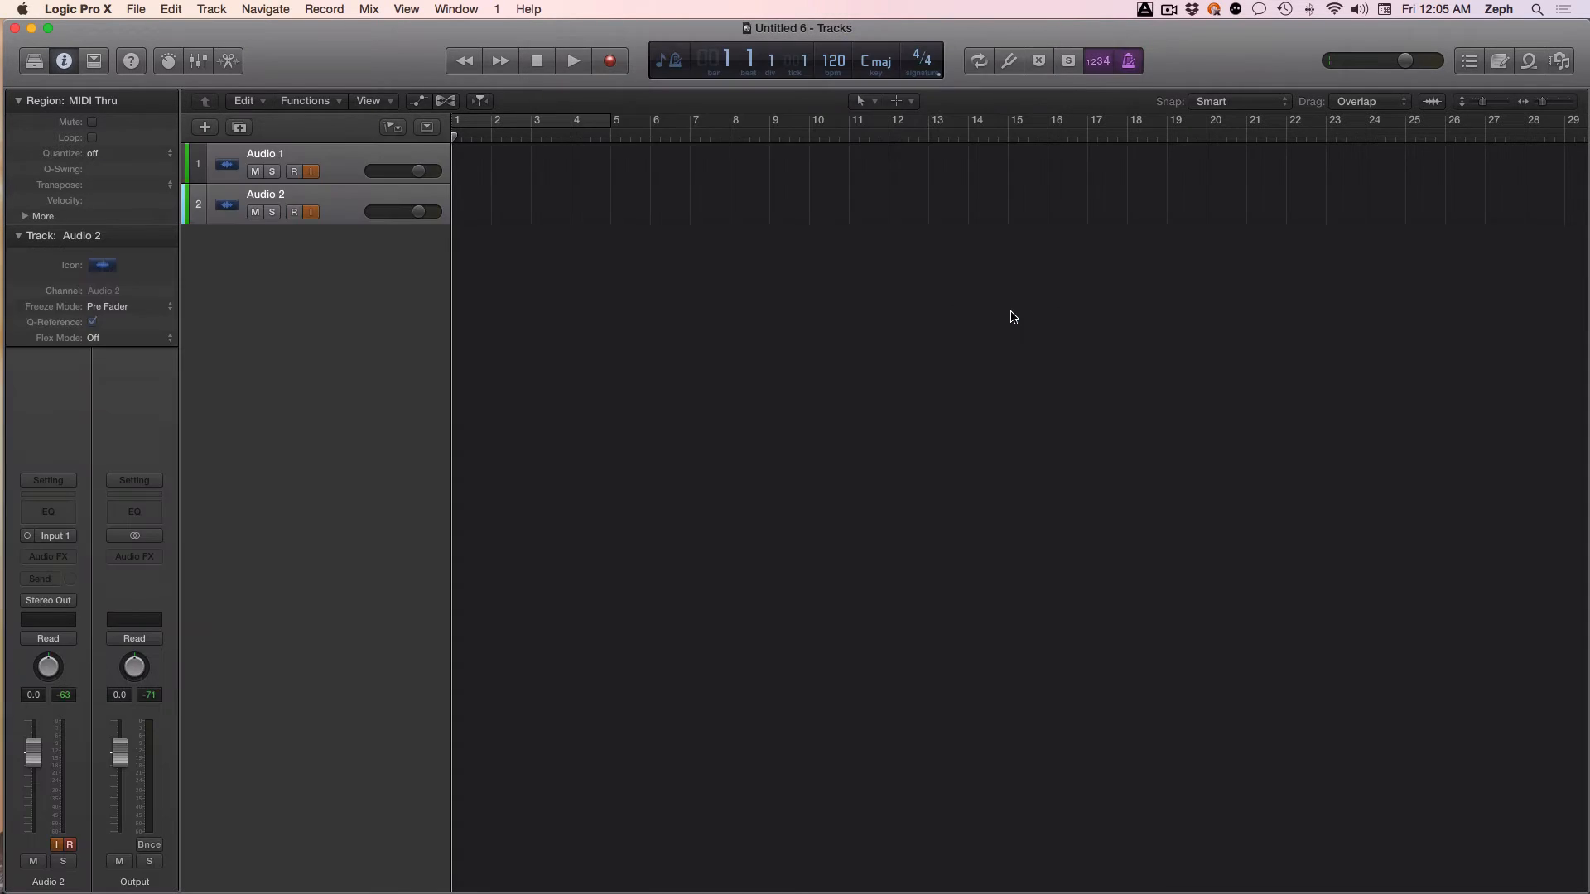
mouse_move(357, 137)
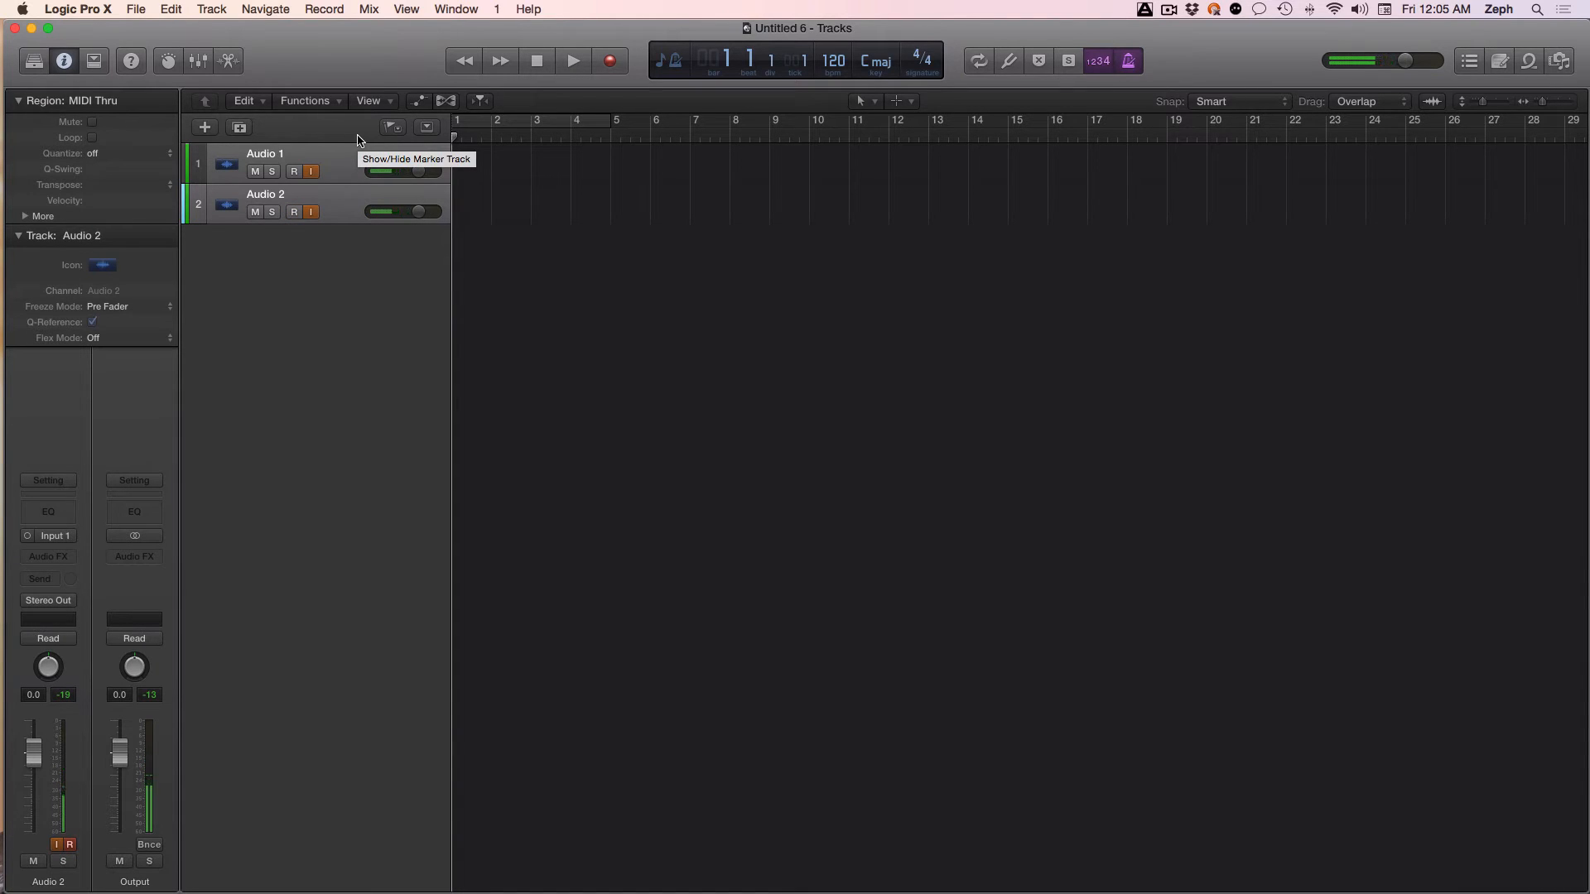
Open Logic Pro X's Audio preferences and show the device settings.
left_click(77, 9)
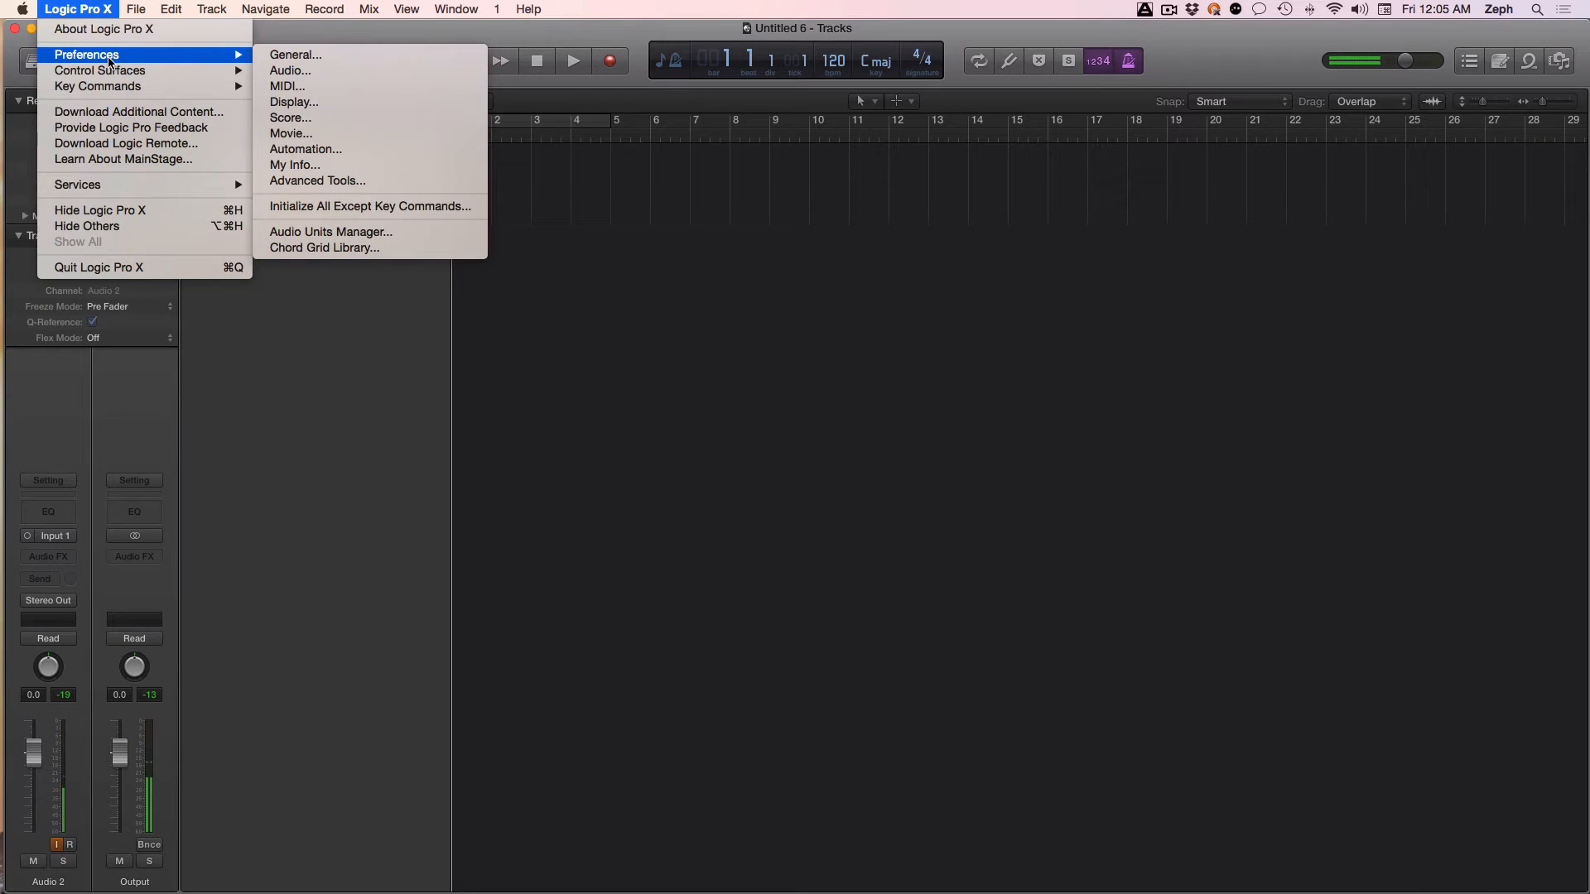
mouse_move(289, 70)
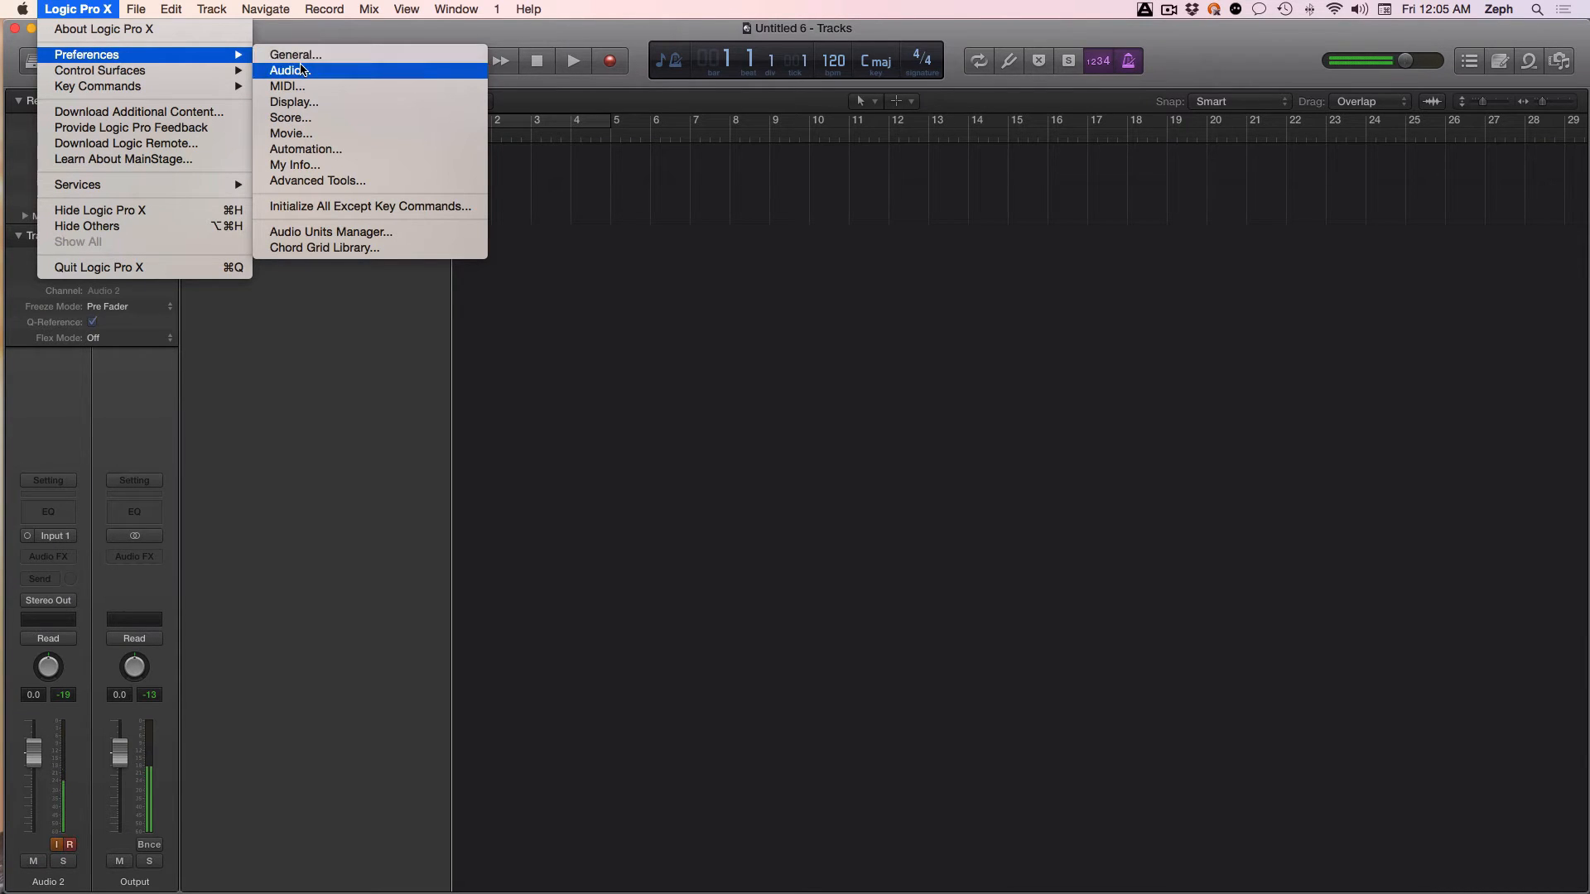
left_click(295, 54)
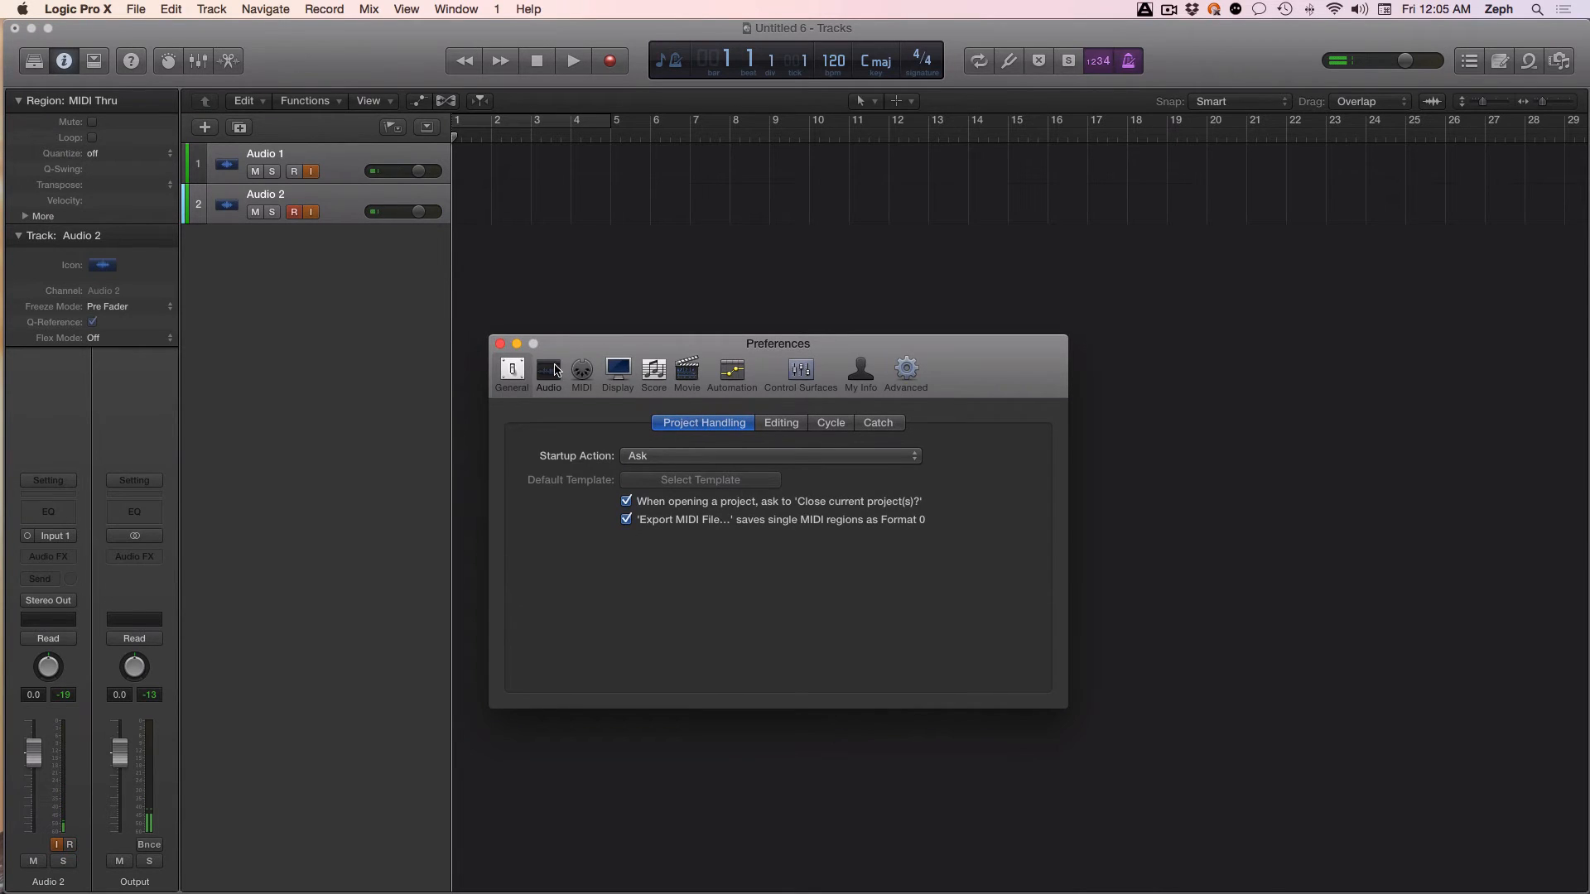
left_click(549, 370)
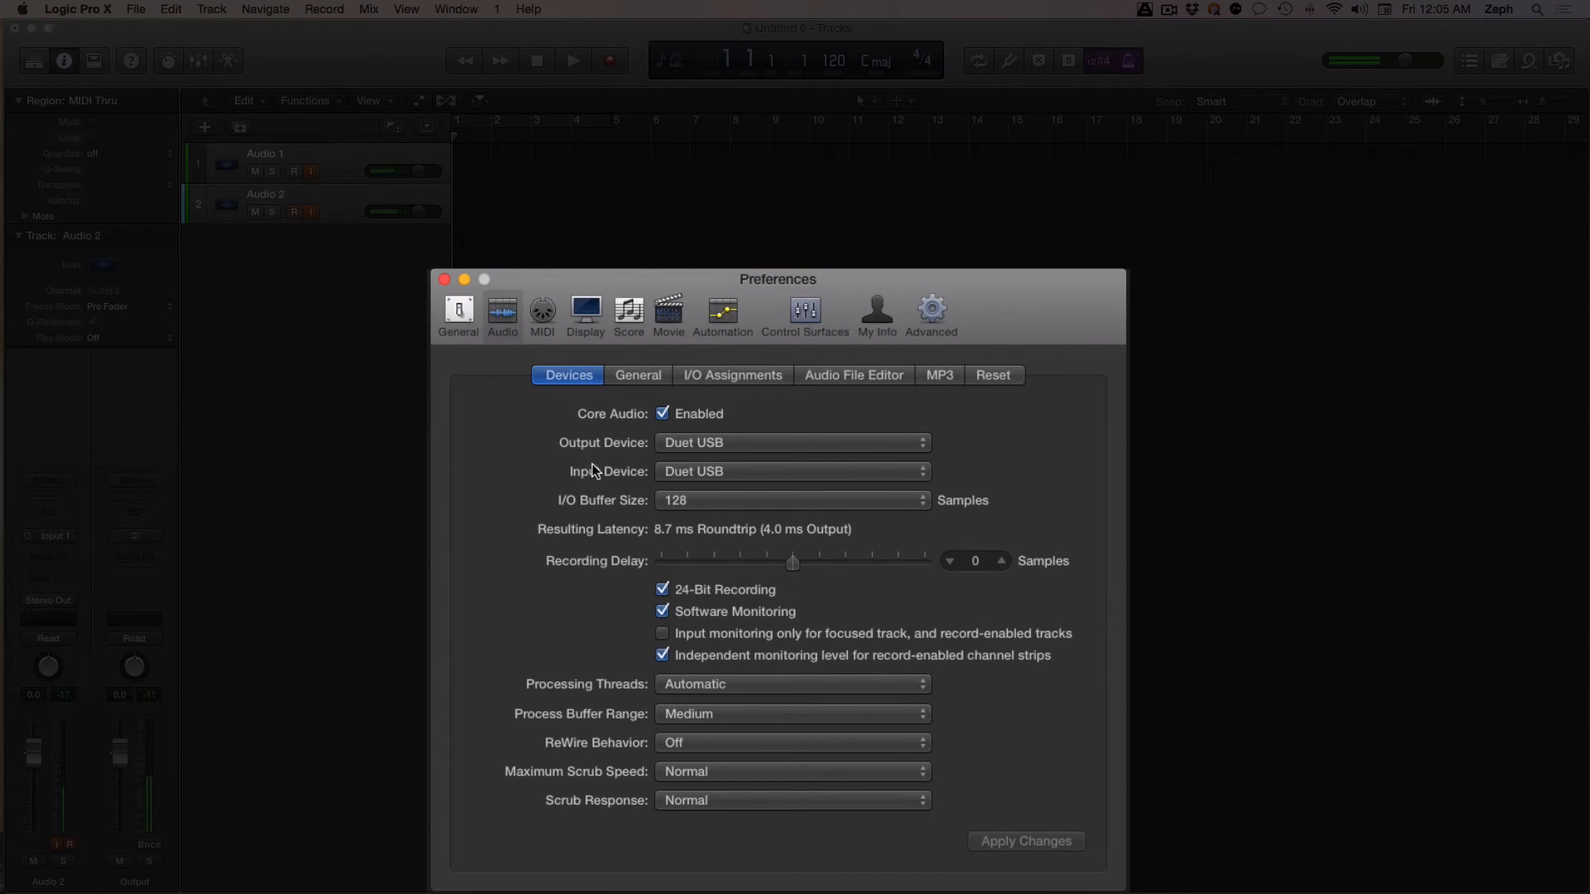
Choose Duet / Mic as the input device and apply the changes.
left_click(791, 470)
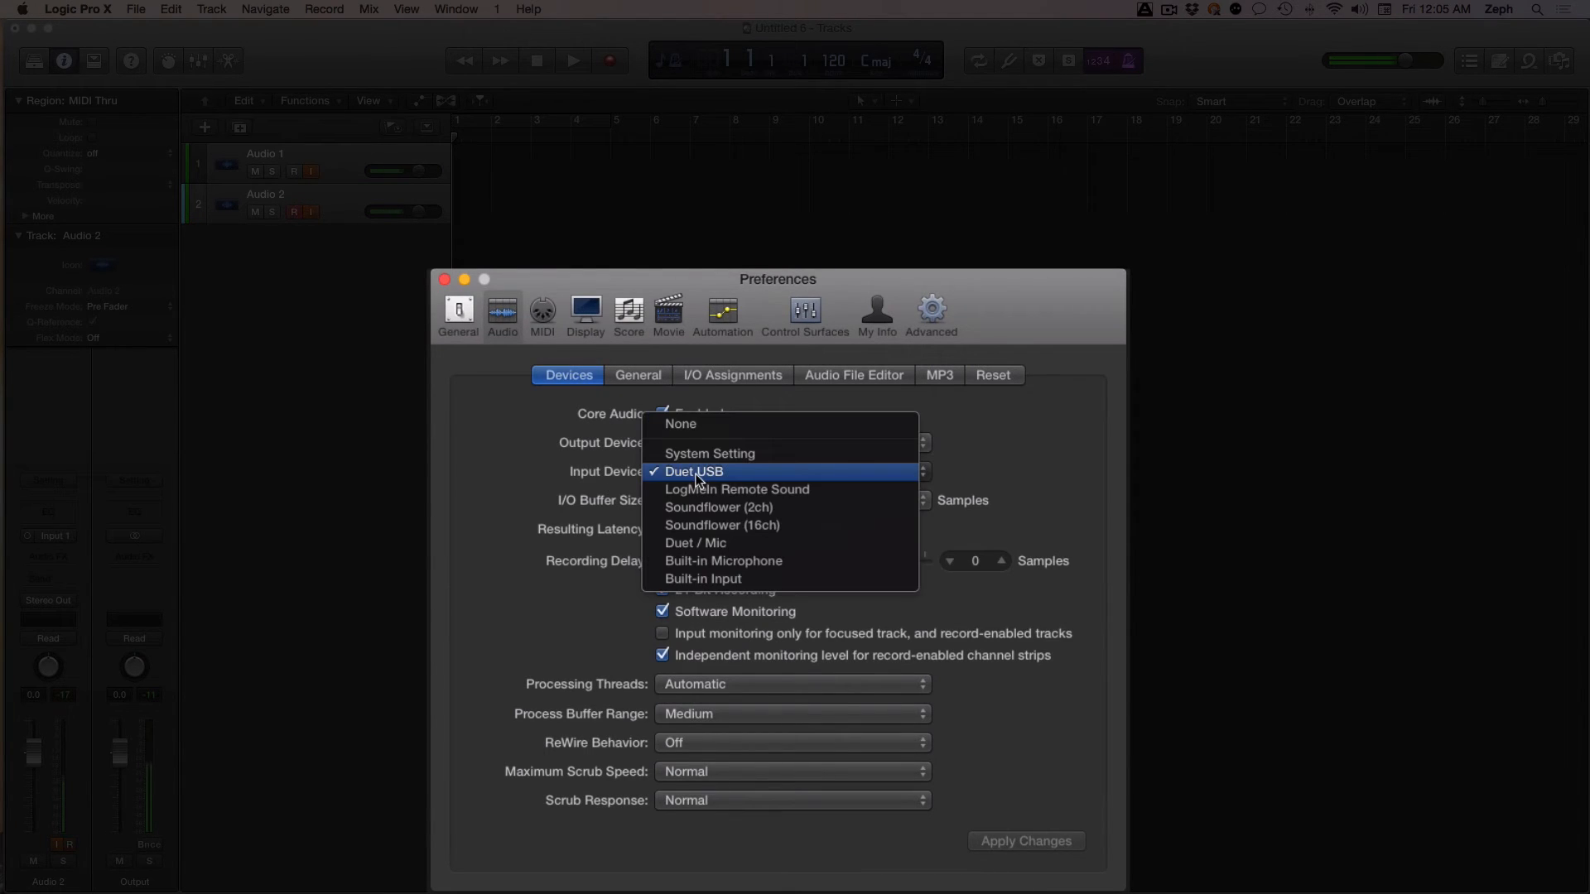
mouse_move(760, 484)
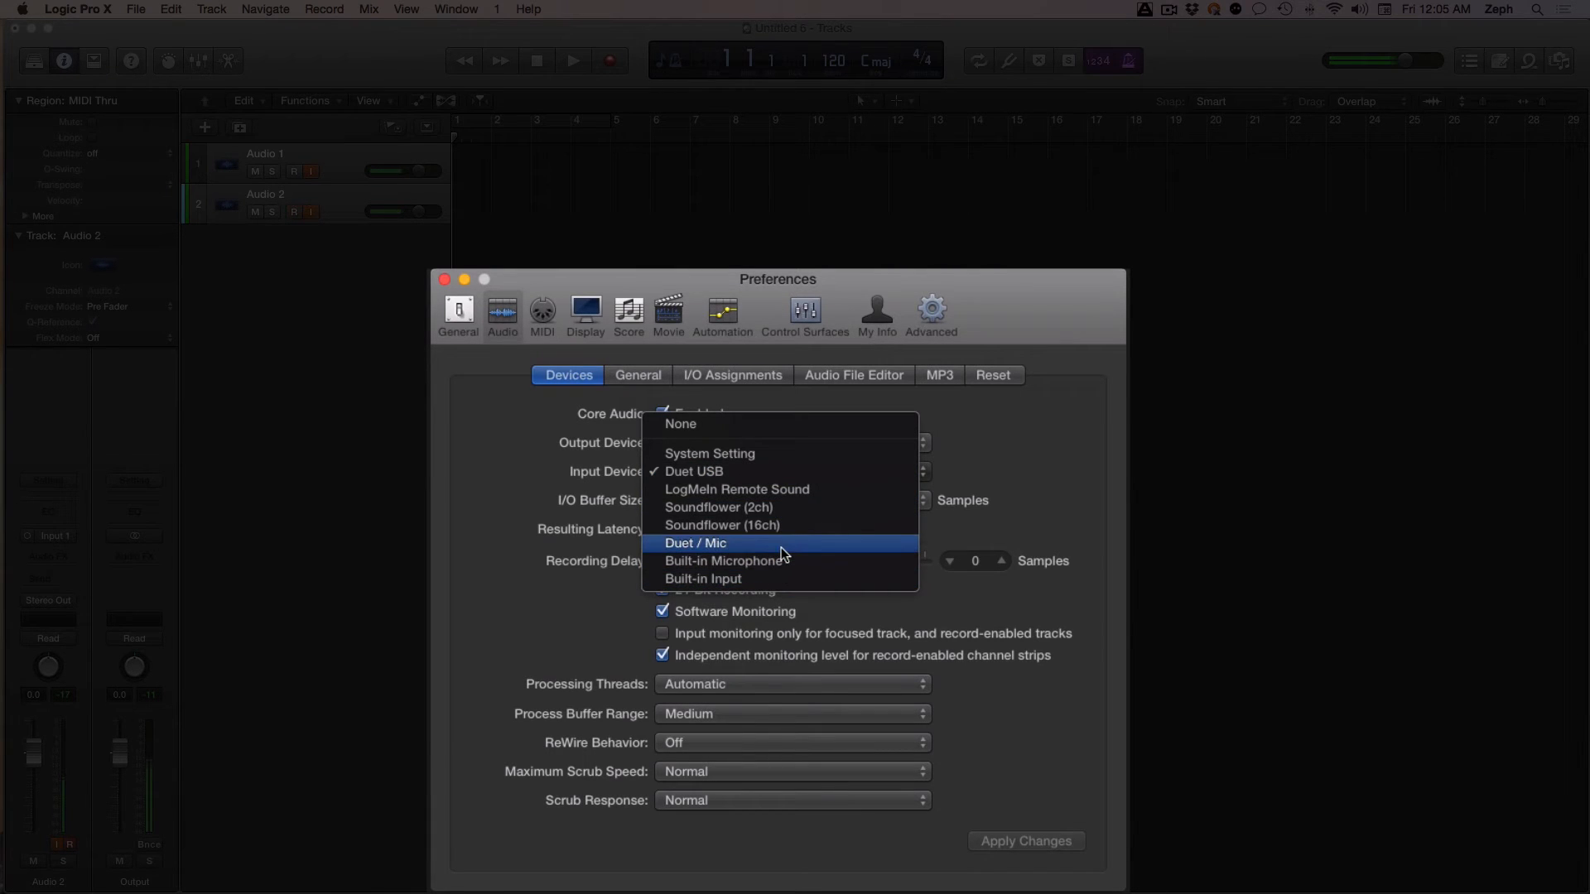
mouse_move(725, 552)
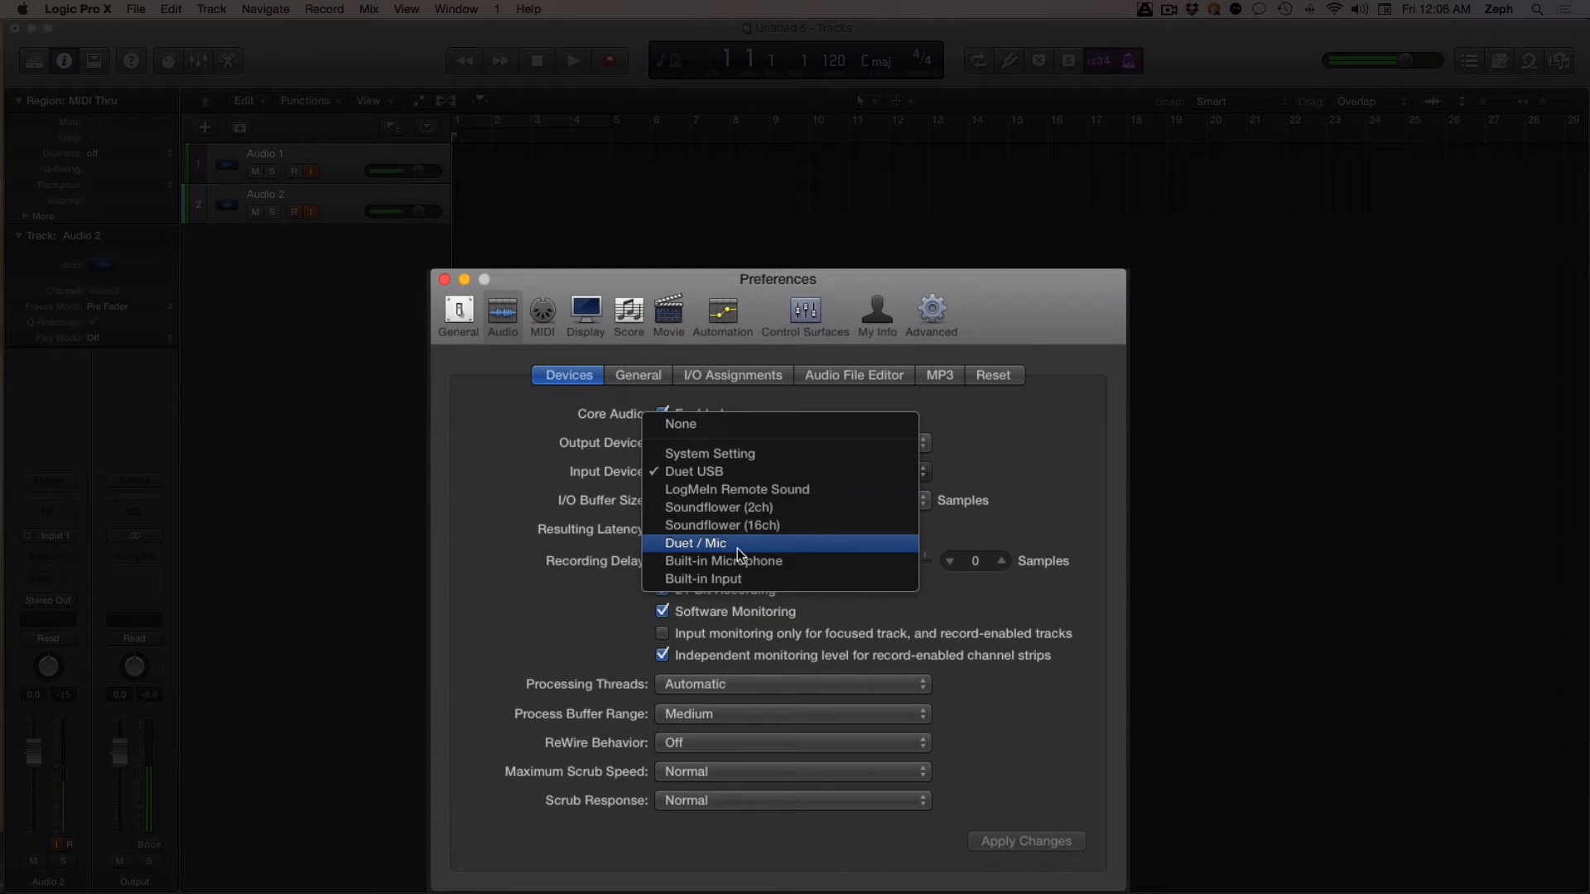
mouse_move(688, 552)
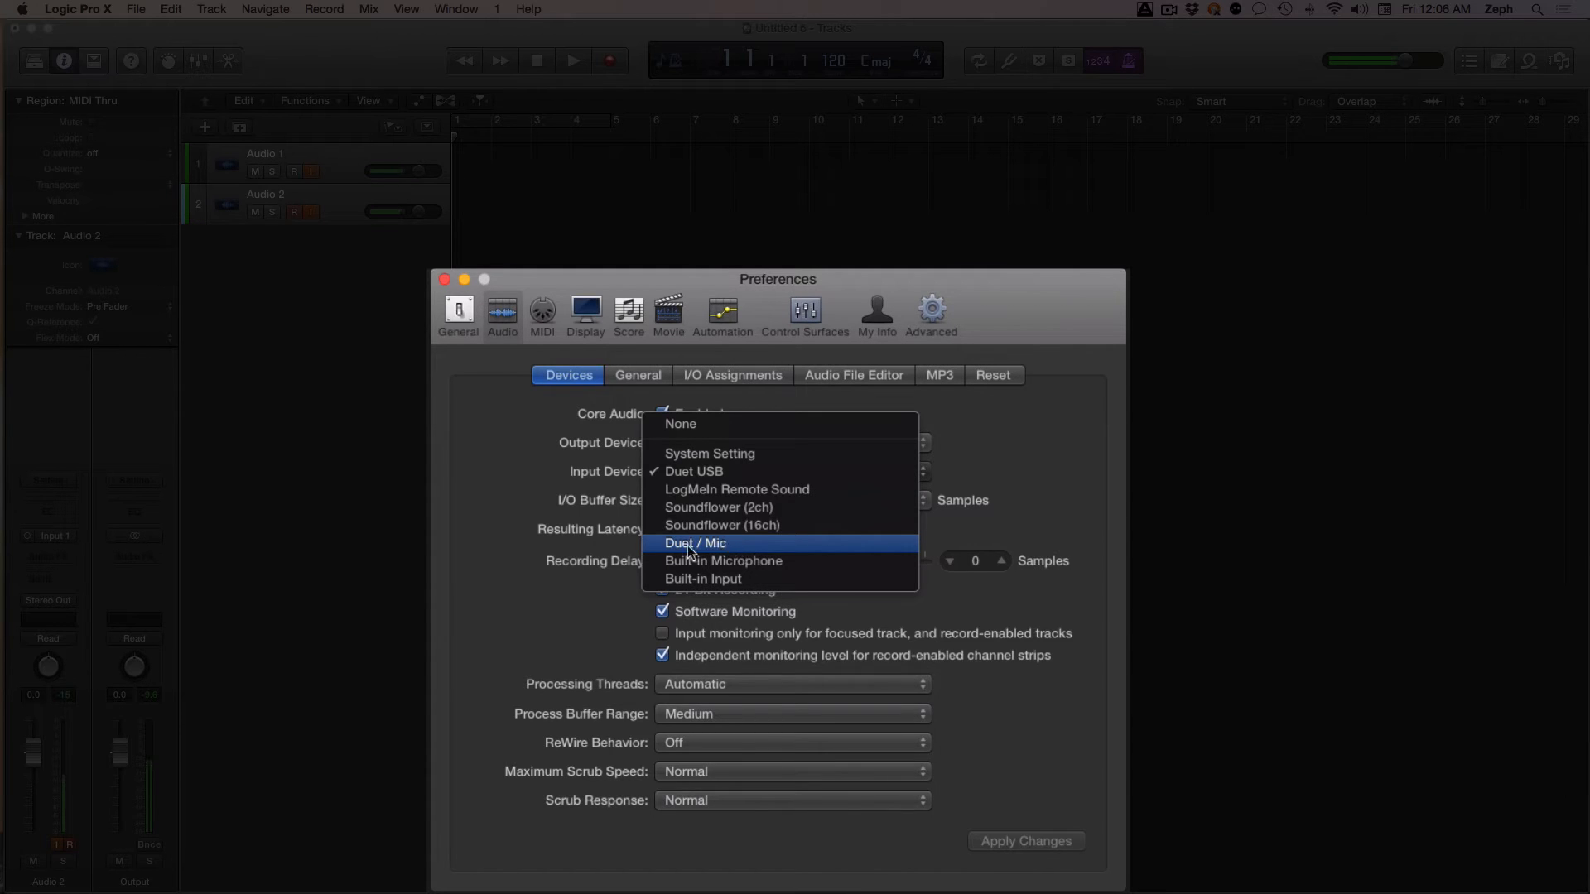
mouse_move(808, 547)
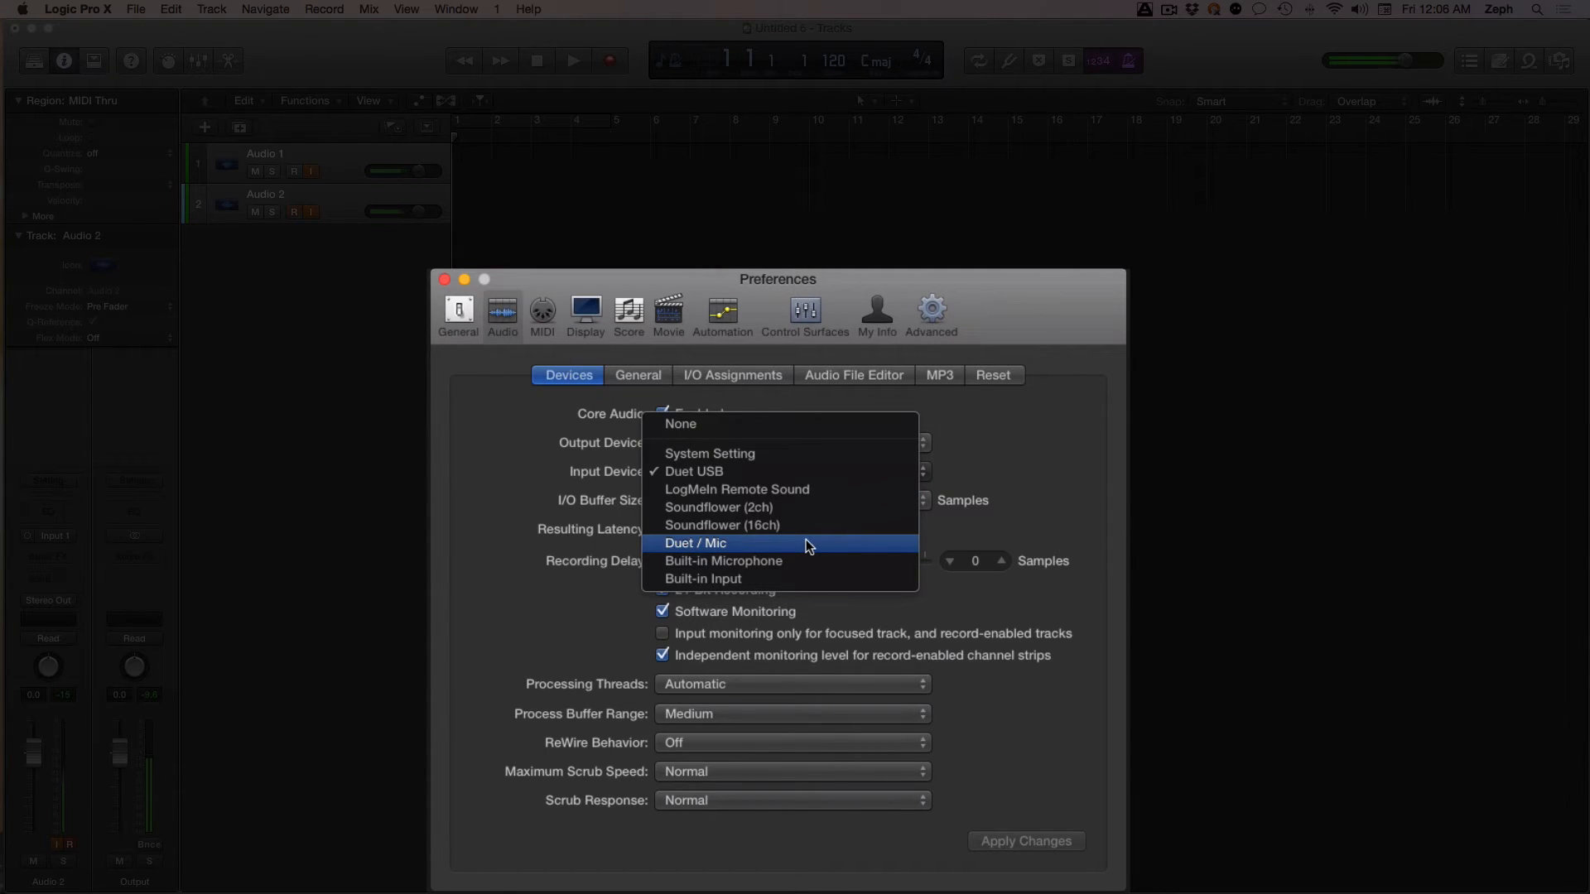
mouse_move(709, 556)
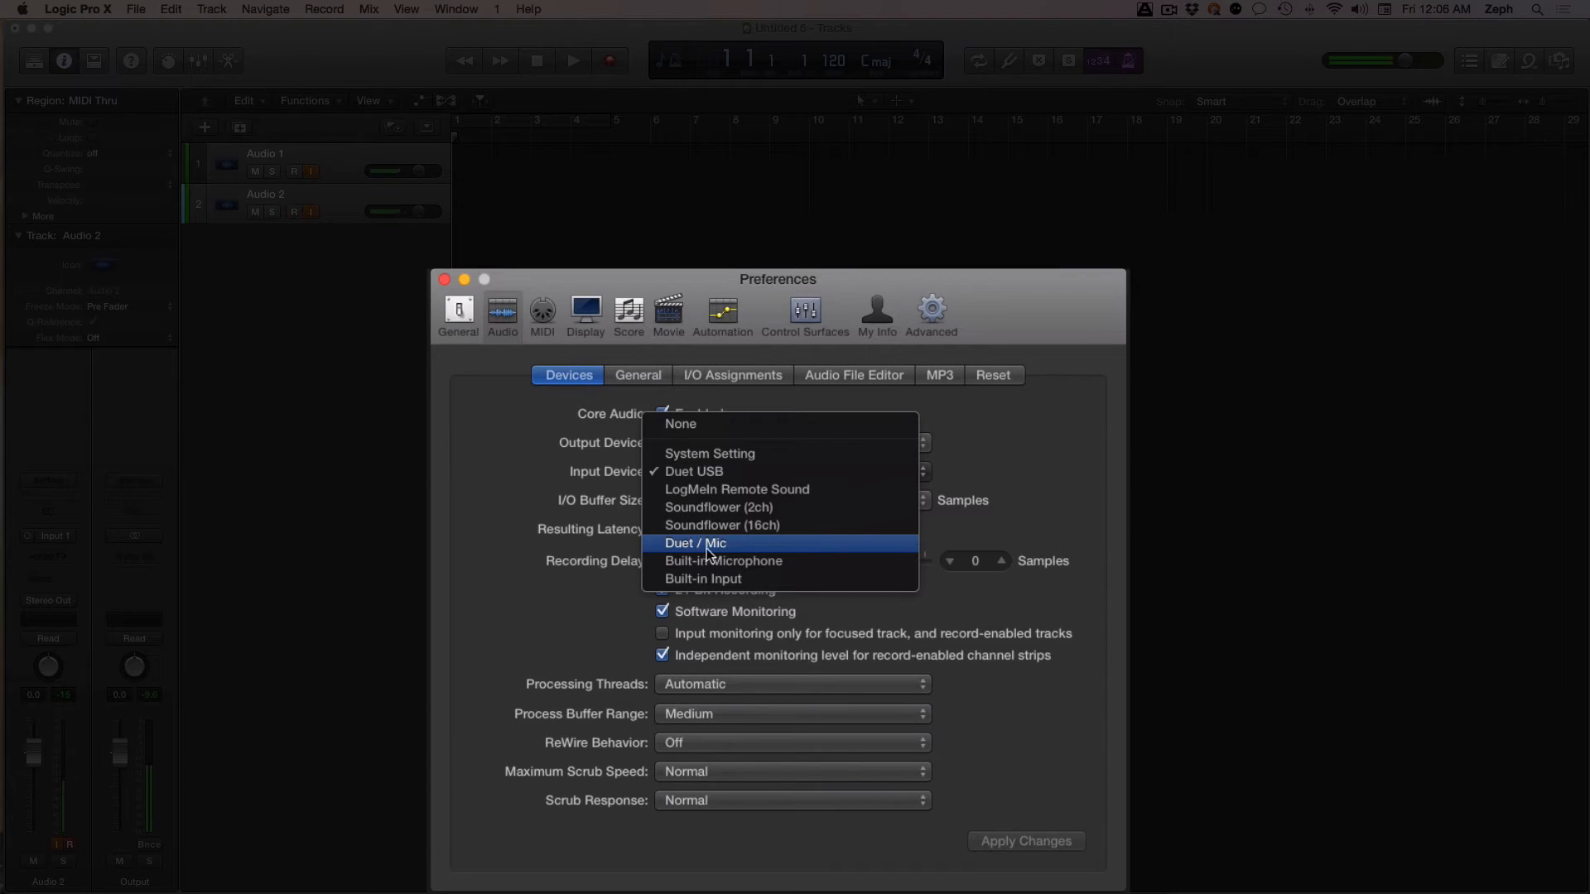
mouse_move(750, 555)
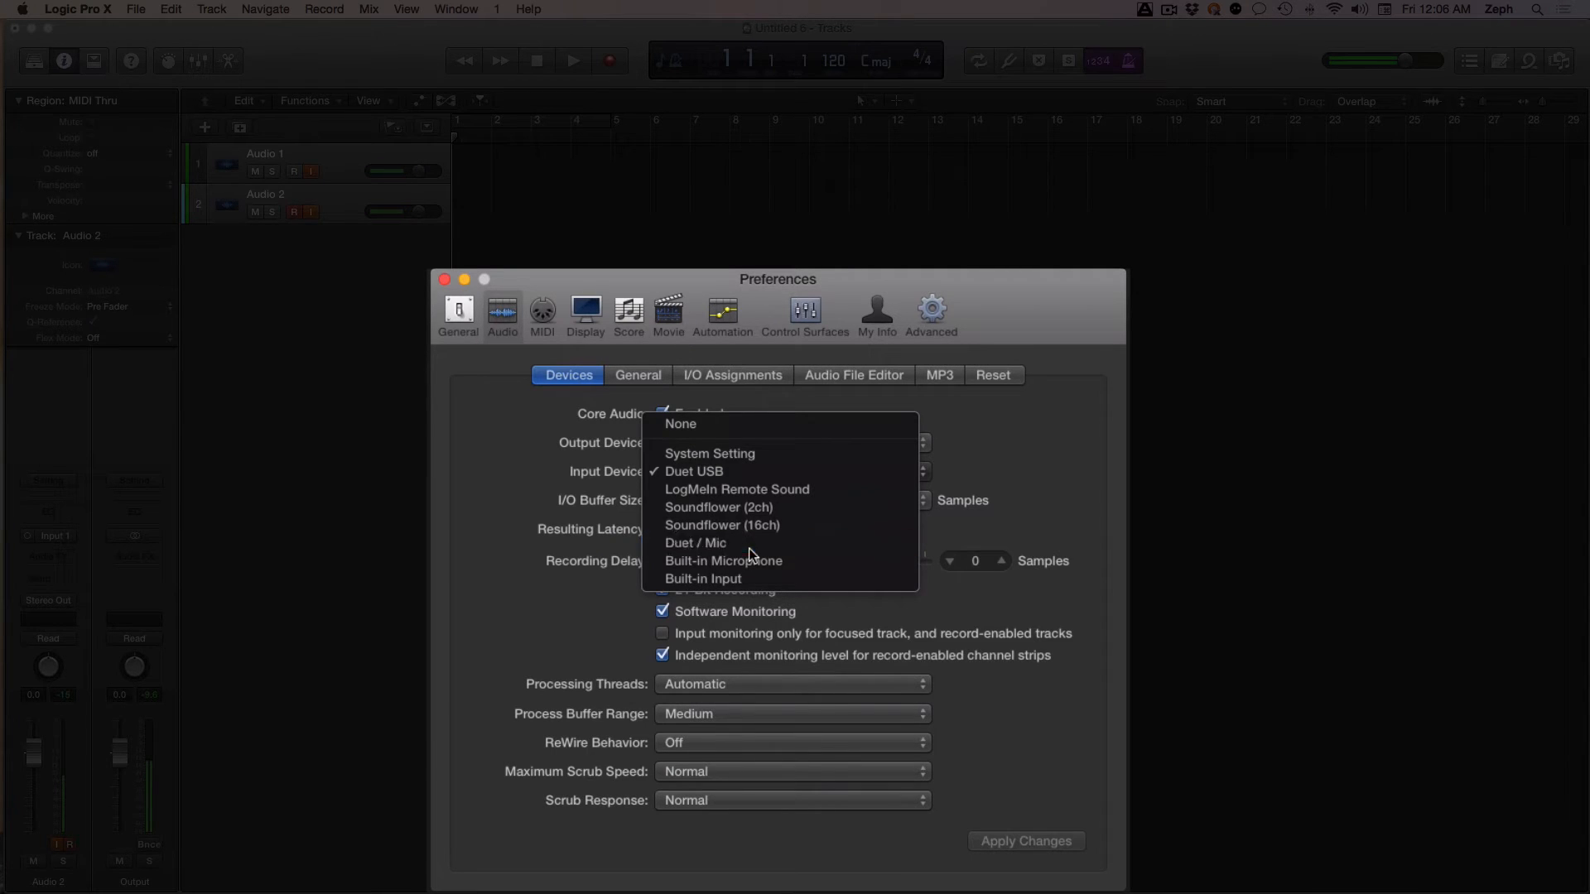
left_click(696, 542)
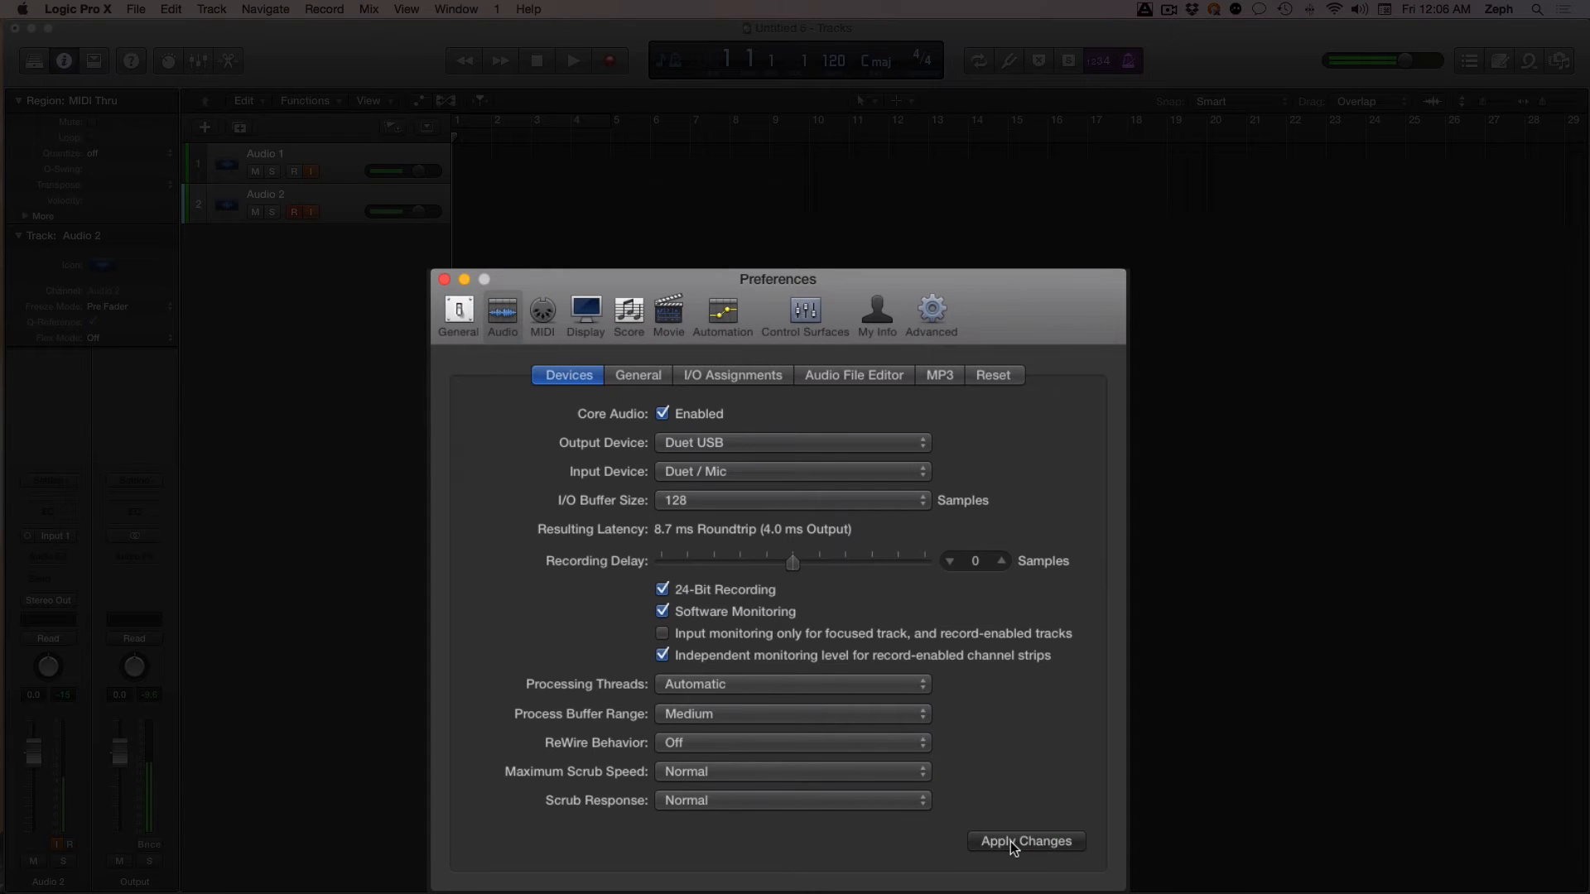
left_click(1024, 841)
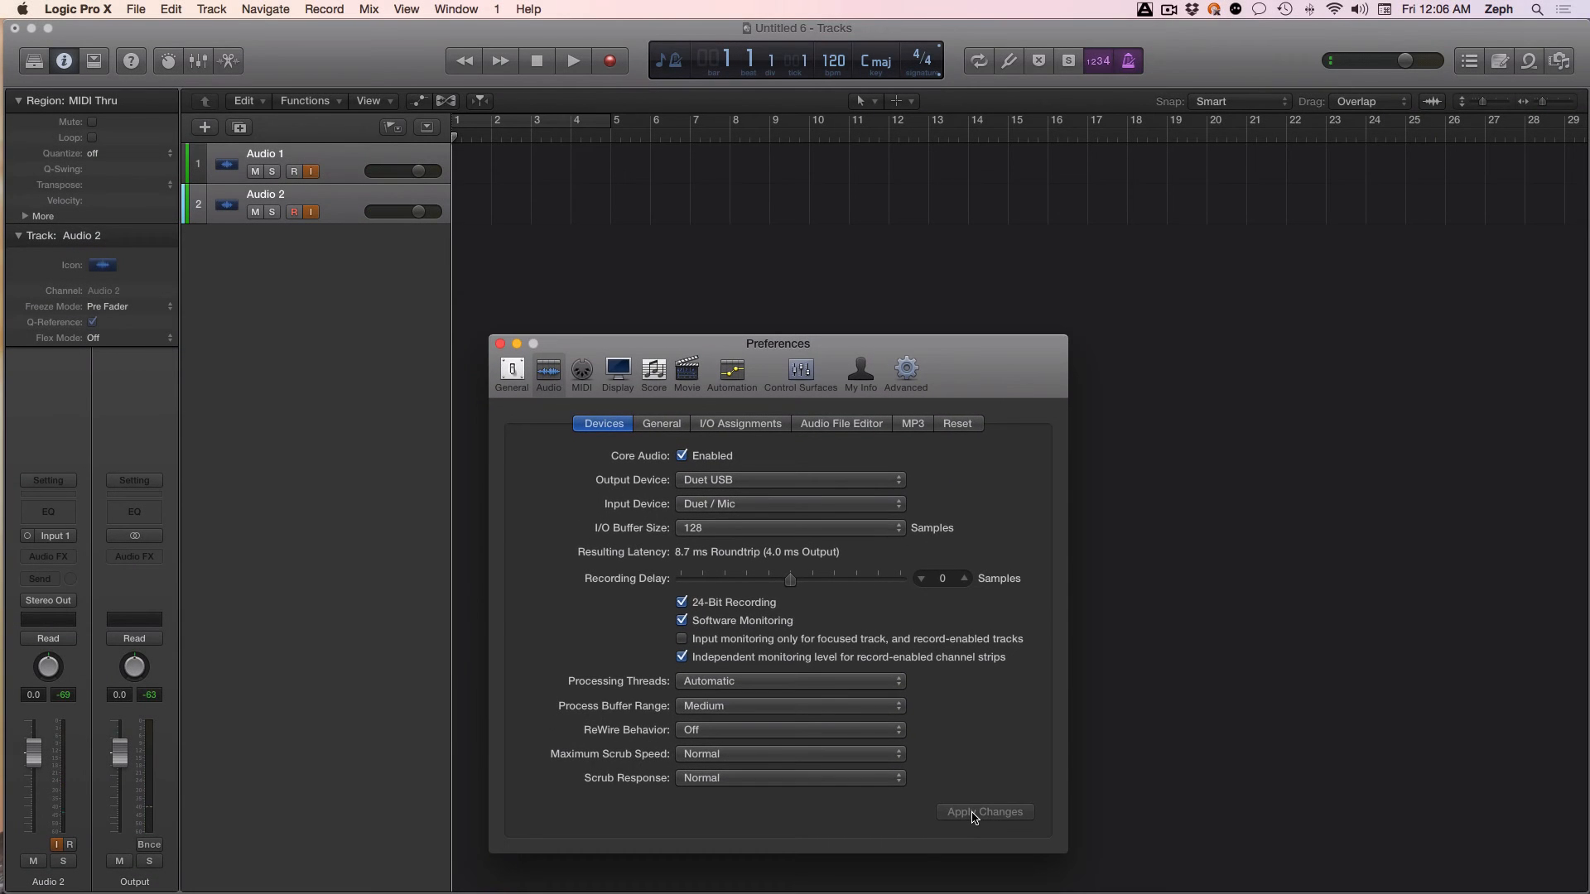
Rename the first audio track to Talkback.
left_click(983, 812)
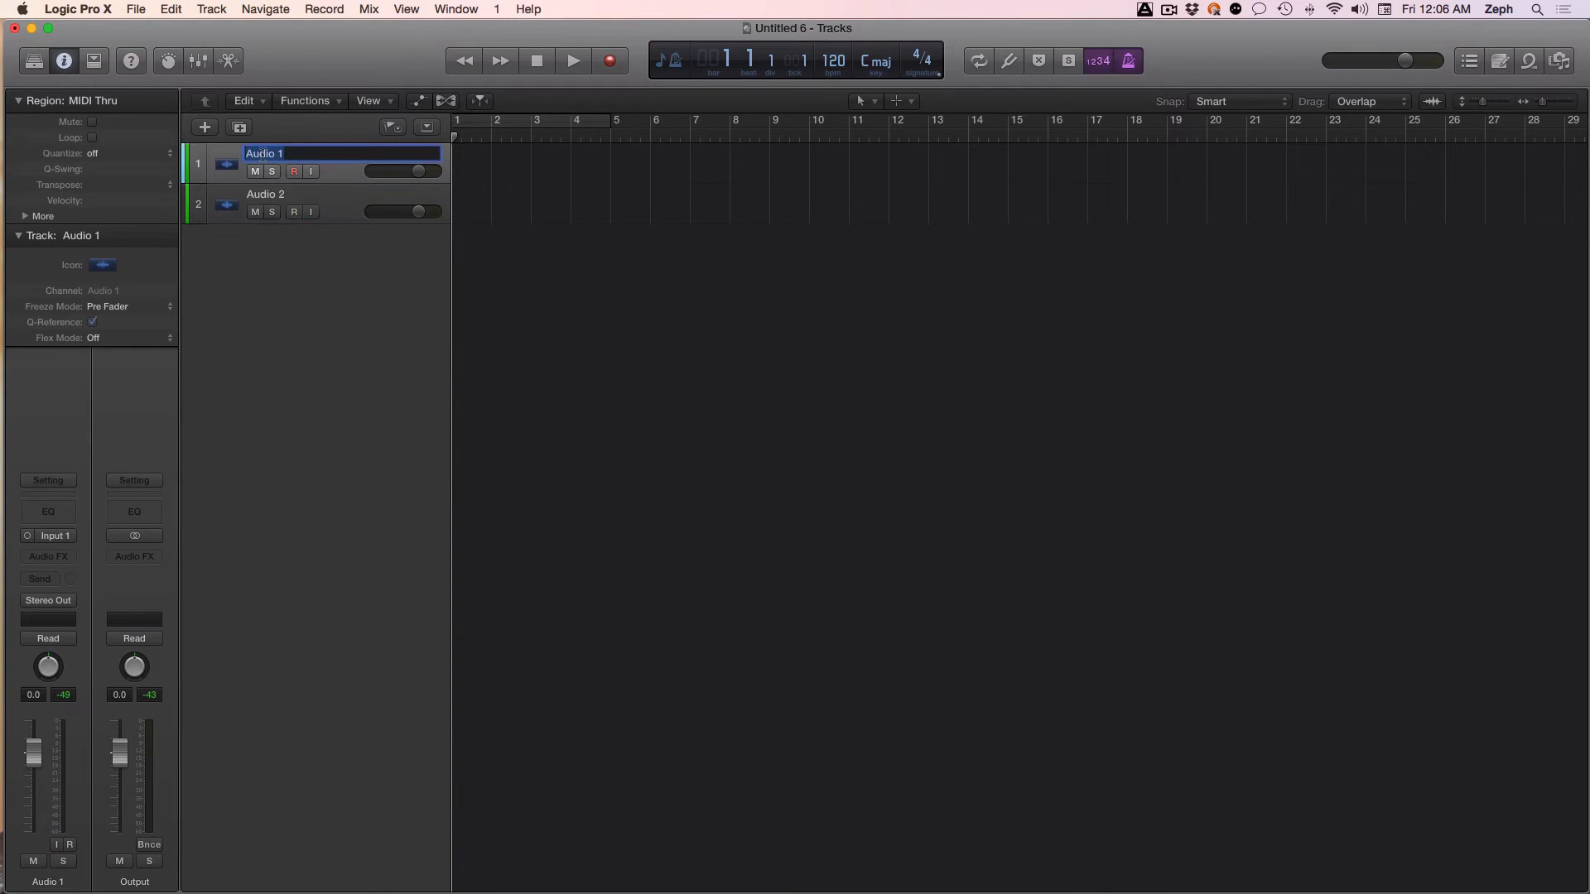
type("Talkback")
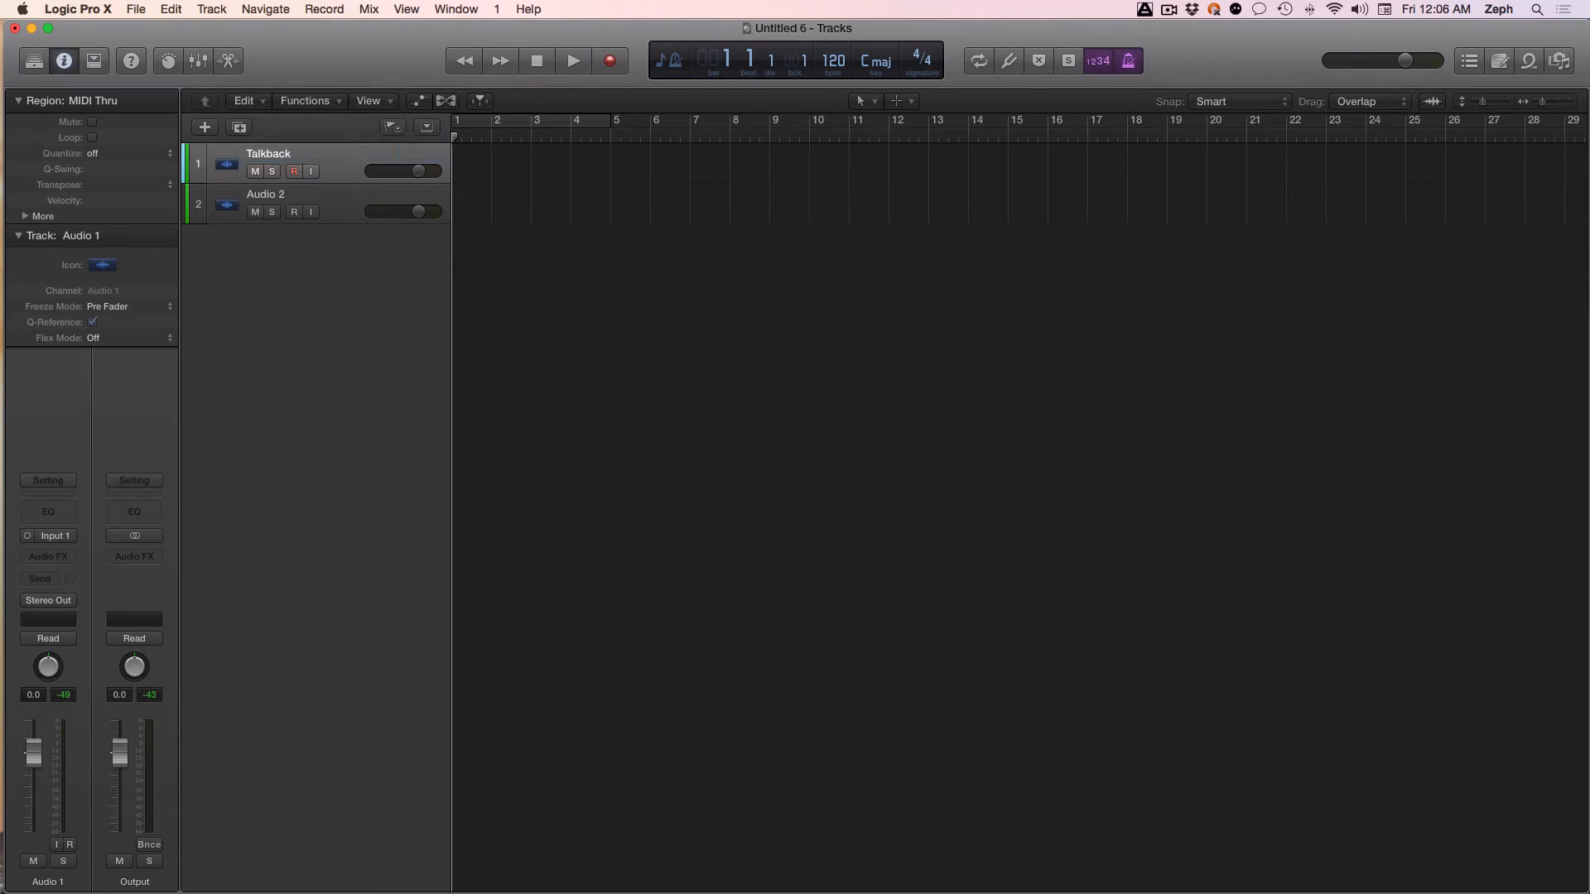
left_click(268, 153)
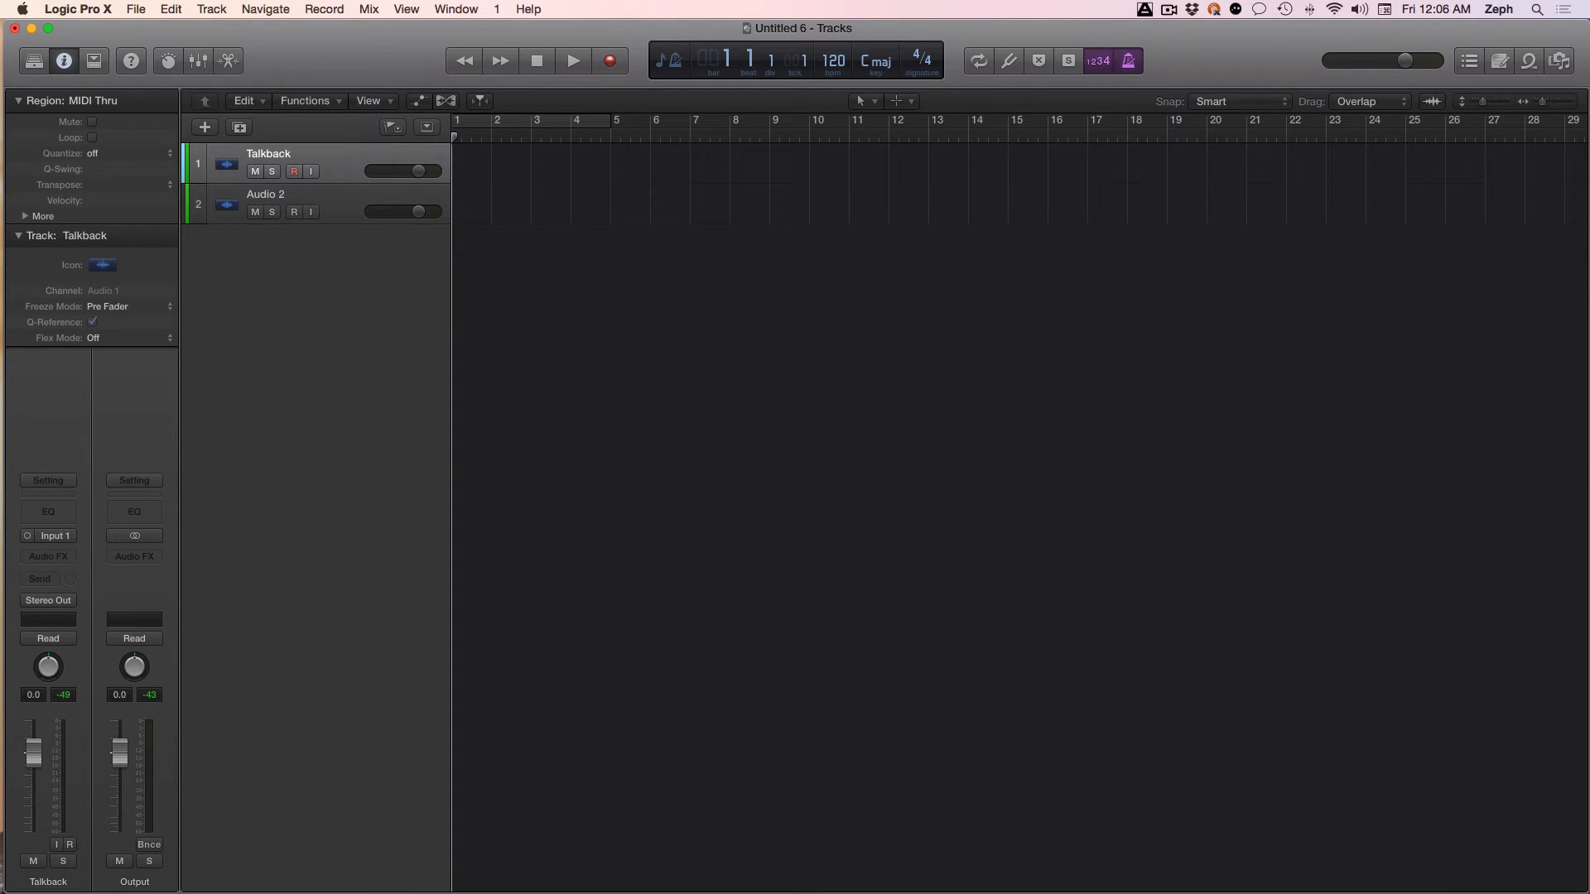
Add more audio tracks, then adjust the track list.
left_click(204, 126)
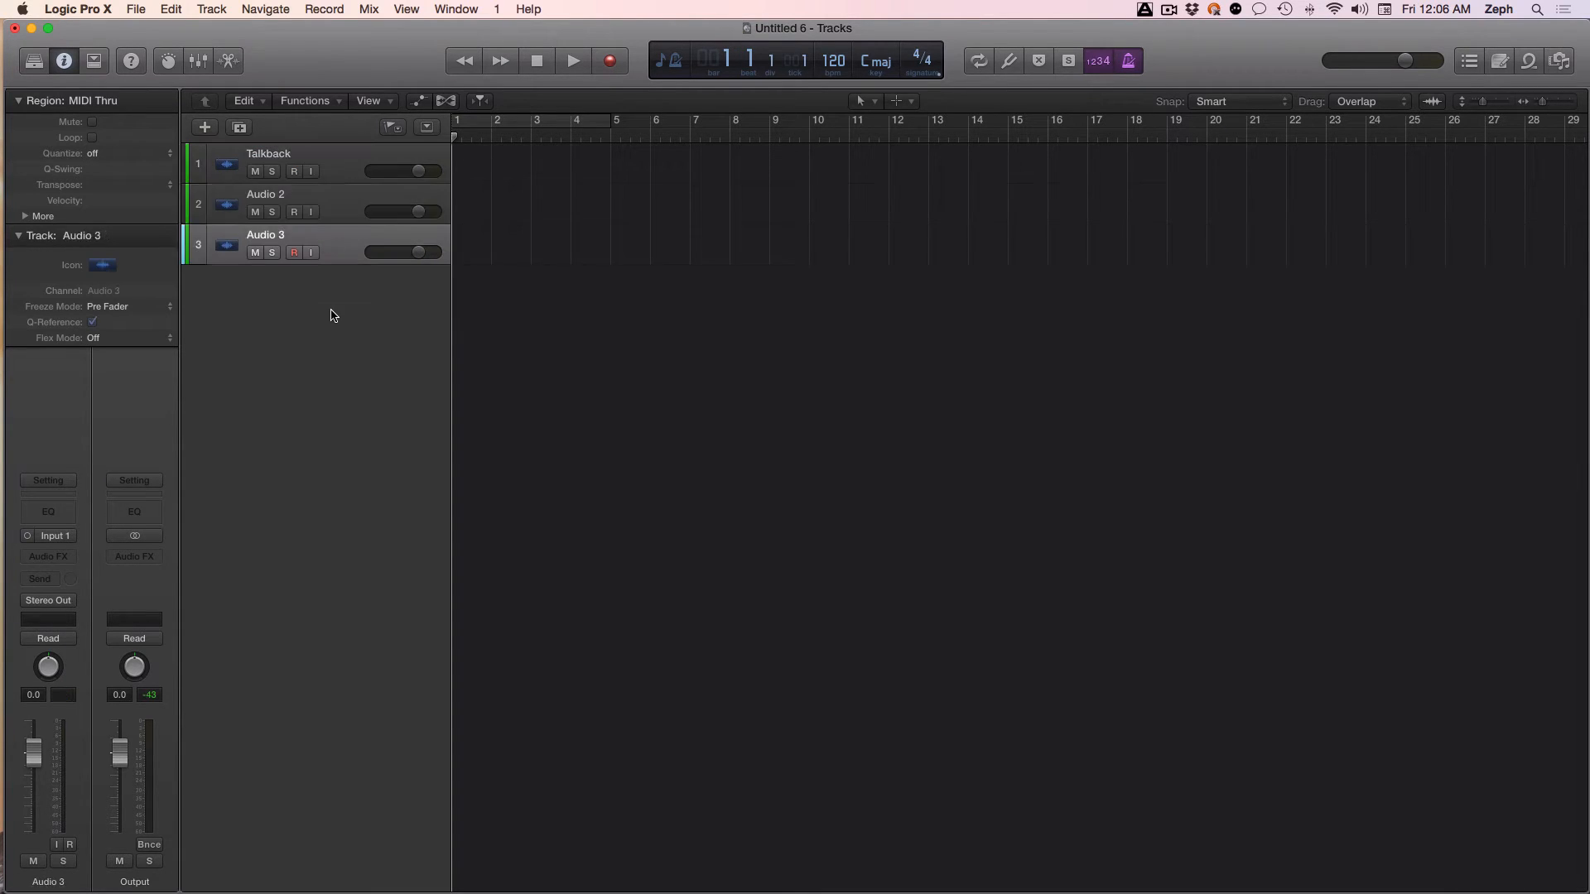
left_click(204, 127)
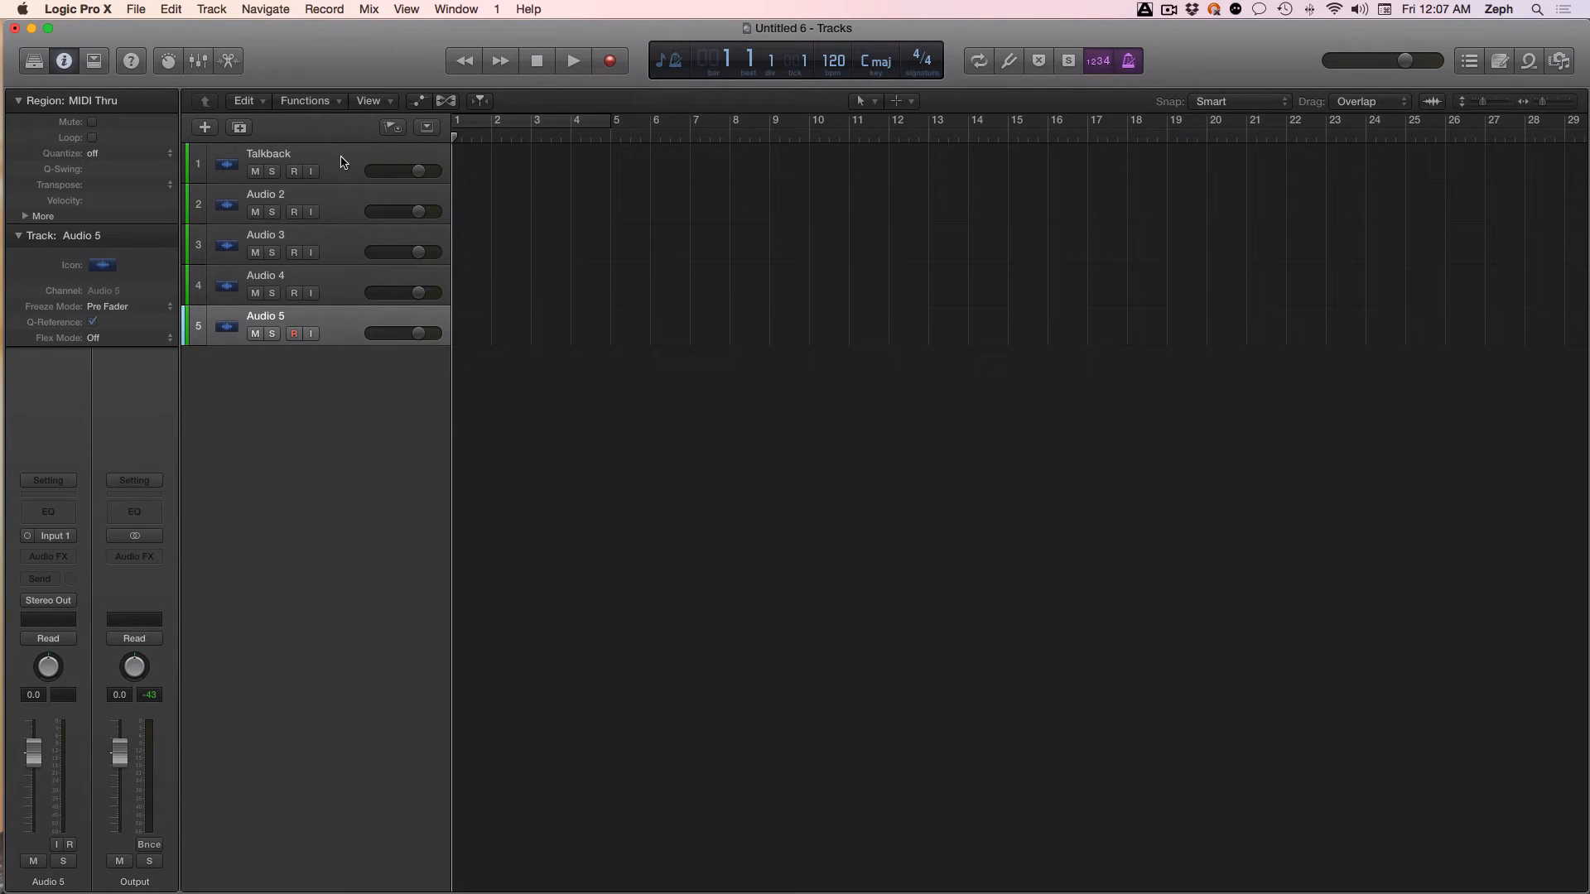
mouse_move(299, 179)
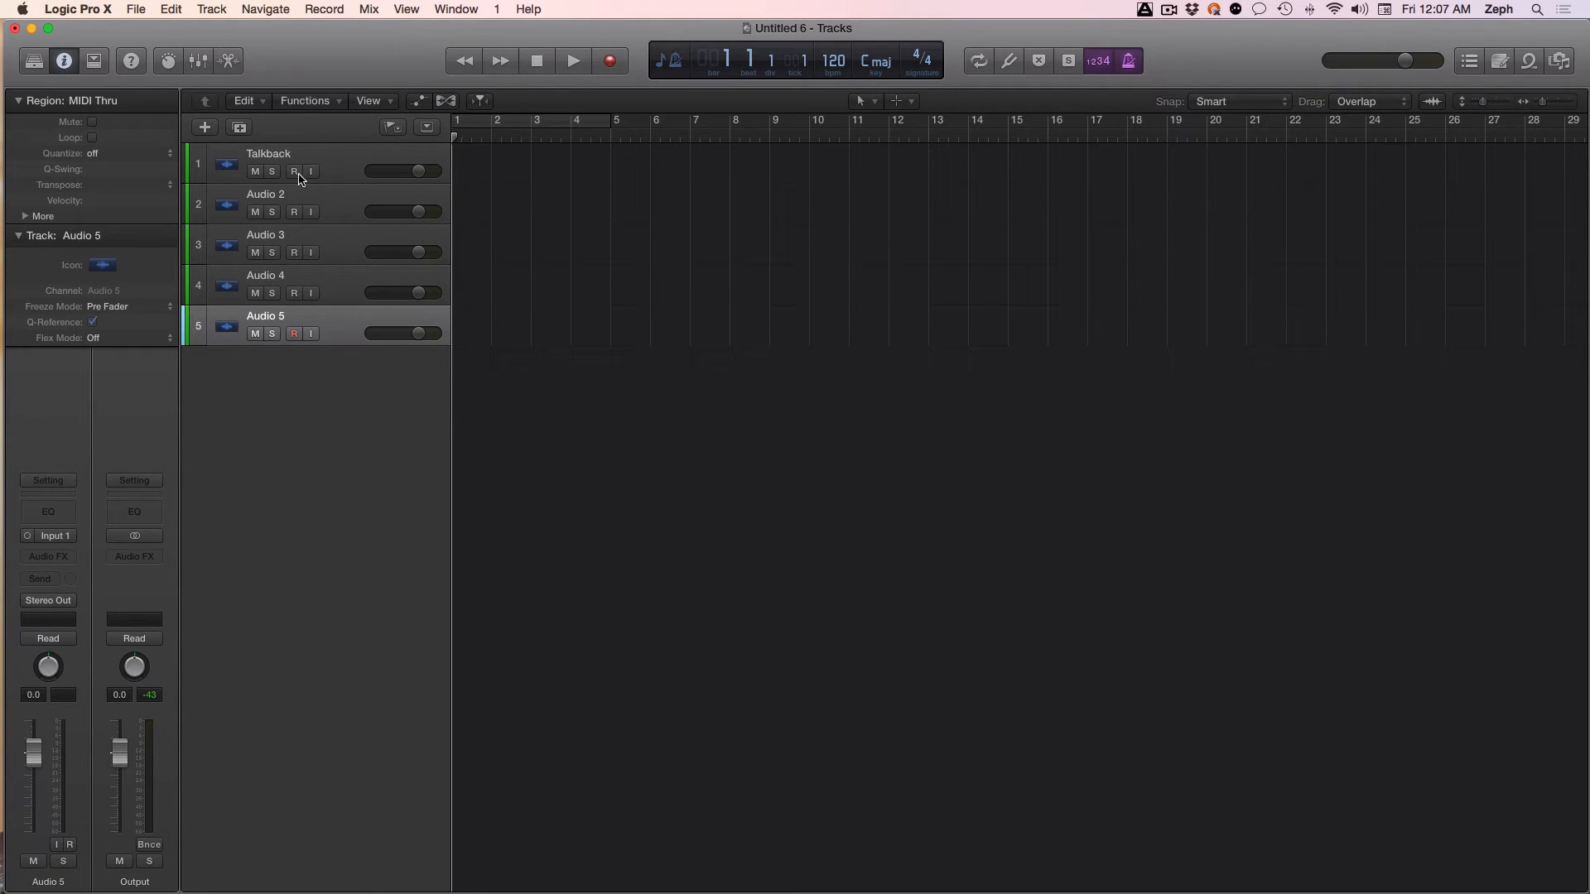
left_click(268, 153)
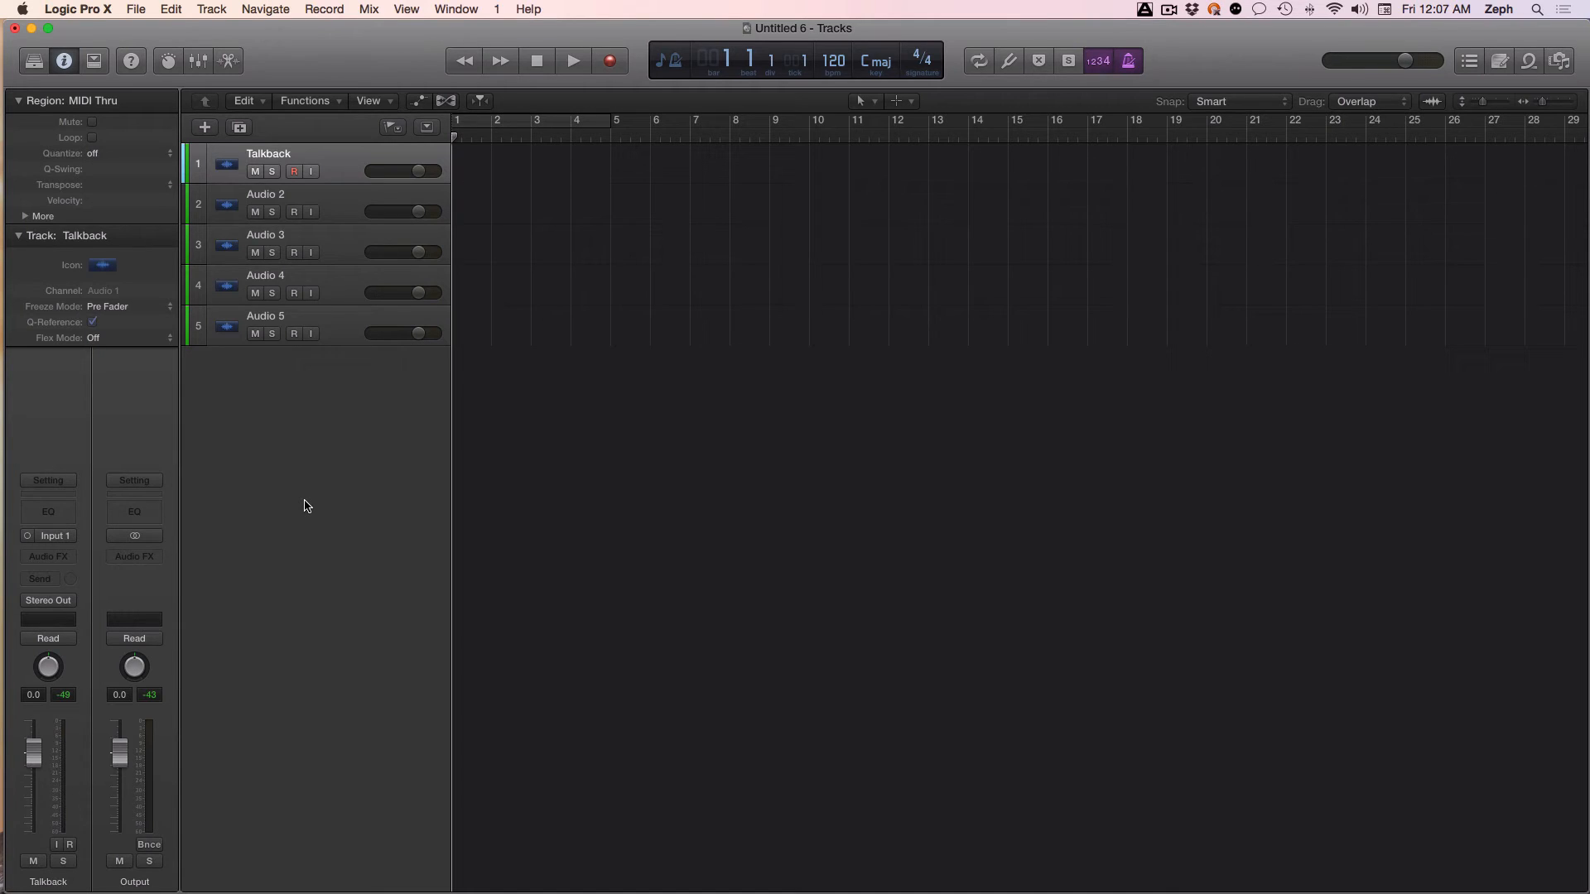
left_click(303, 324)
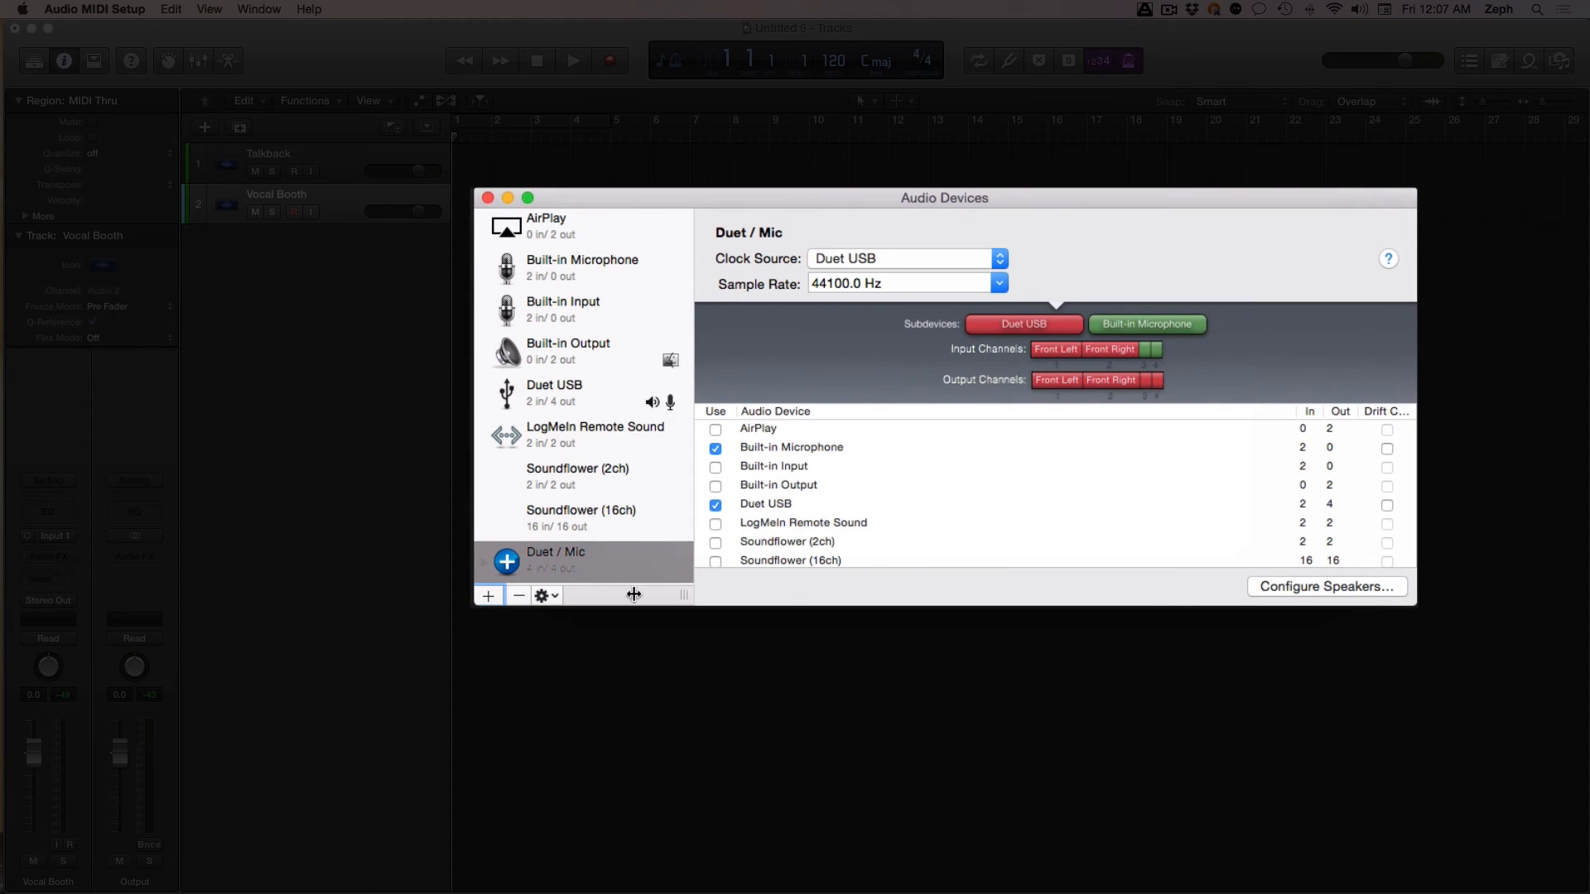
mouse_move(609, 569)
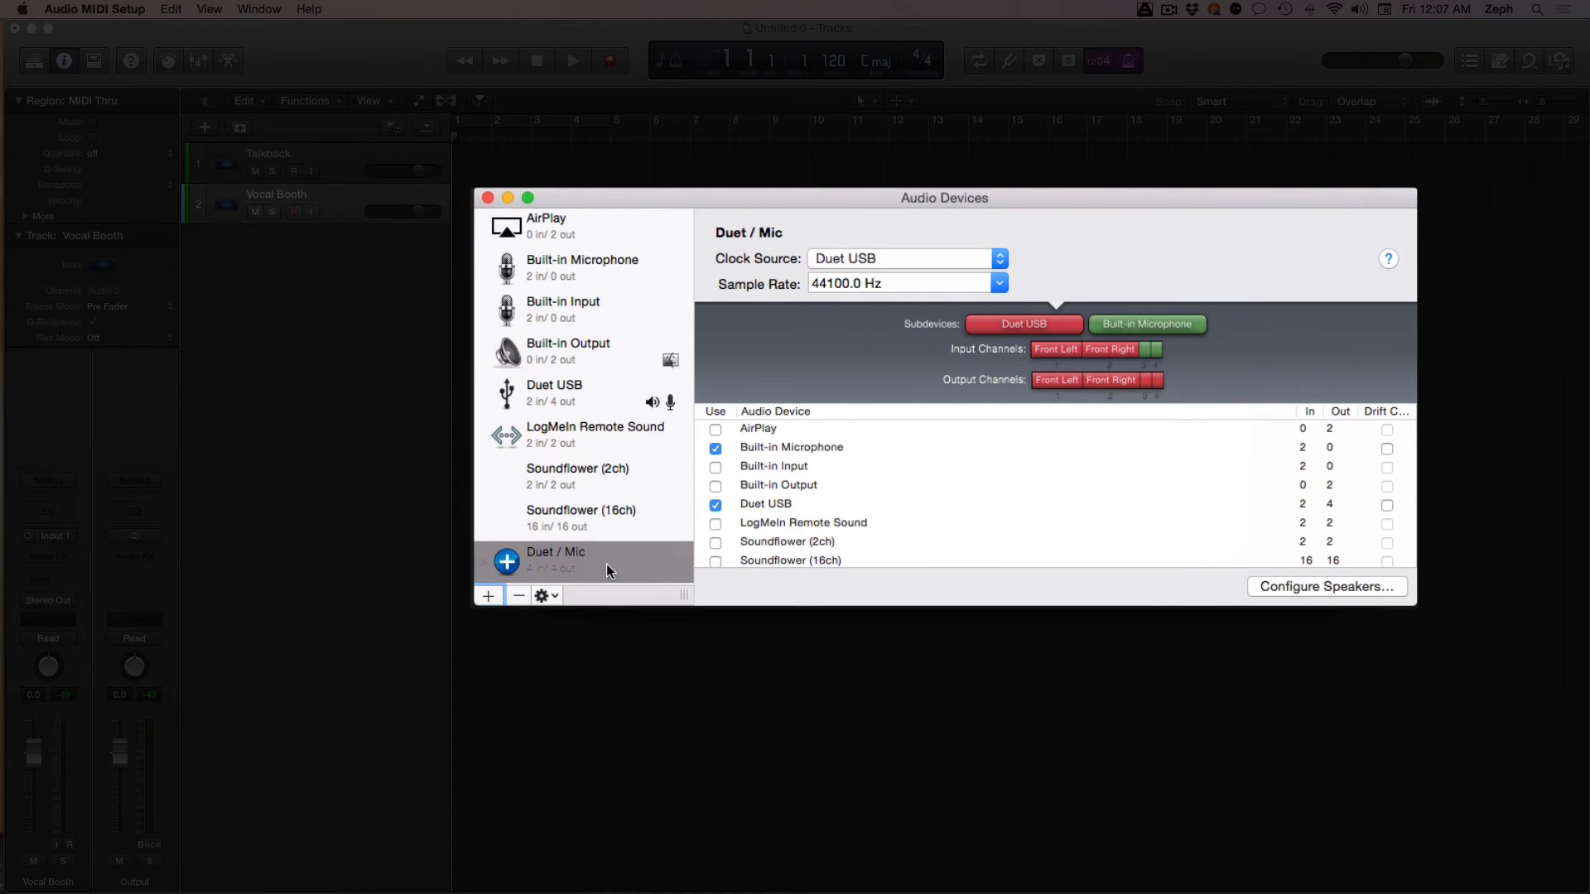
mouse_move(984, 340)
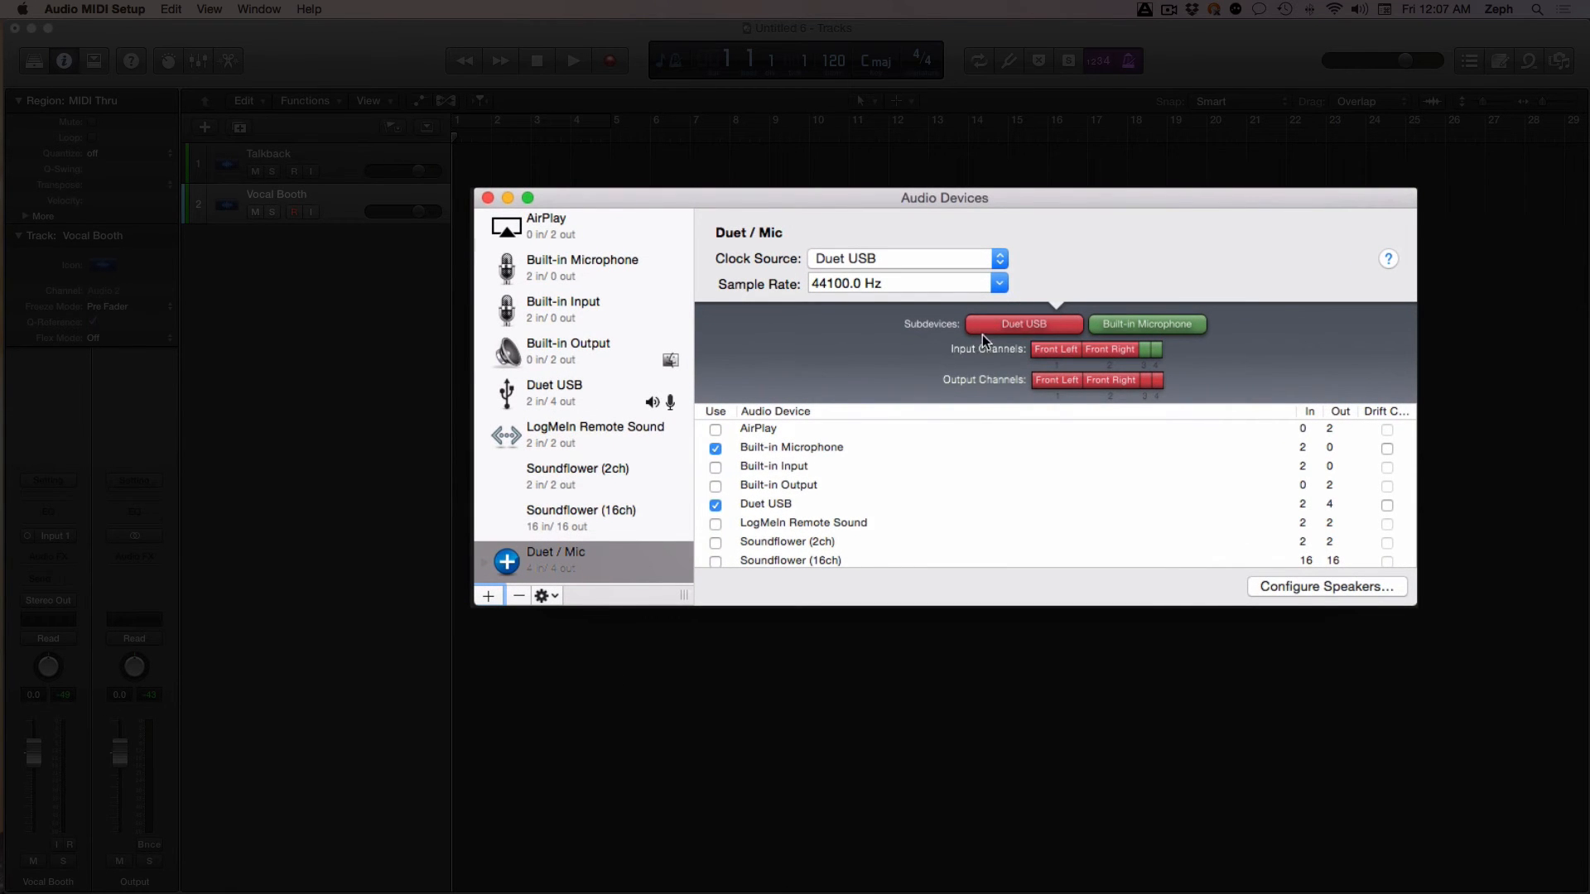
mouse_move(1057, 365)
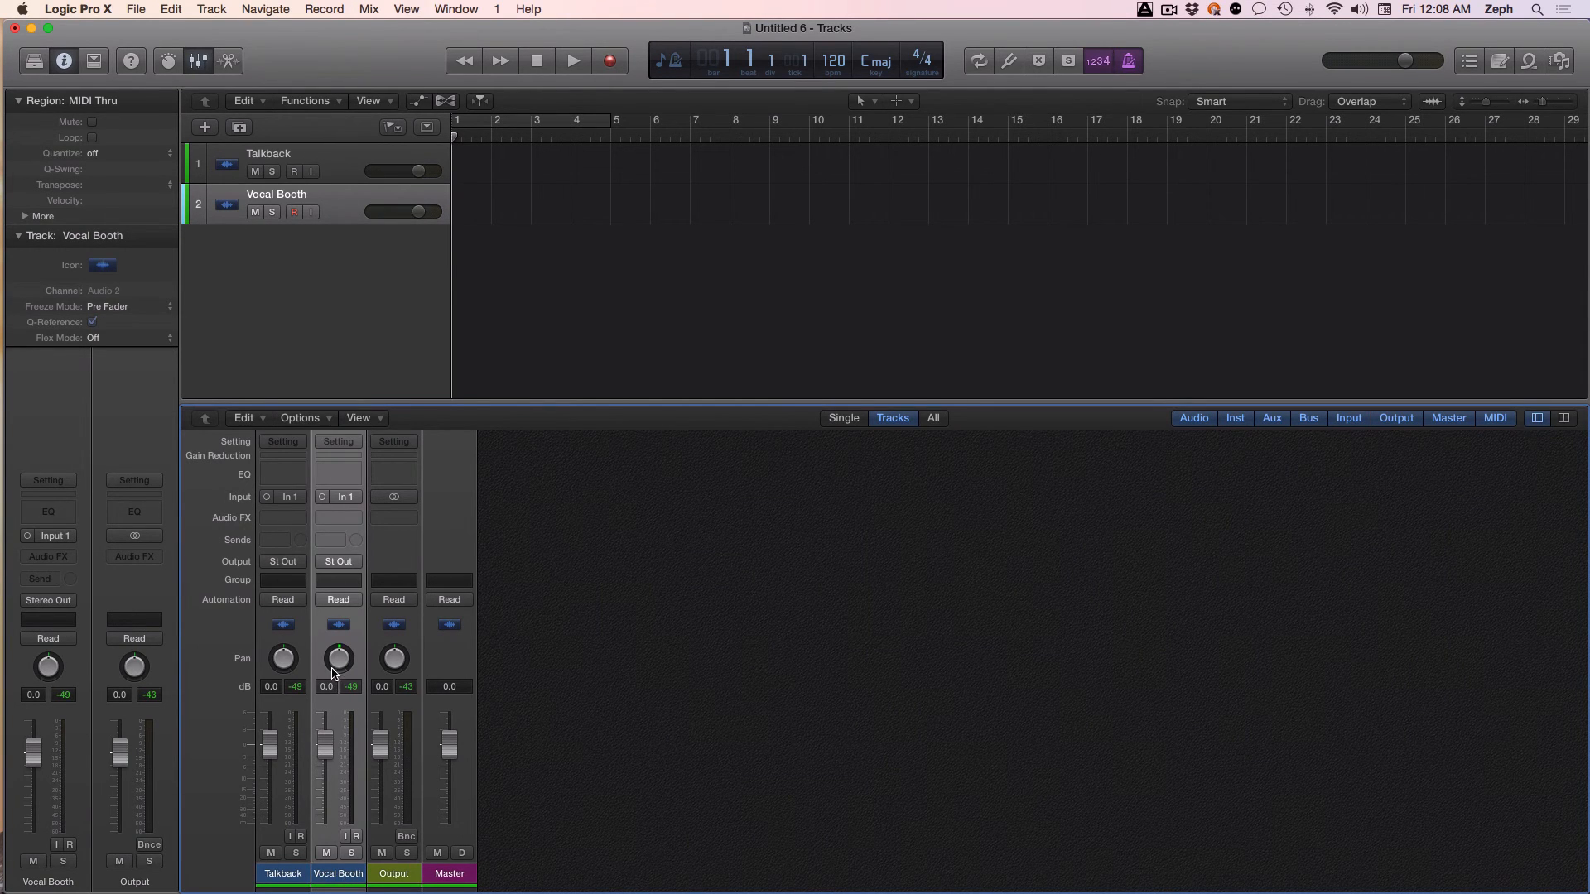
Open the Vocal Booth channel's input choices to confirm Input 1.
left_click(338, 496)
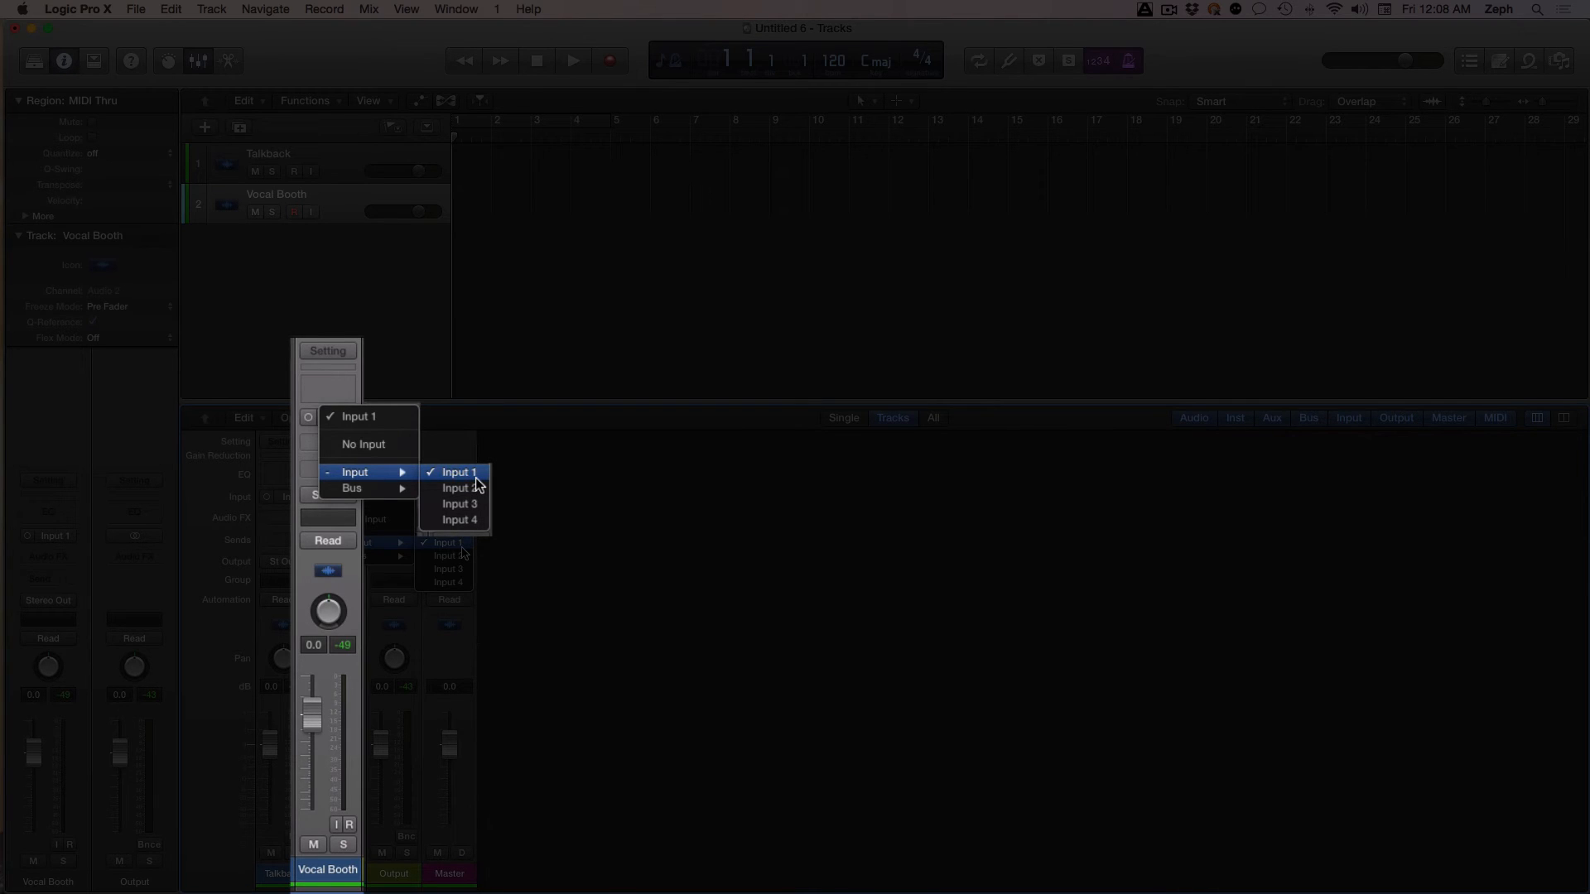
mouse_move(528, 553)
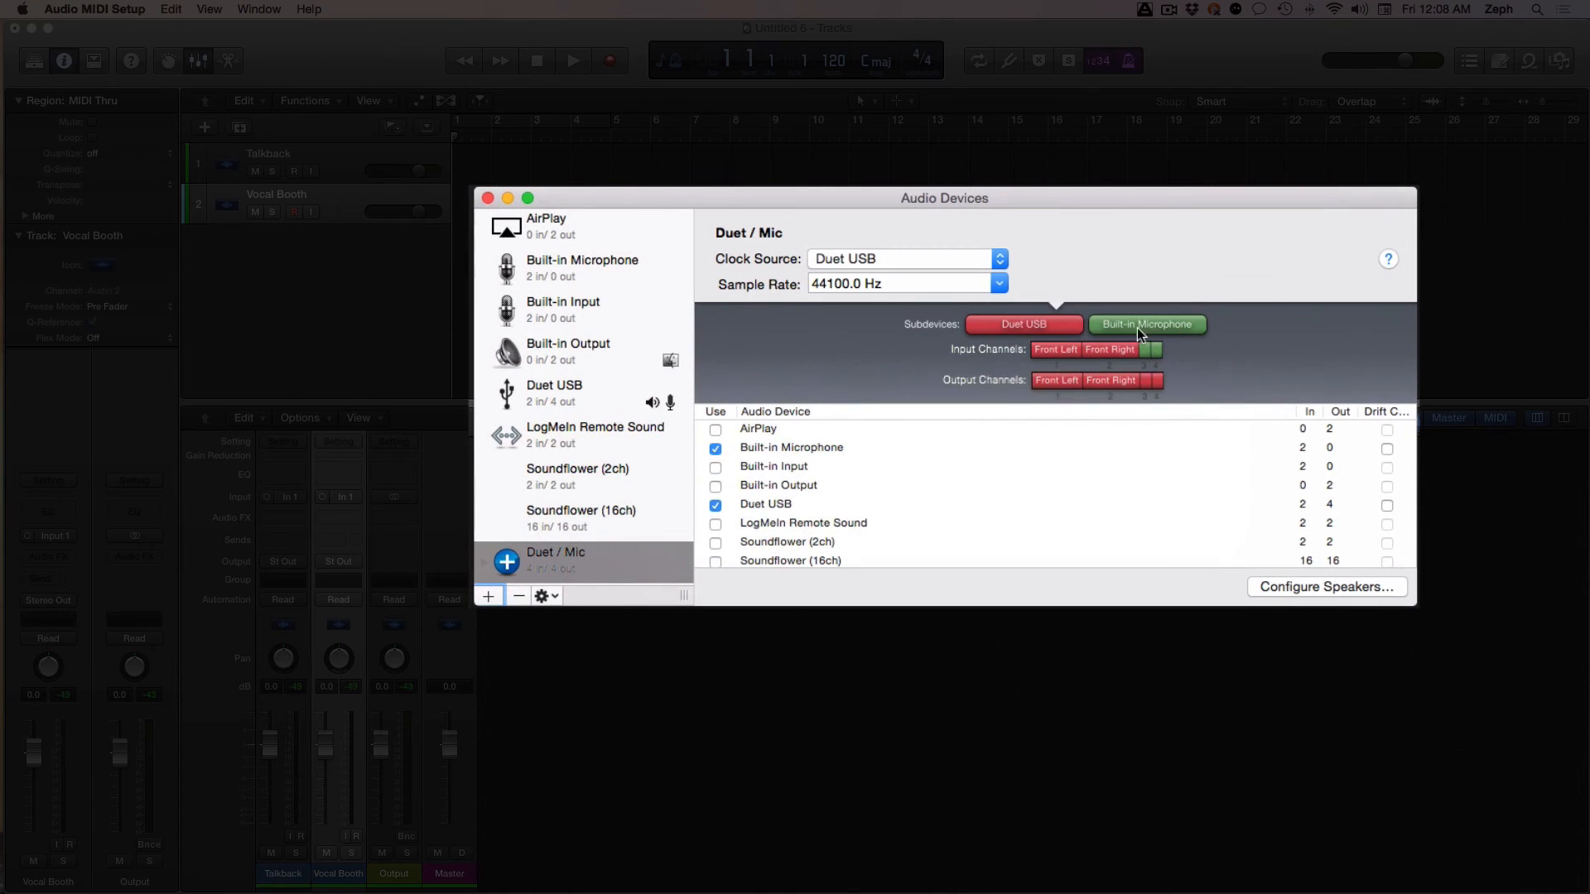
mouse_move(1188, 335)
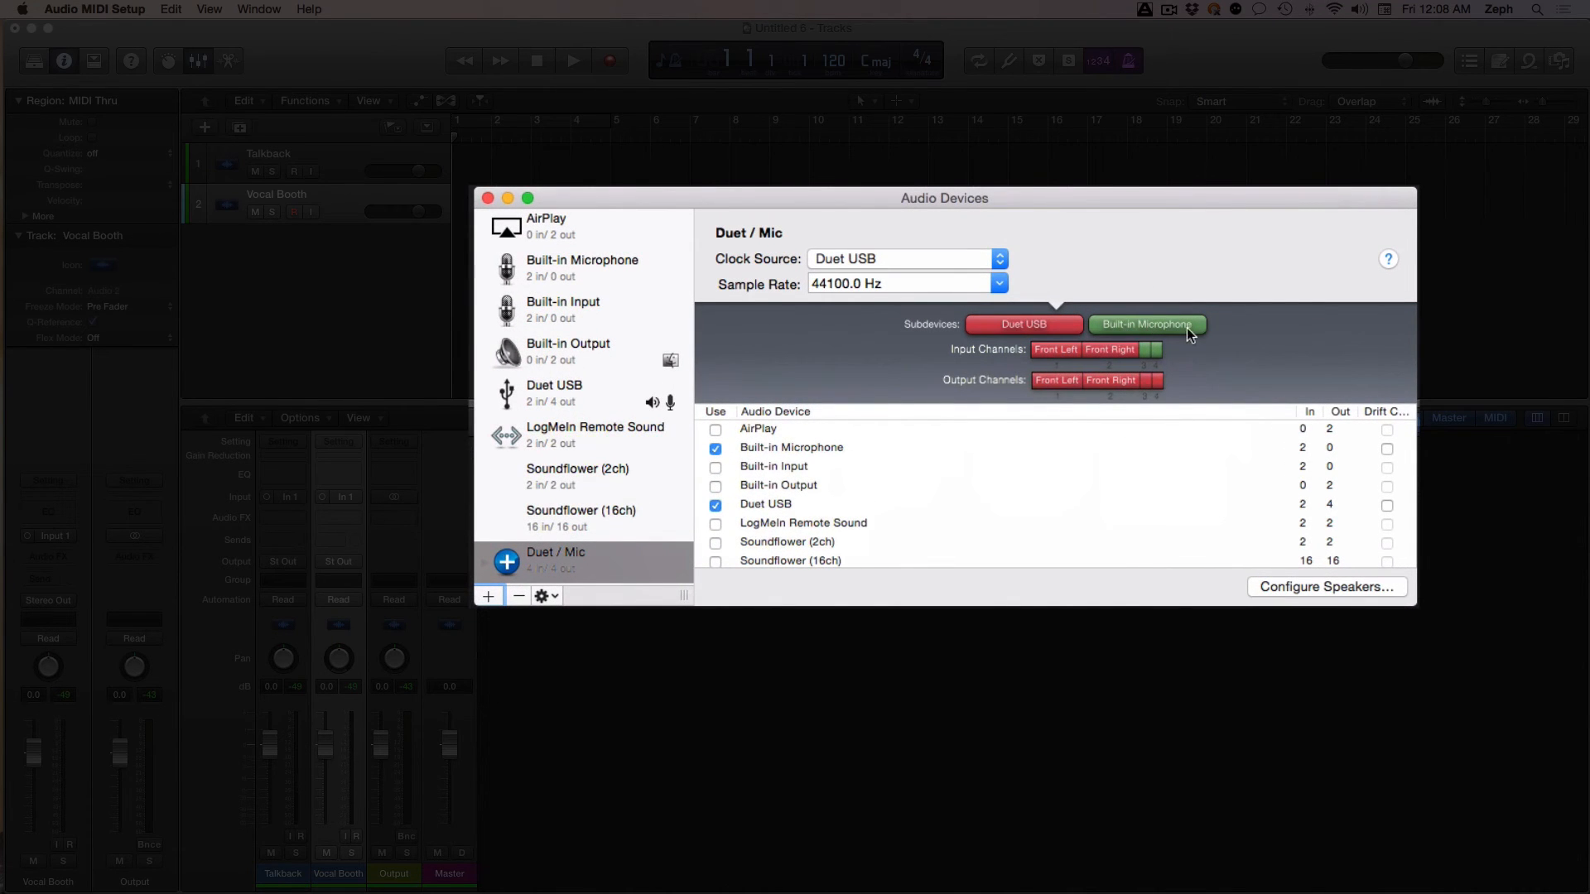
mouse_move(1134, 382)
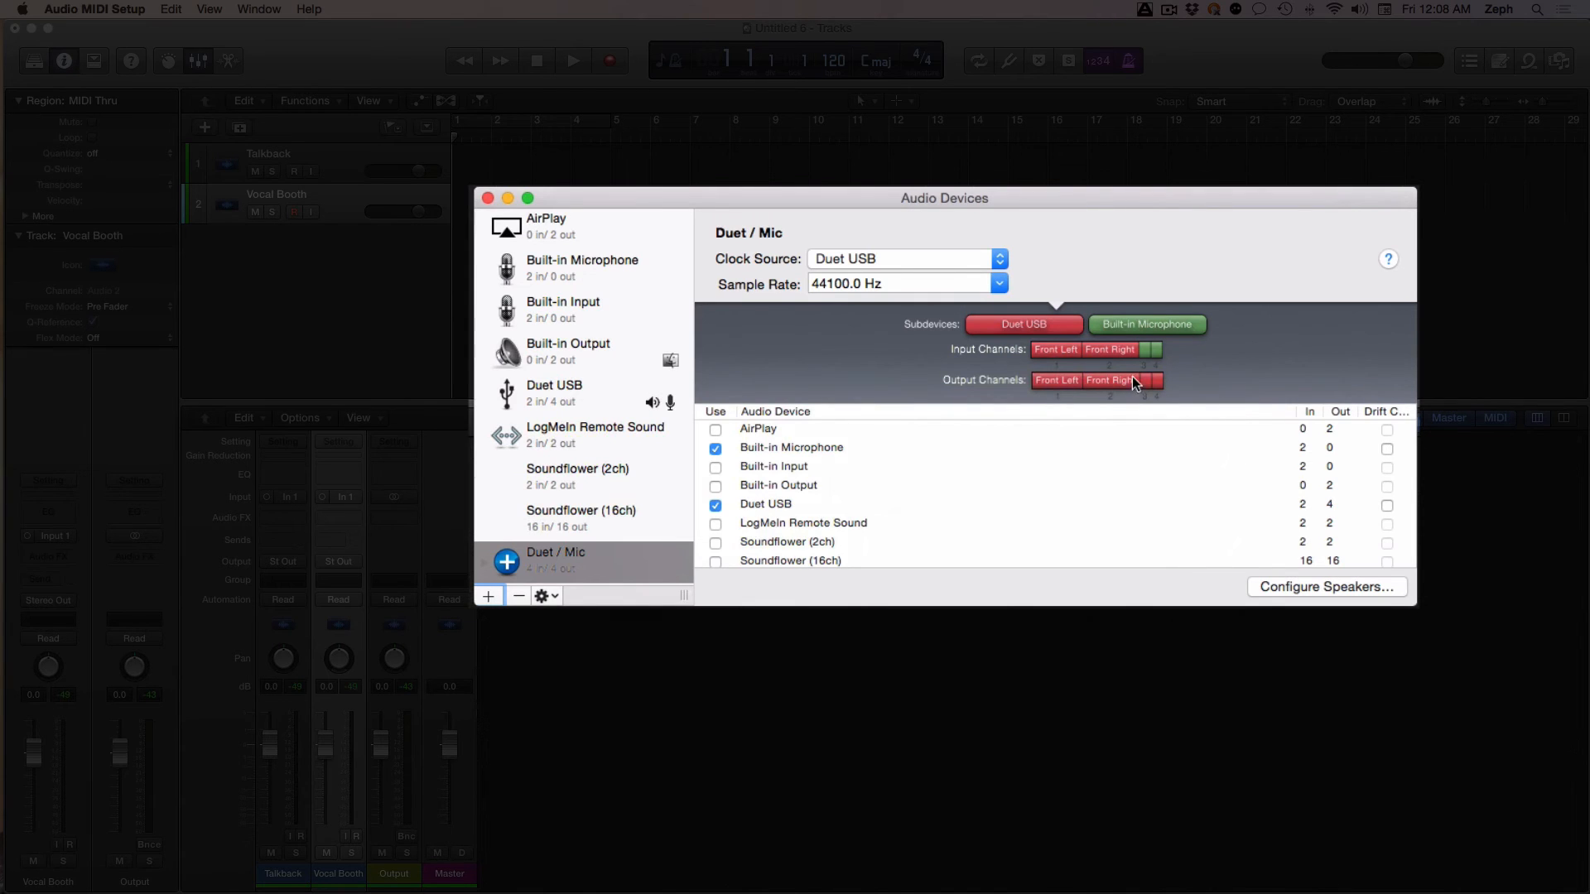
mouse_move(1138, 396)
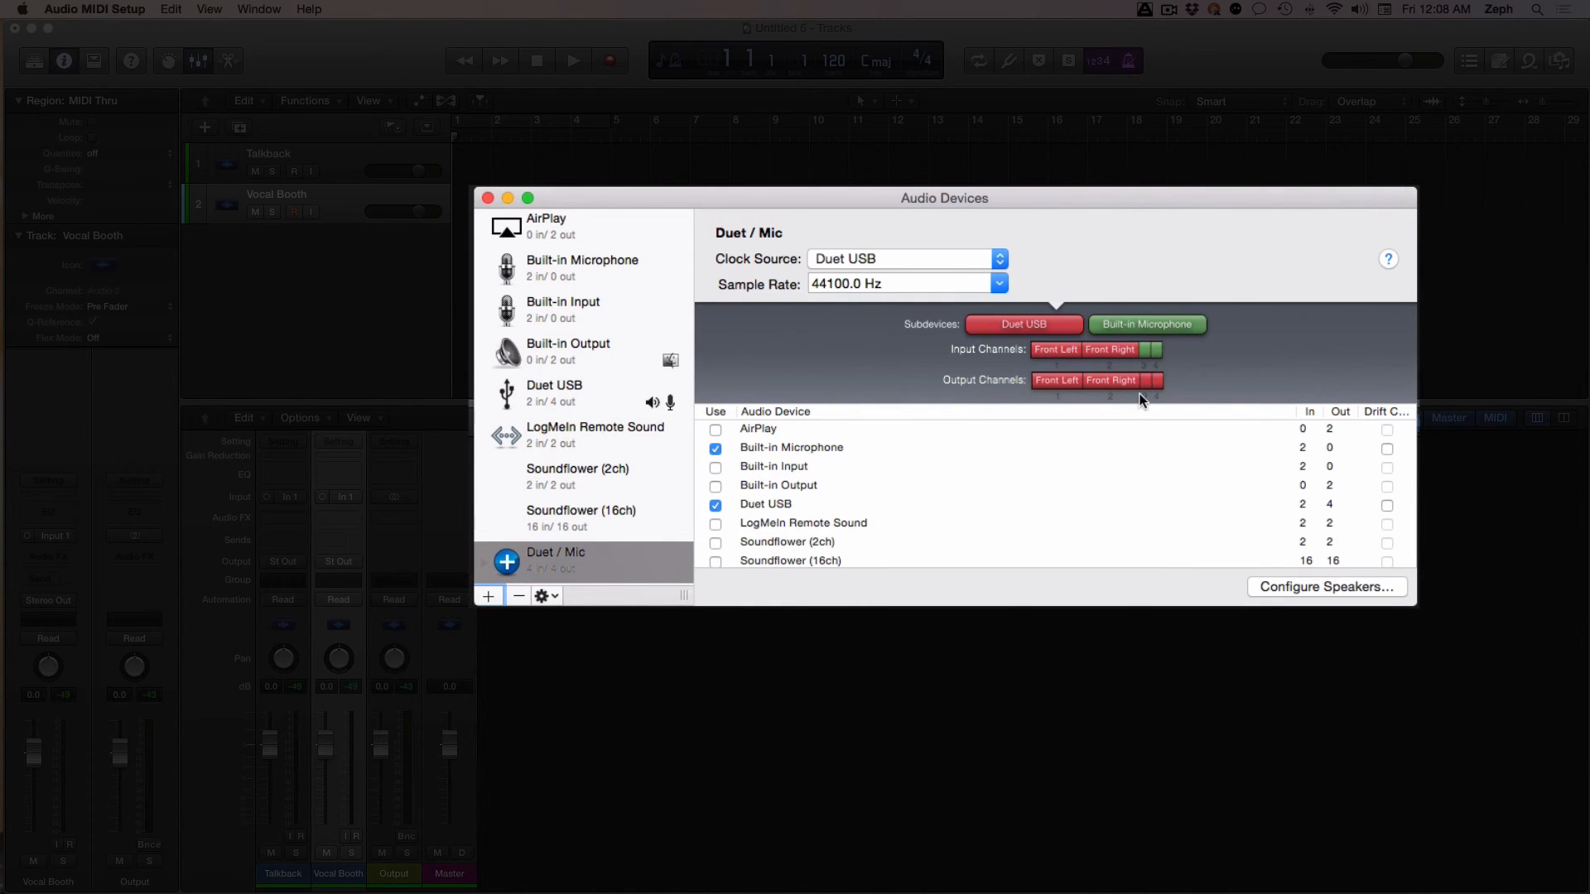
left_click(488, 198)
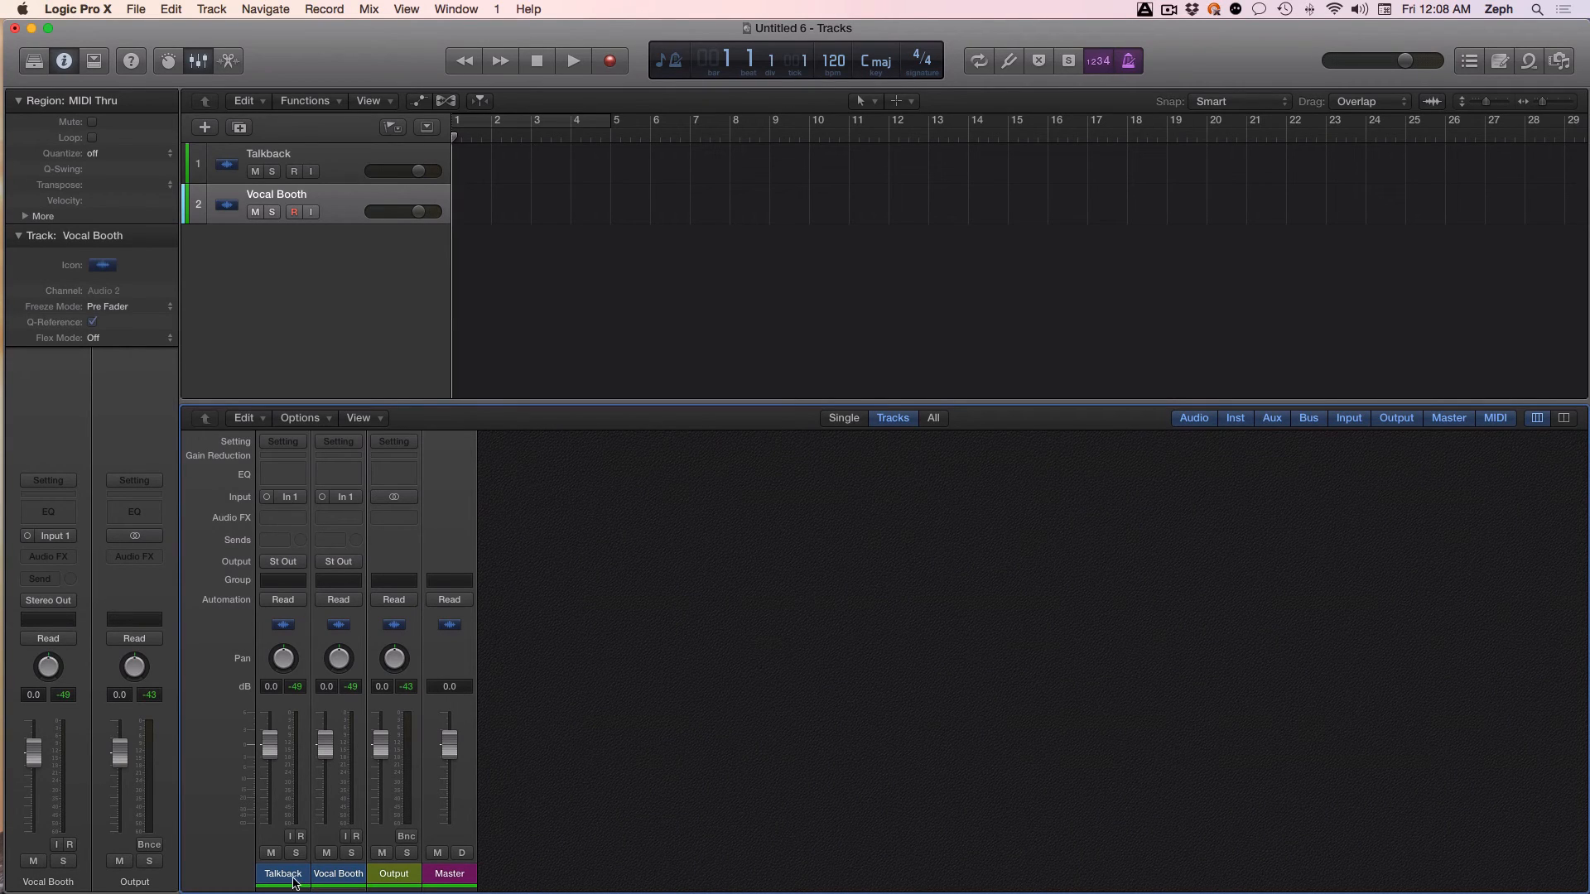
Set the Talkback channel strip's input to Input 3.
left_click(281, 497)
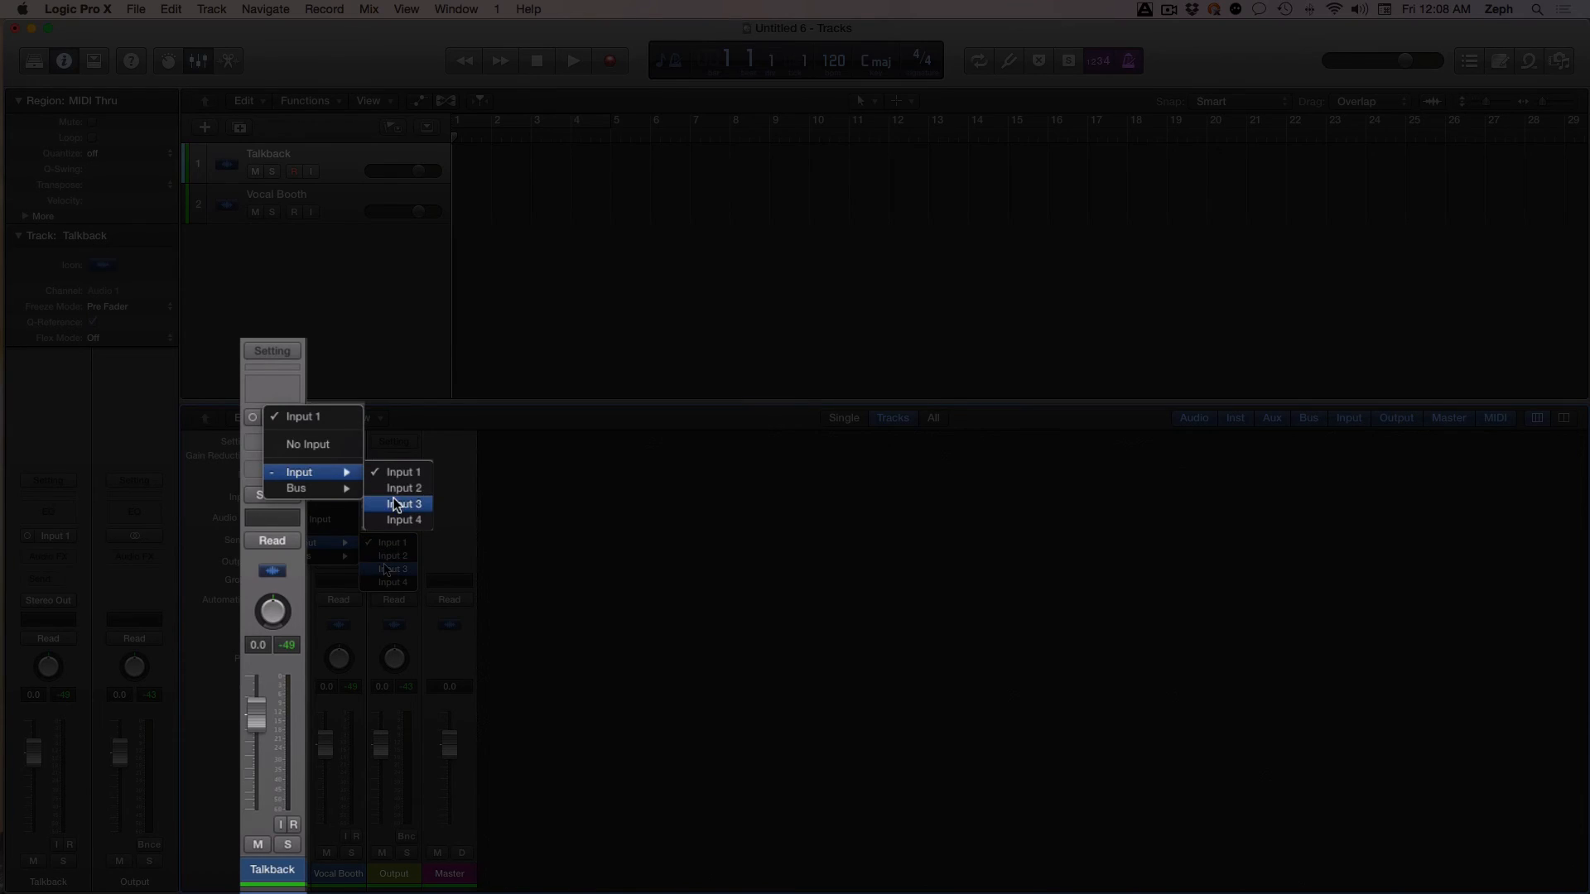
left_click(402, 505)
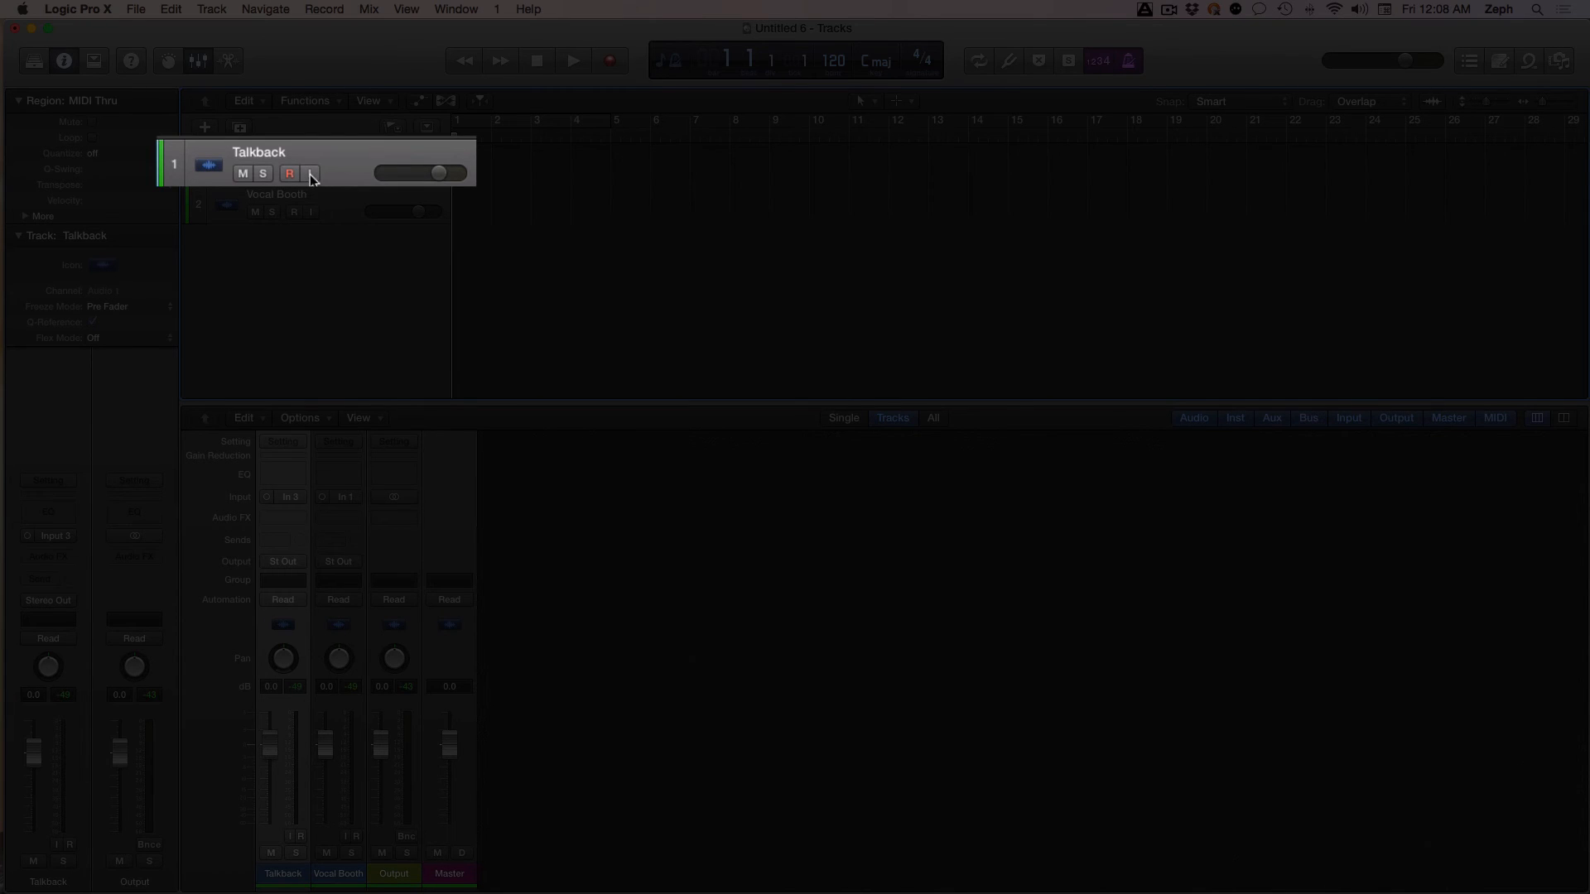
Turn on input monitoring for the Talkback track, raise it to +19.0 dB and mute it.
left_click(309, 173)
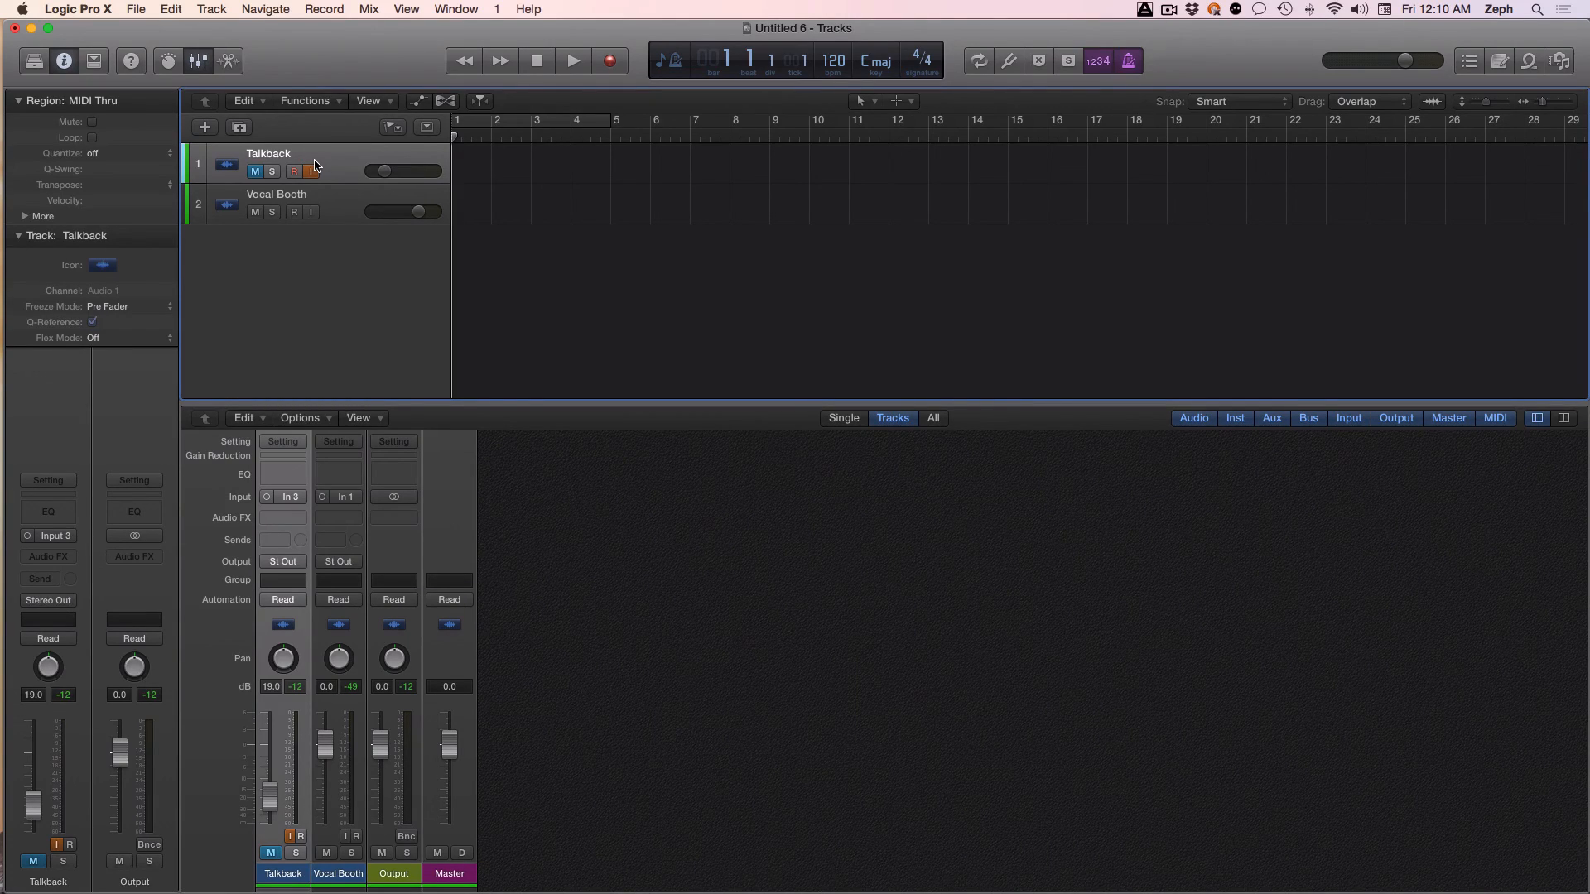
mouse_move(703, 326)
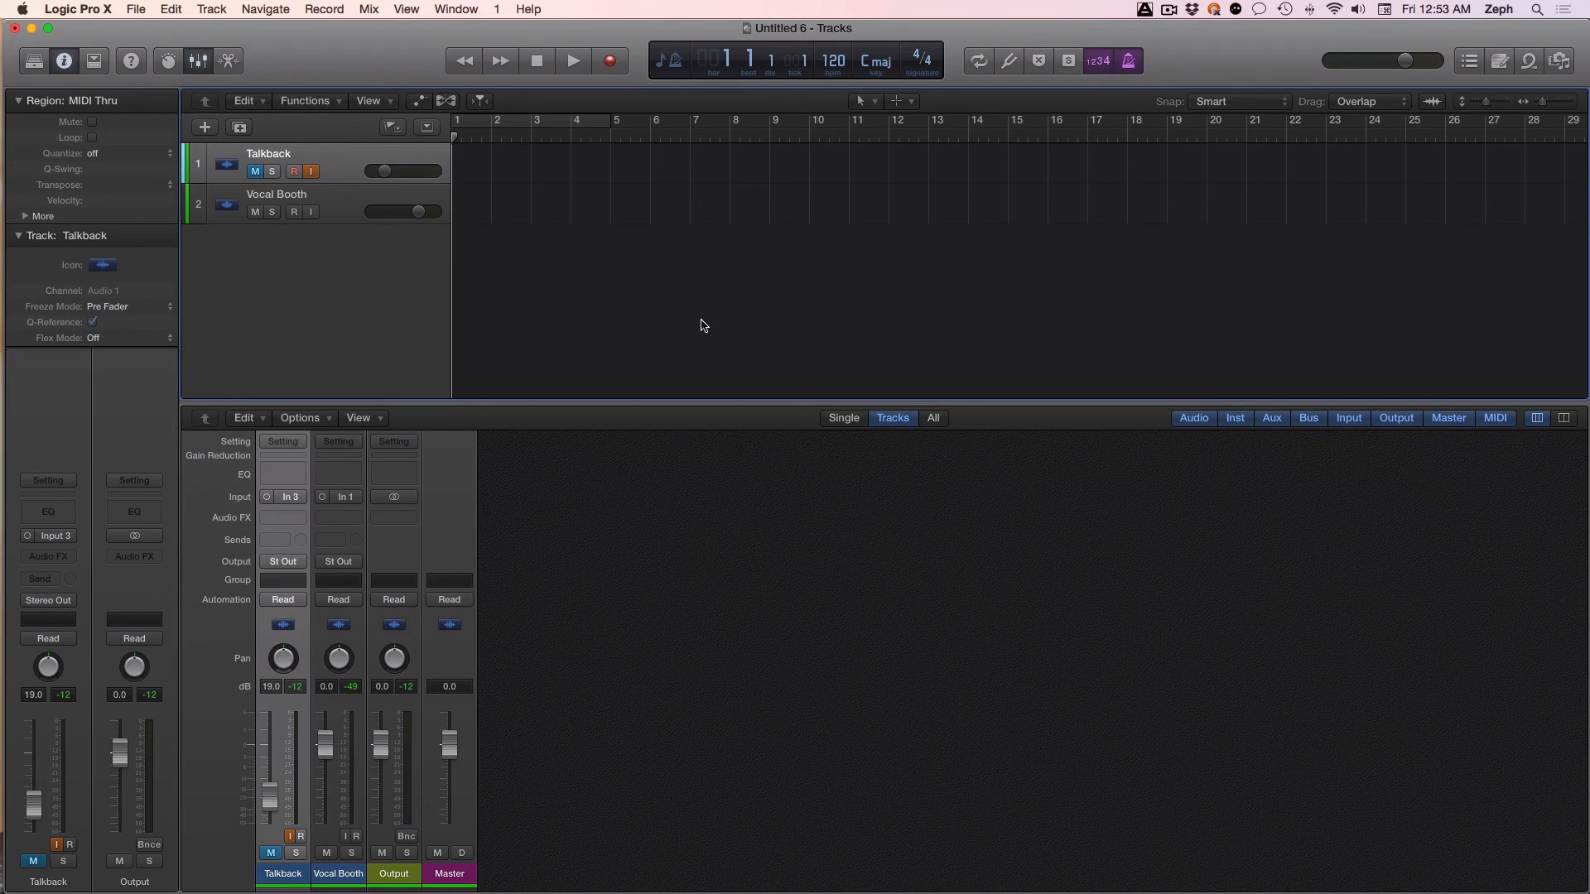
mouse_move(719, 335)
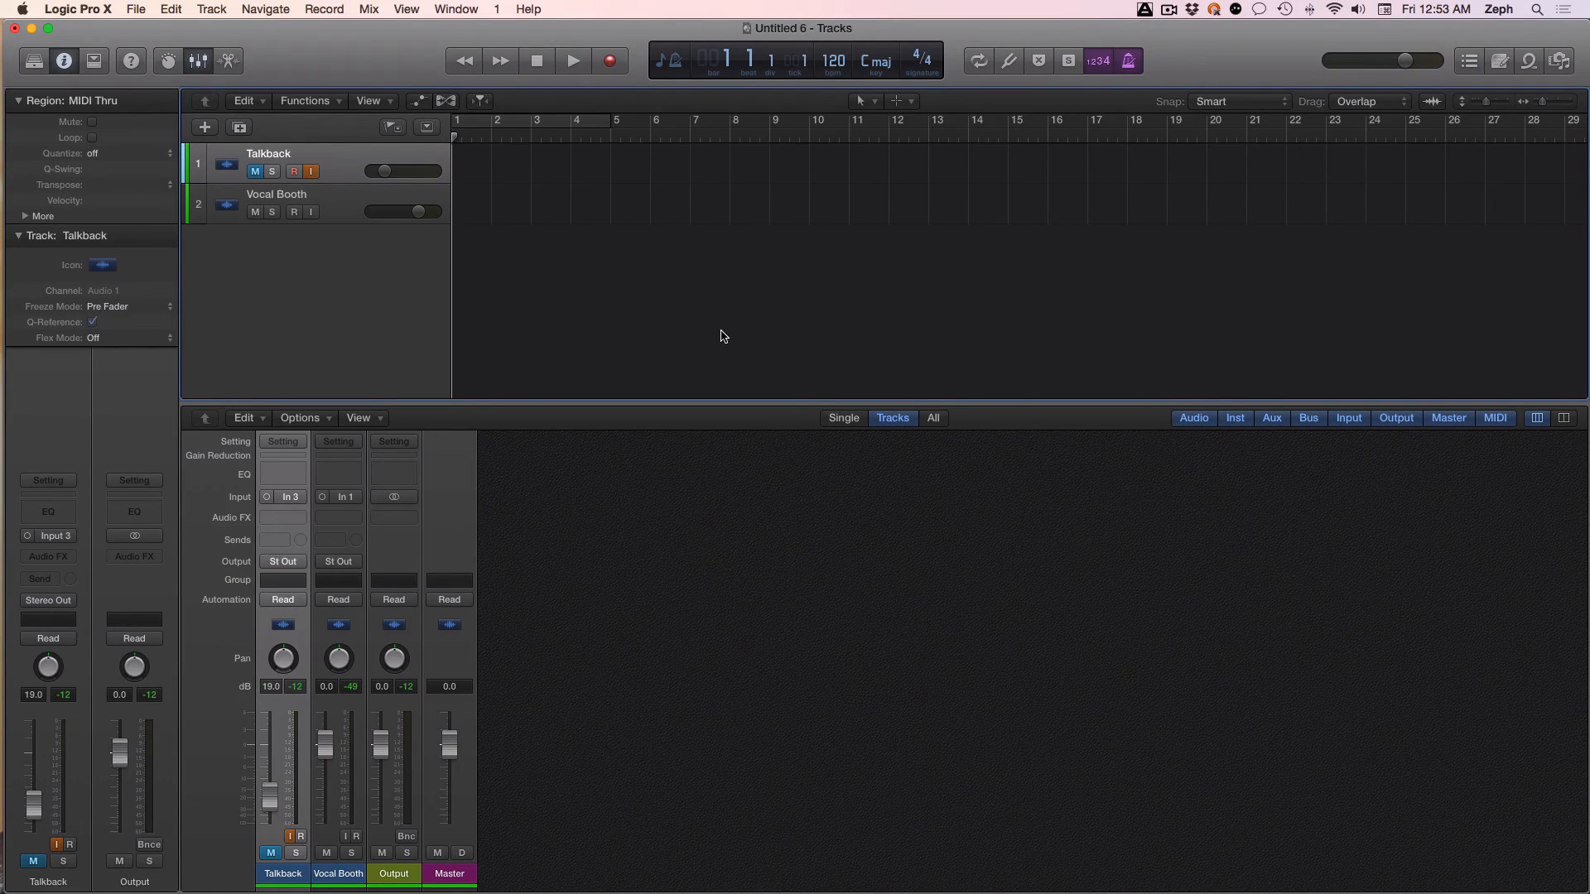
left_click(100, 10)
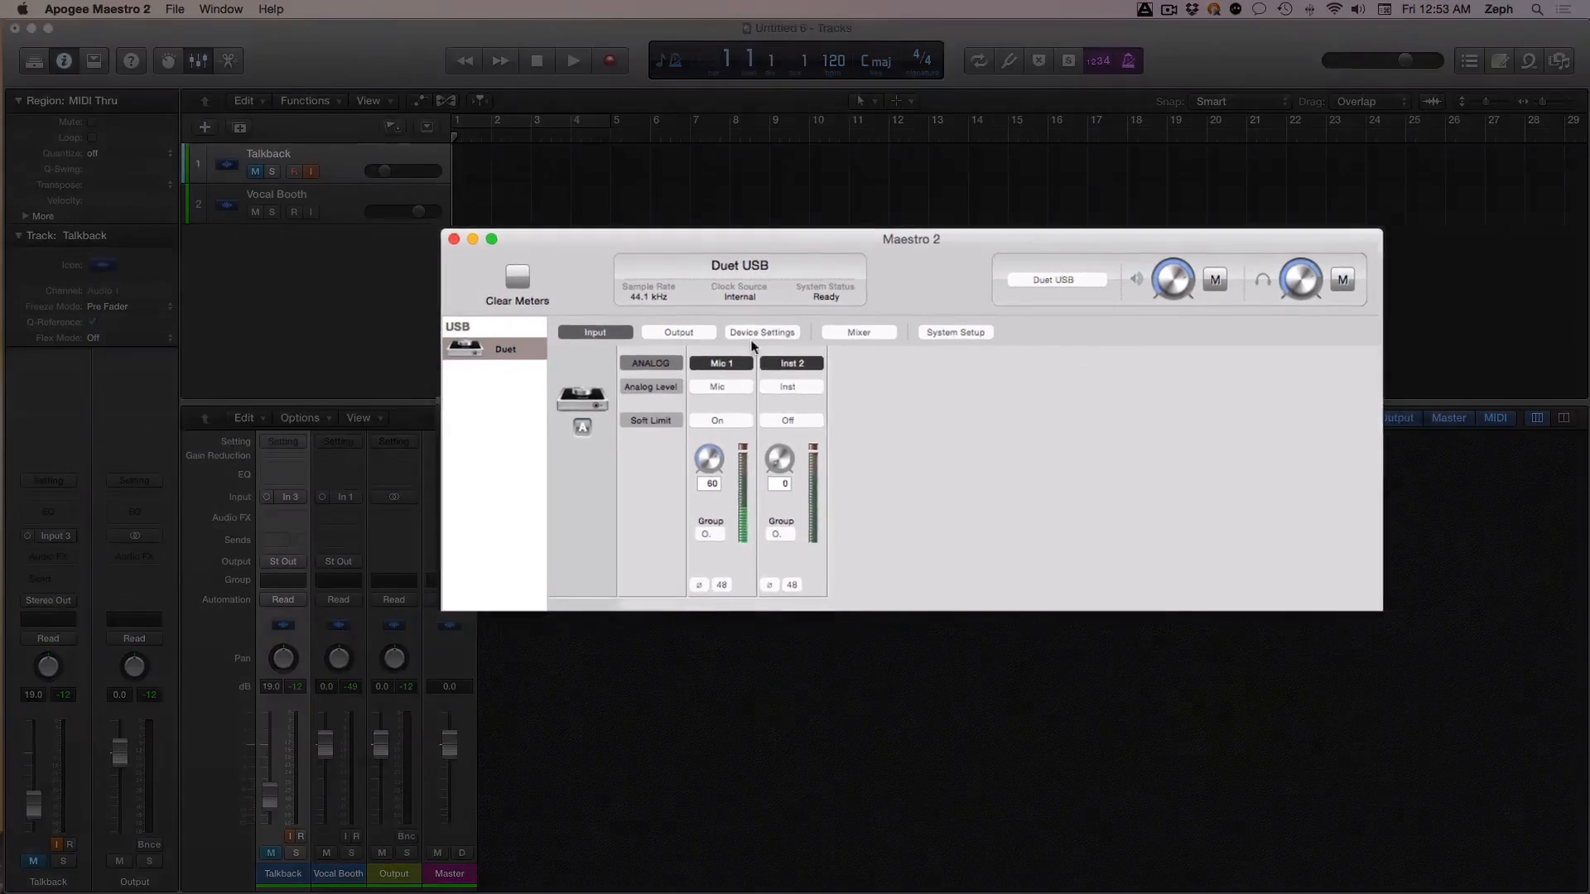
Show the Duet's Device Settings in Maestro 2 and list the left touch button assignment choices.
left_click(760, 332)
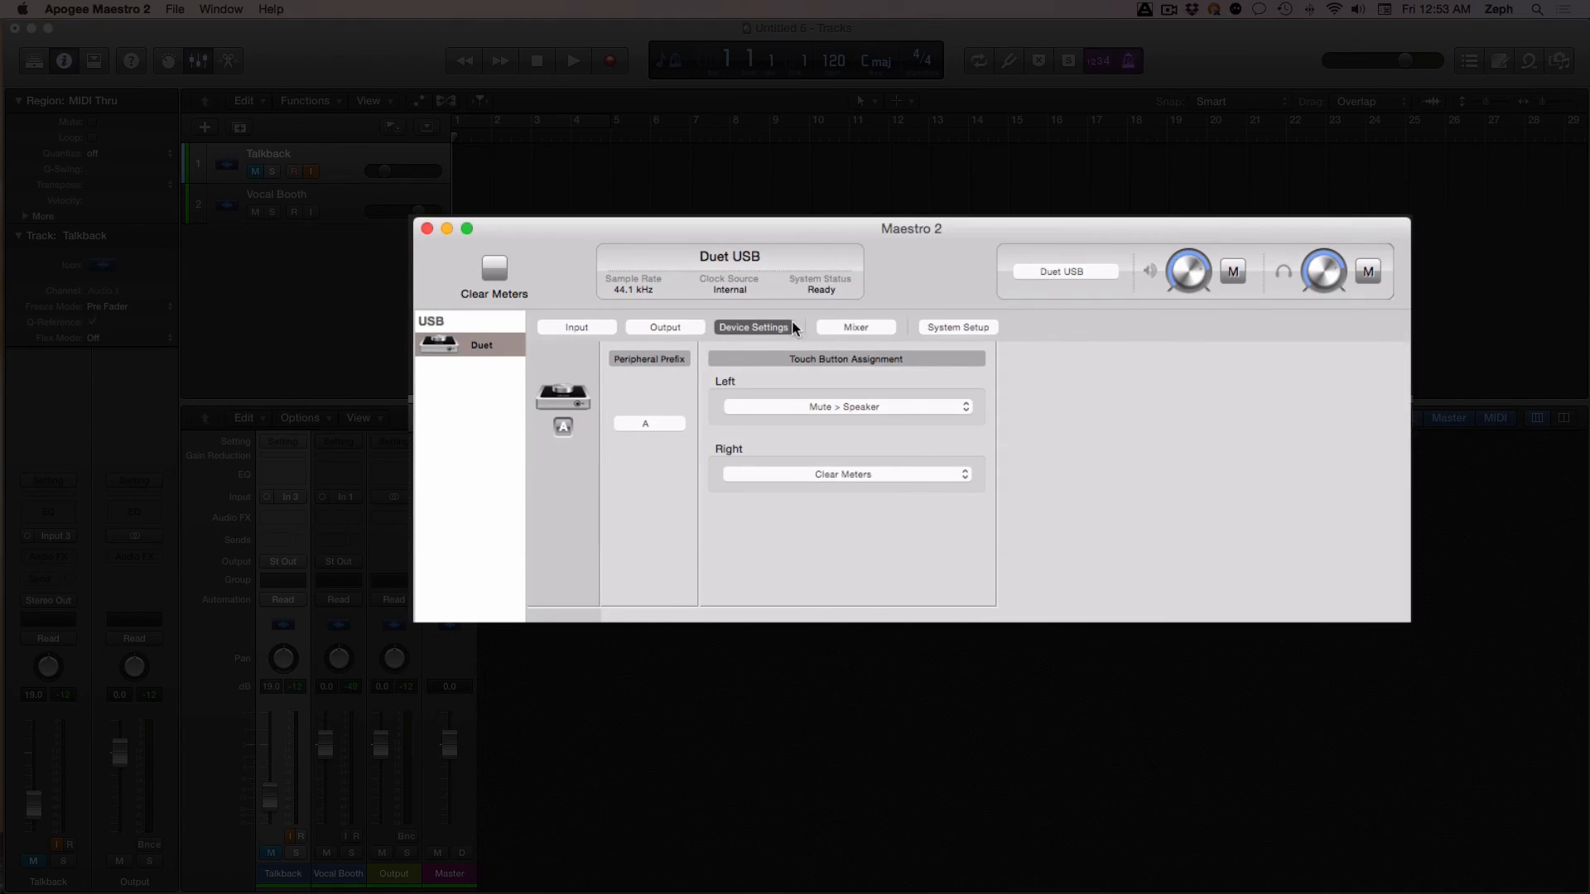
mouse_move(742, 380)
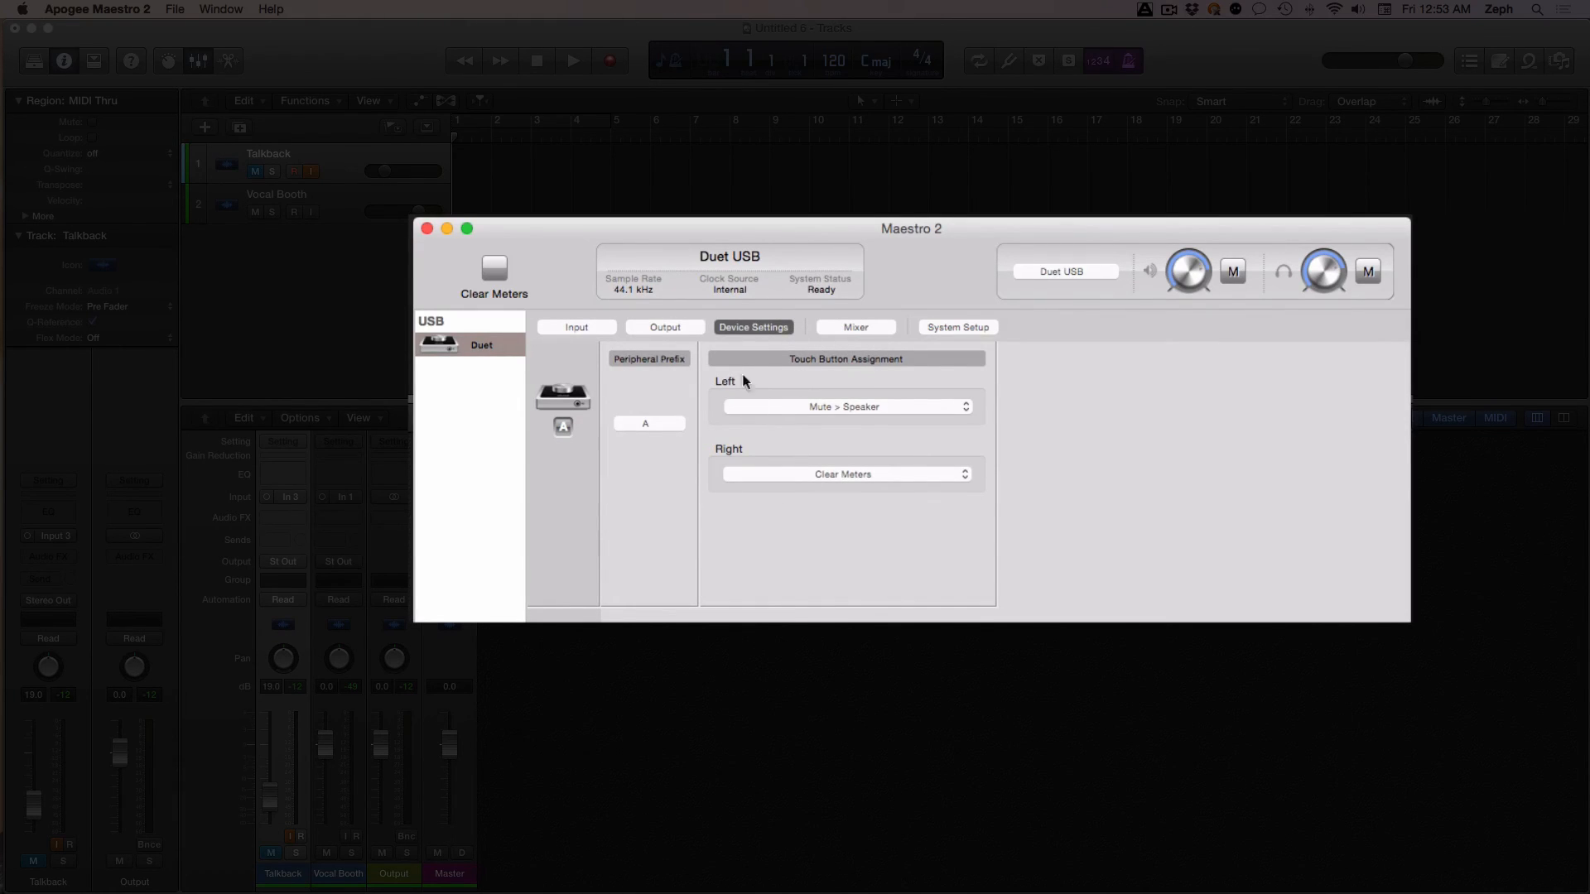
left_click(845, 406)
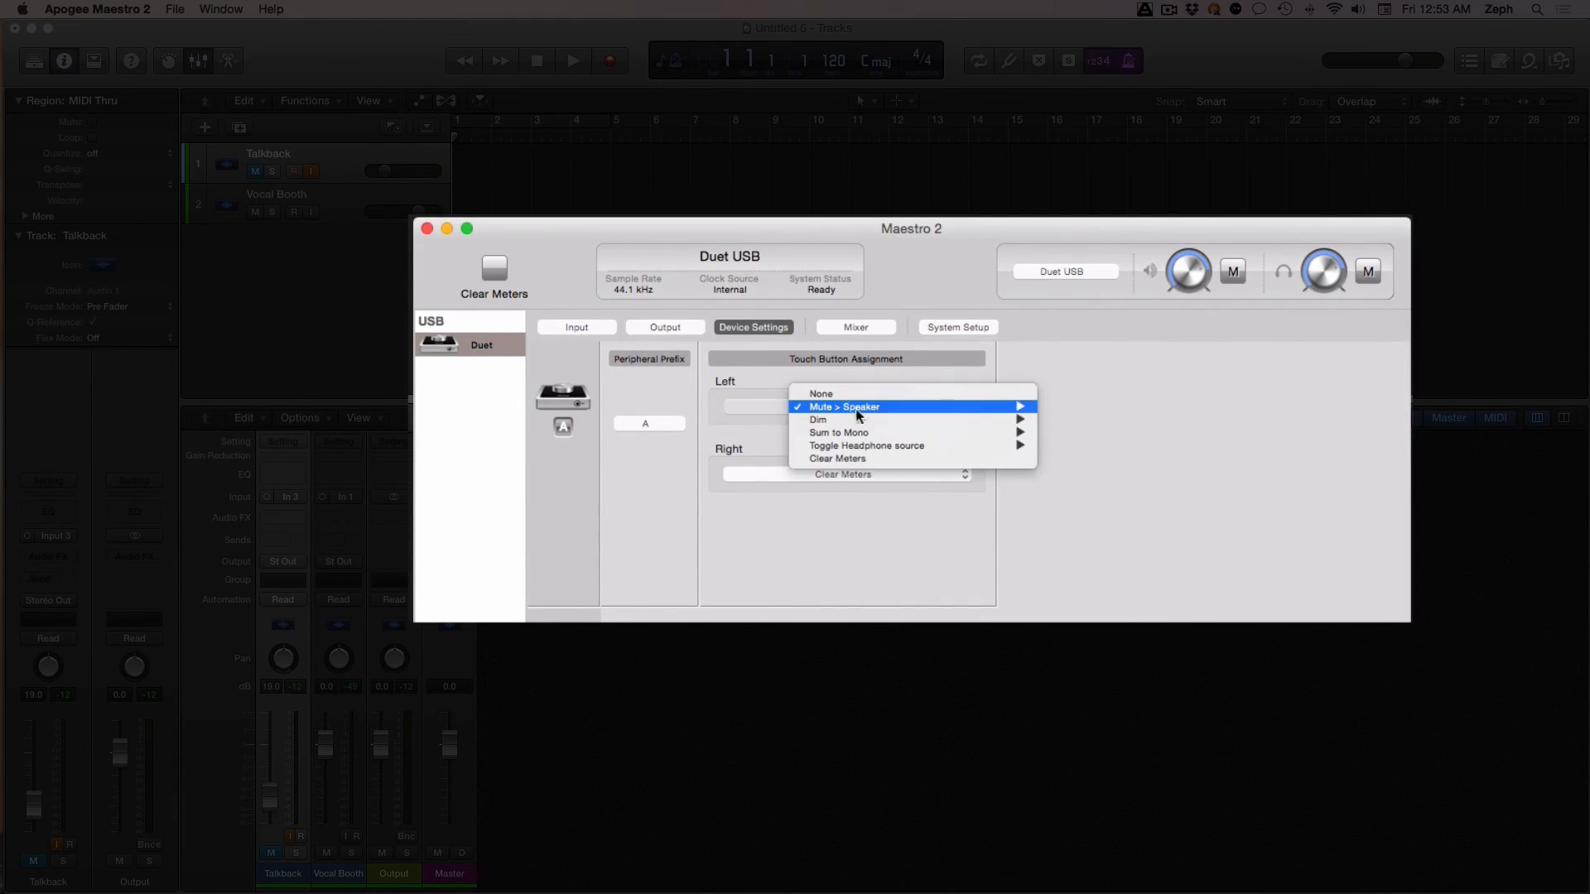
mouse_move(862, 406)
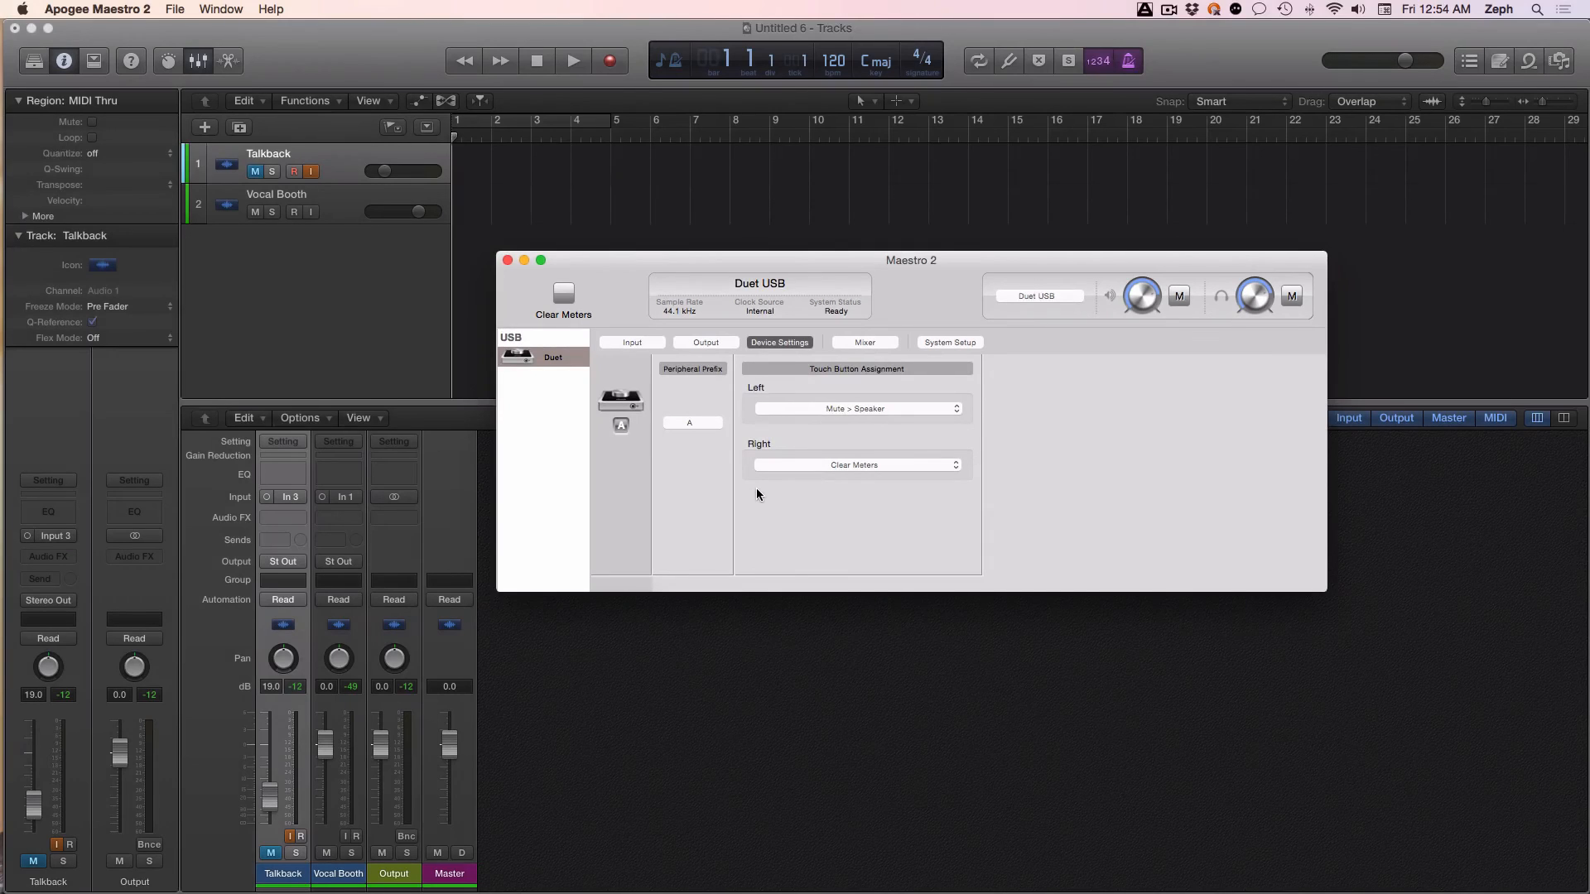
mouse_move(795, 689)
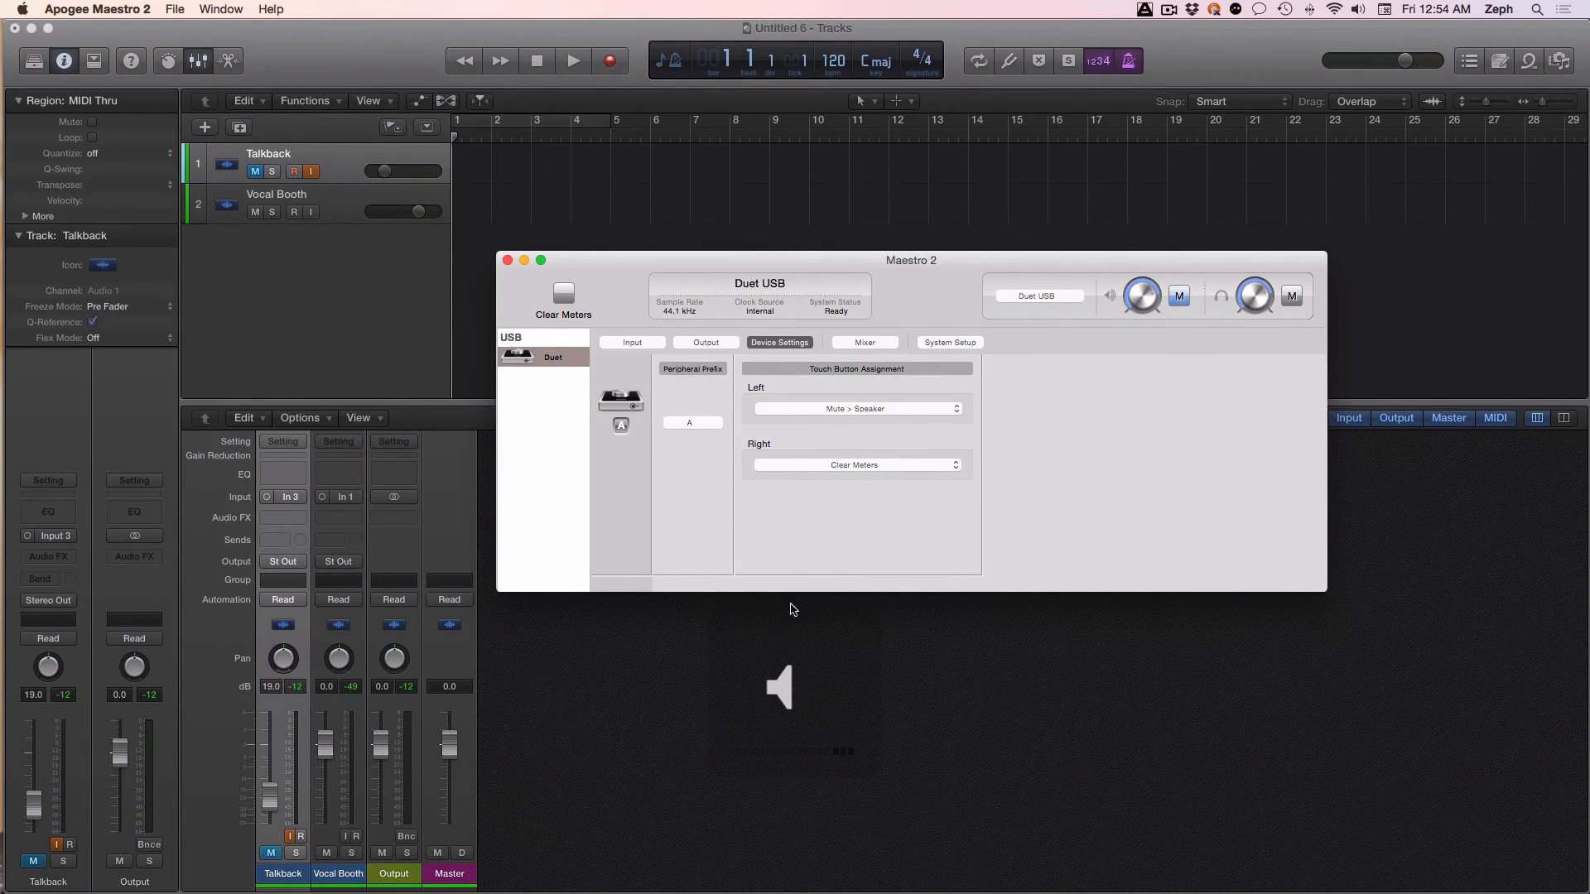
mouse_move(533, 398)
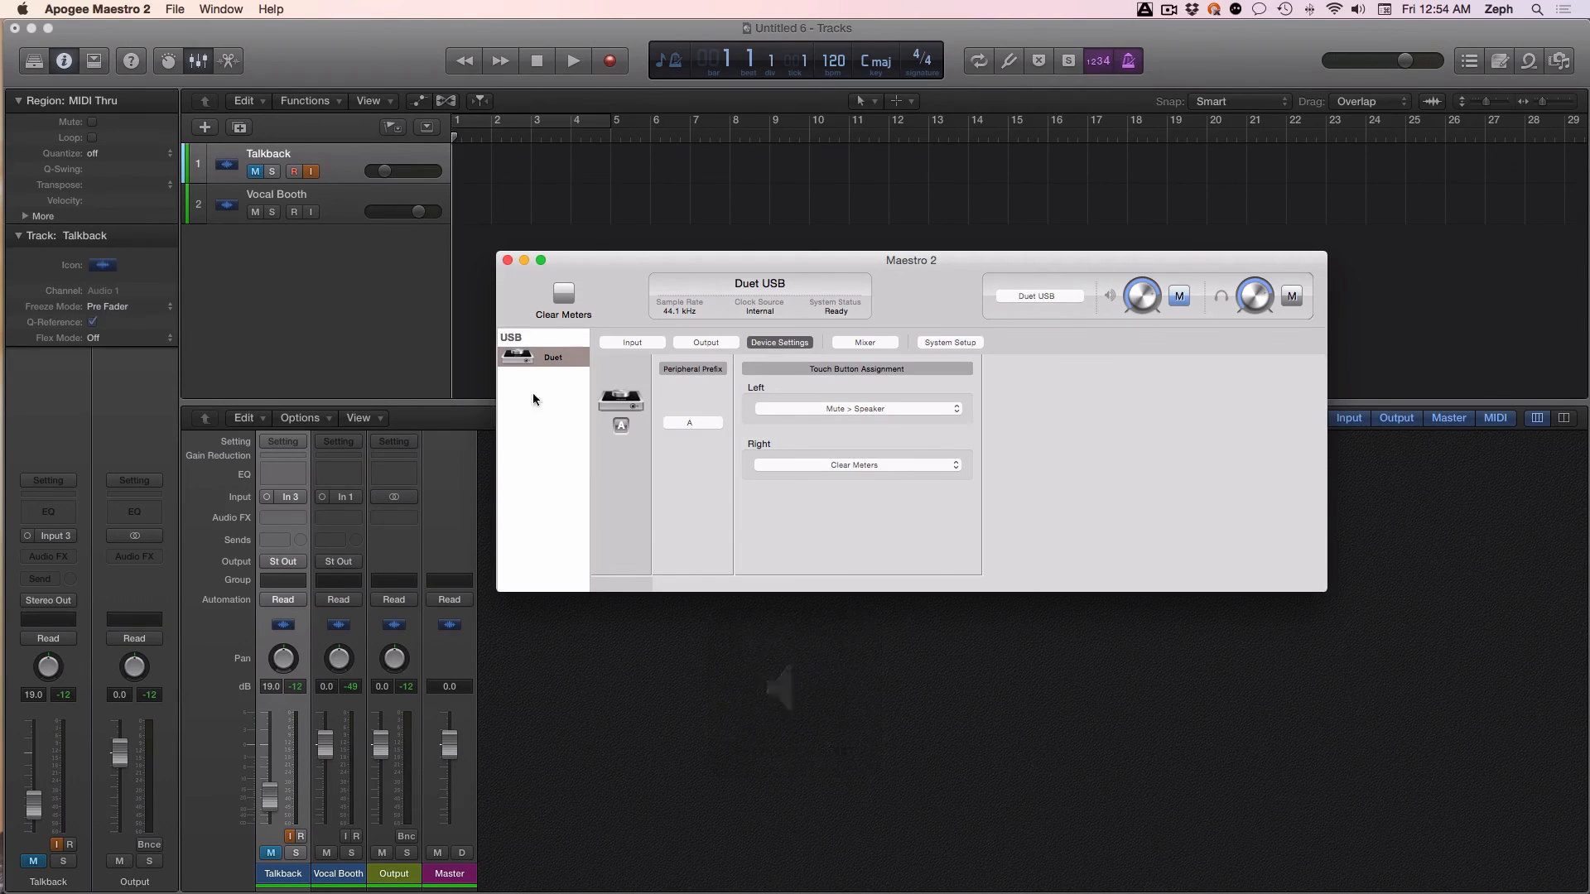